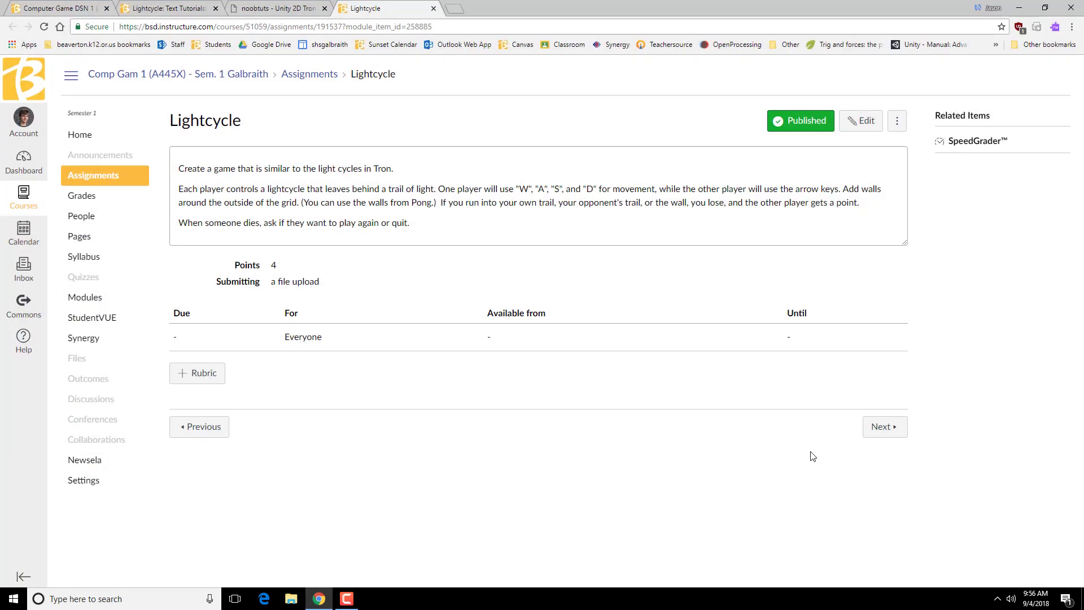
mouse_move(352, 211)
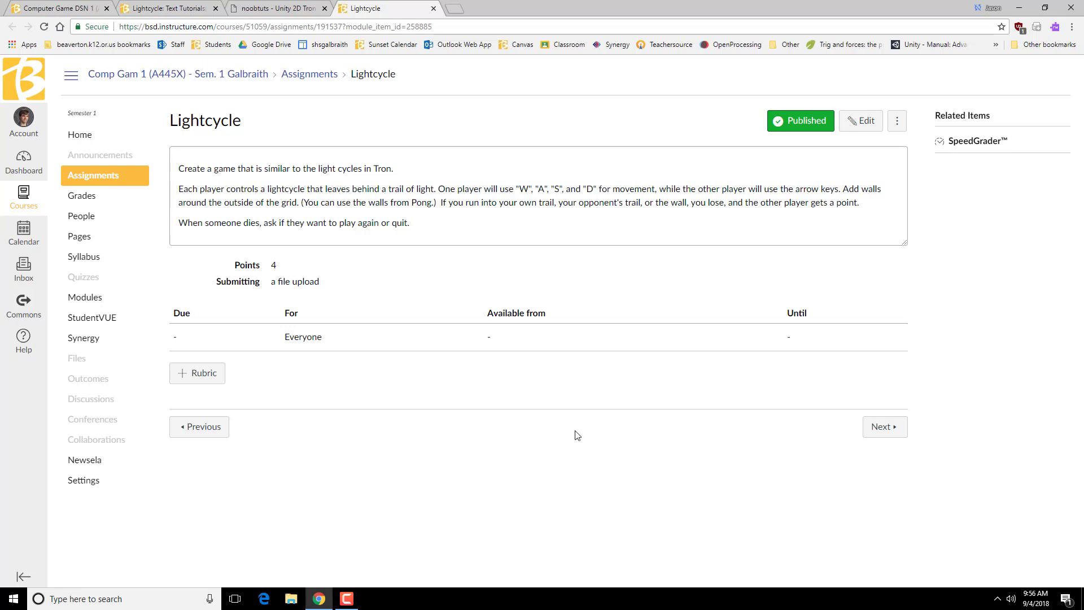
mouse_move(420, 188)
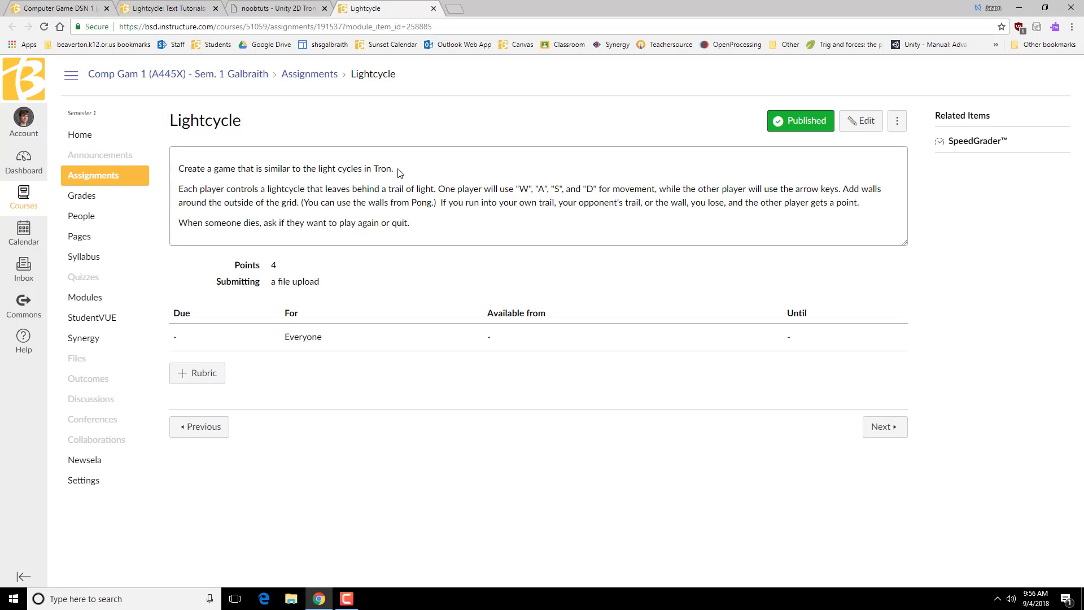
mouse_move(407, 161)
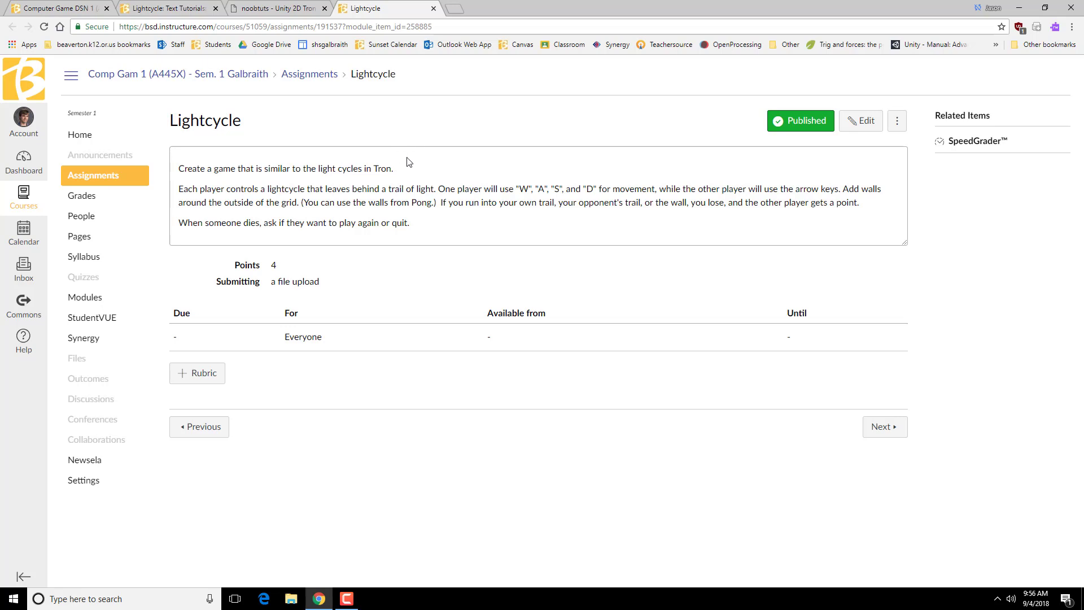
mouse_move(580, 225)
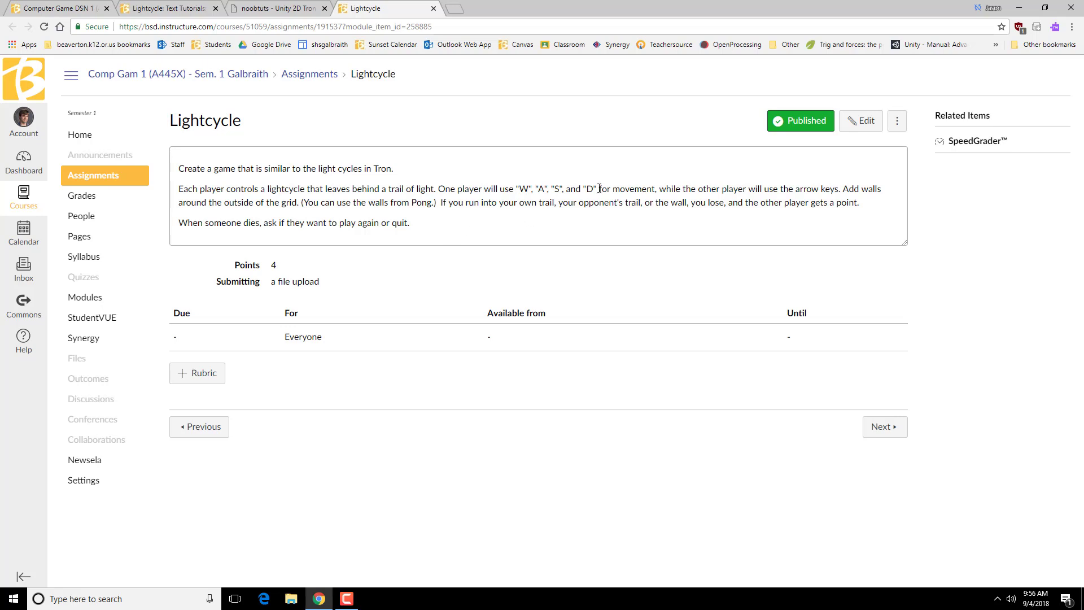
mouse_move(715, 191)
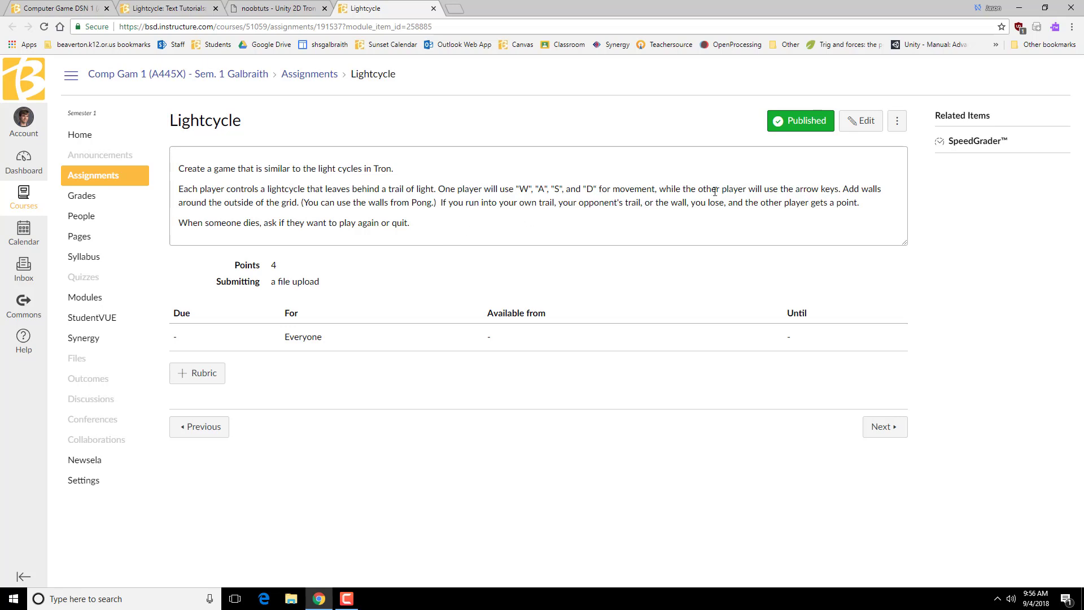
mouse_move(640, 200)
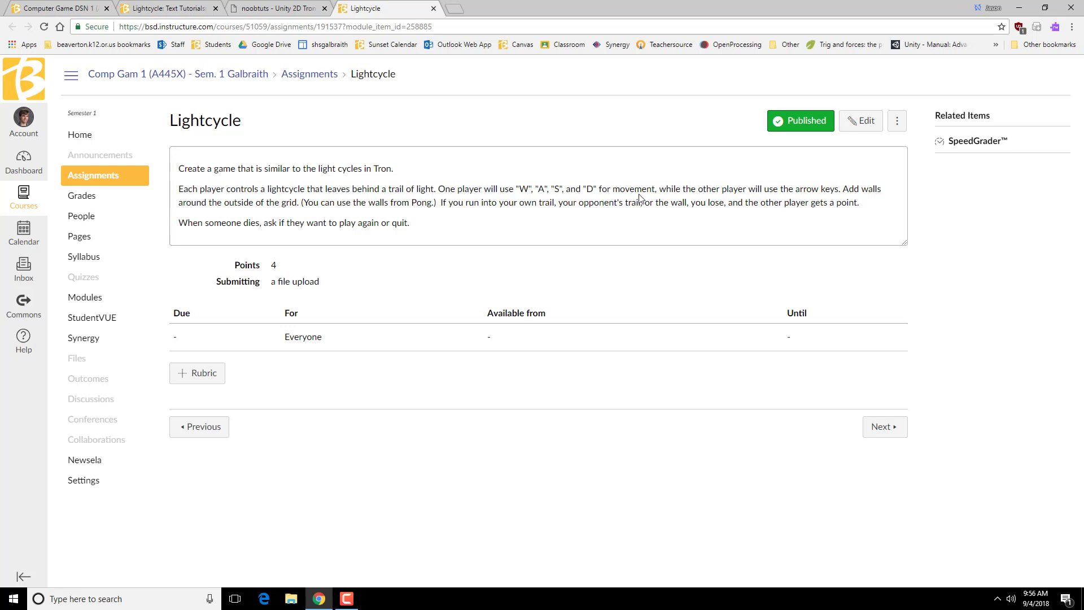
Switch to the noobtuts Tron Light-Cycles tutorial and scroll to its Project Setup instructions
left_click(273, 8)
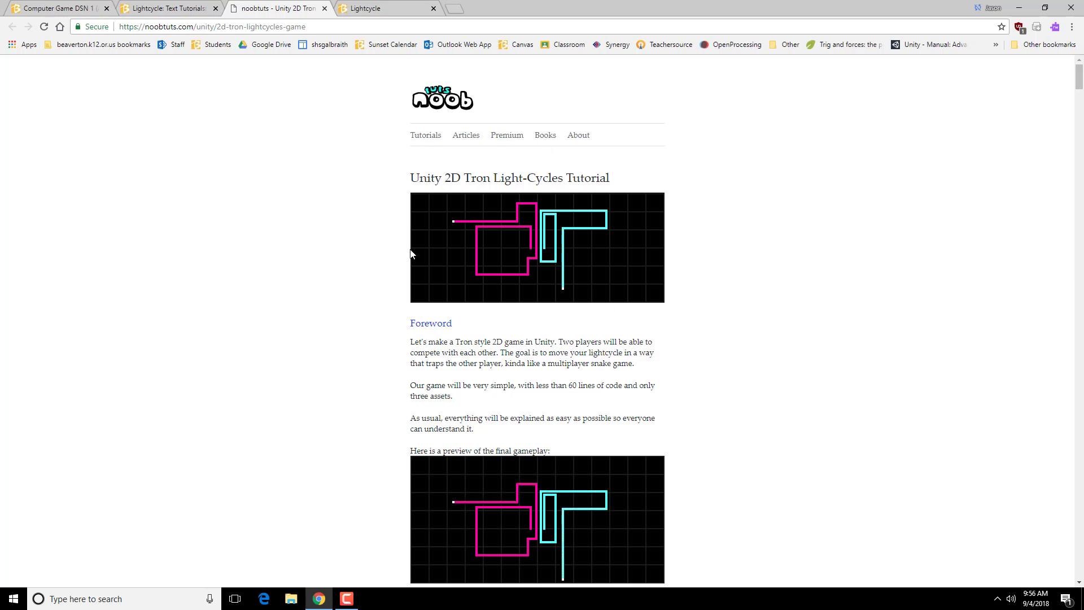
scroll("down", 3)
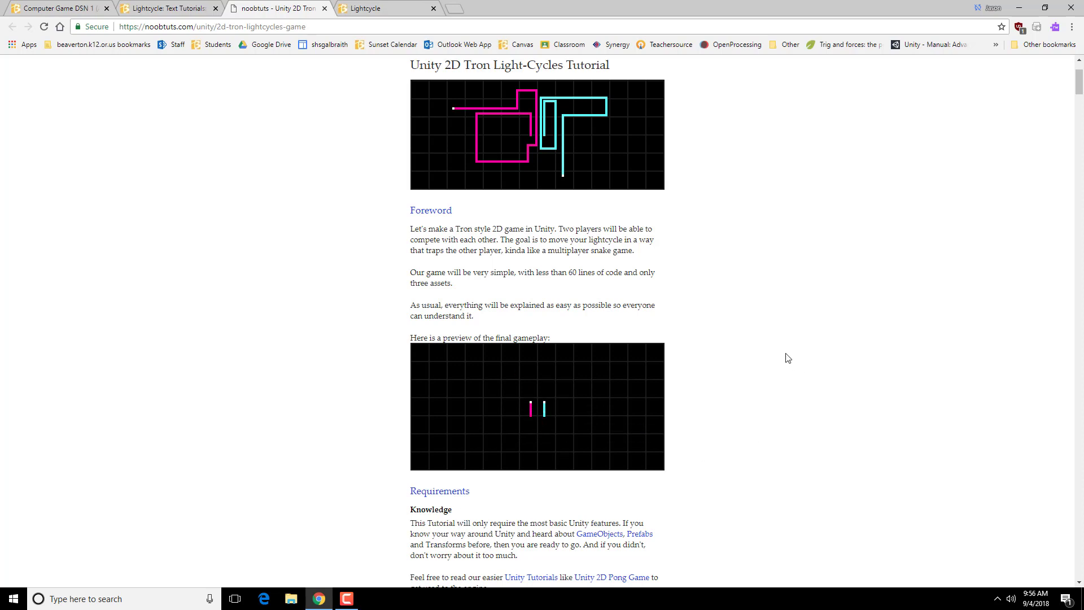
scroll("down", 3)
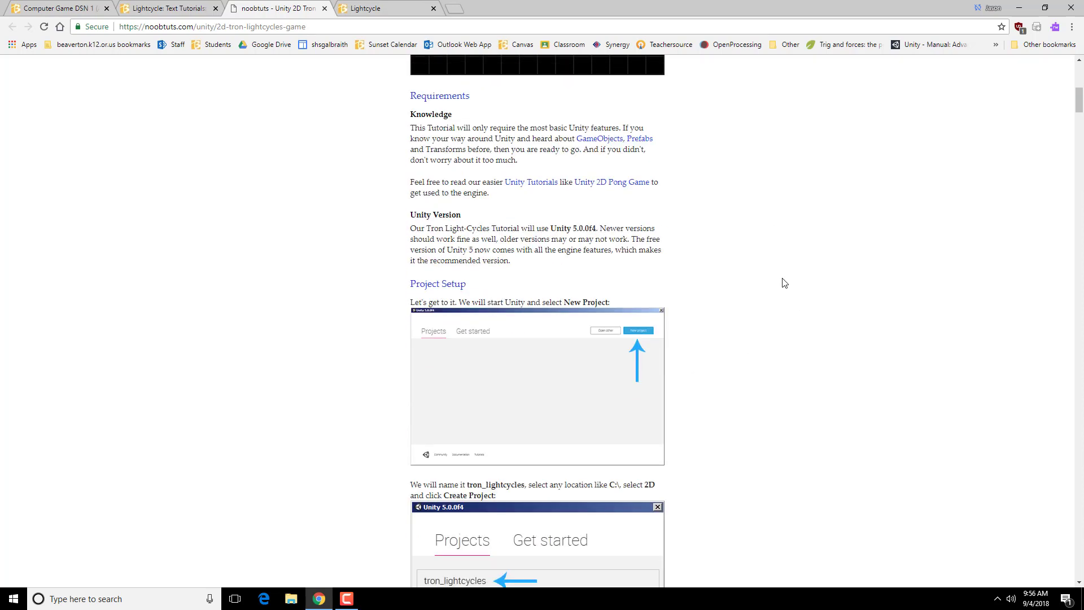
scroll("down", 3)
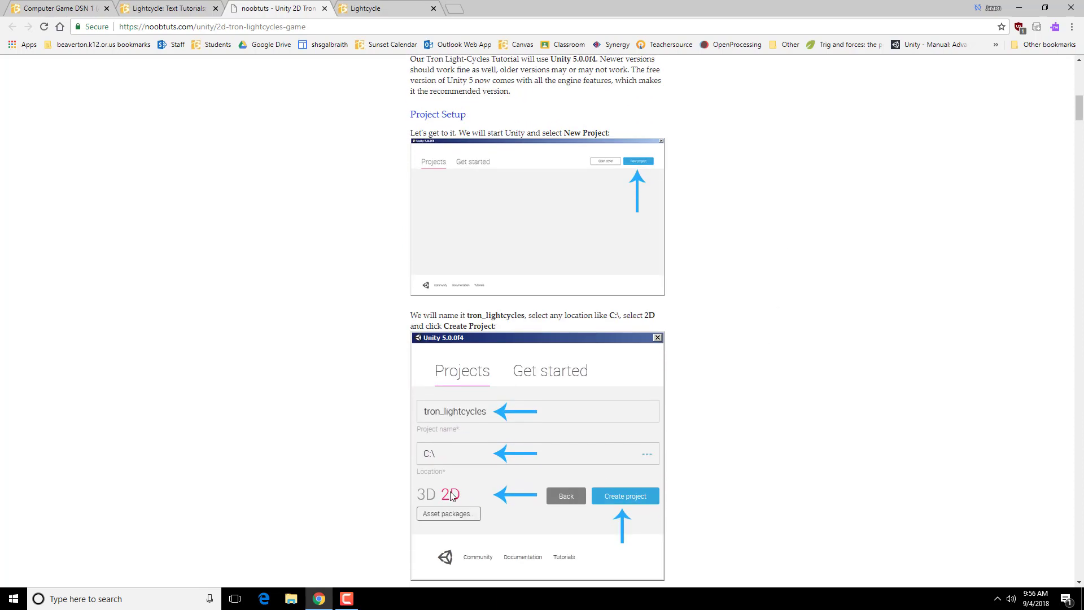
mouse_move(452, 493)
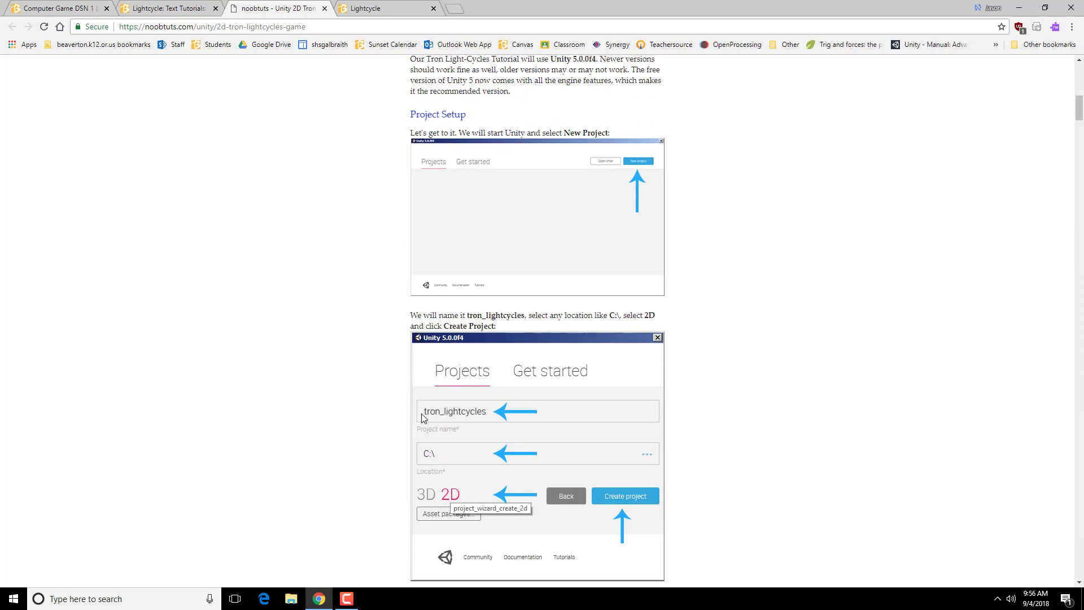
scroll("down", 3)
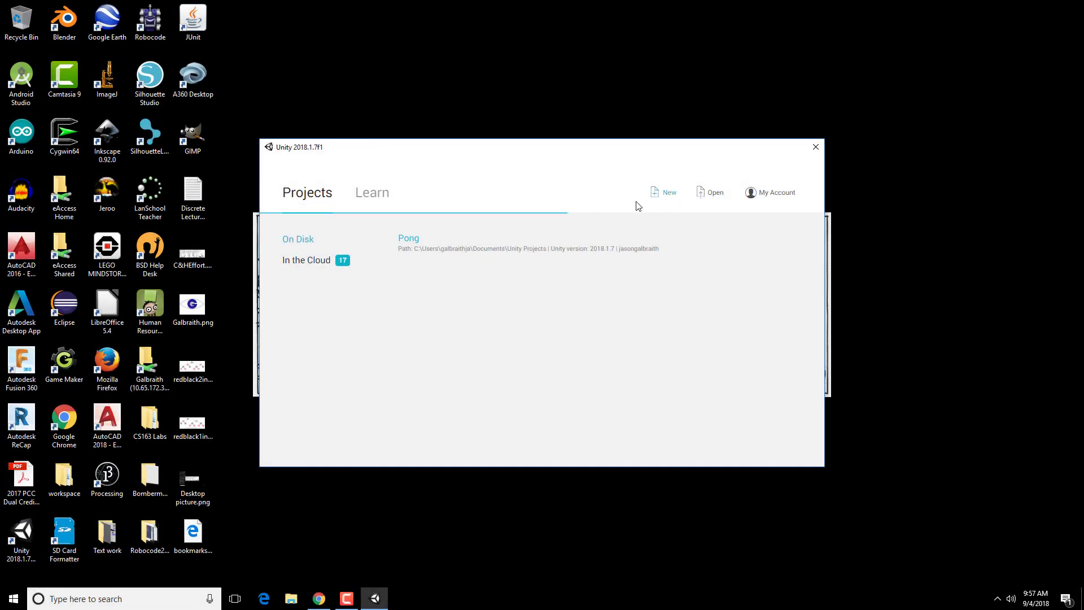
Create a new project named TronLightcycles from the 2D template in Unity Hub
left_click(668, 192)
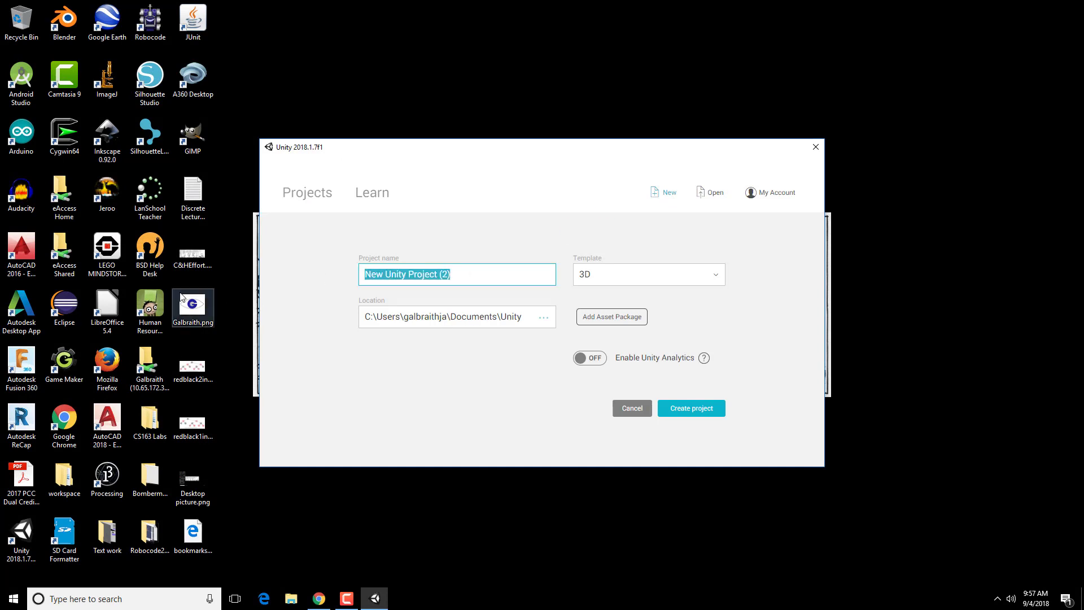
type("Tron")
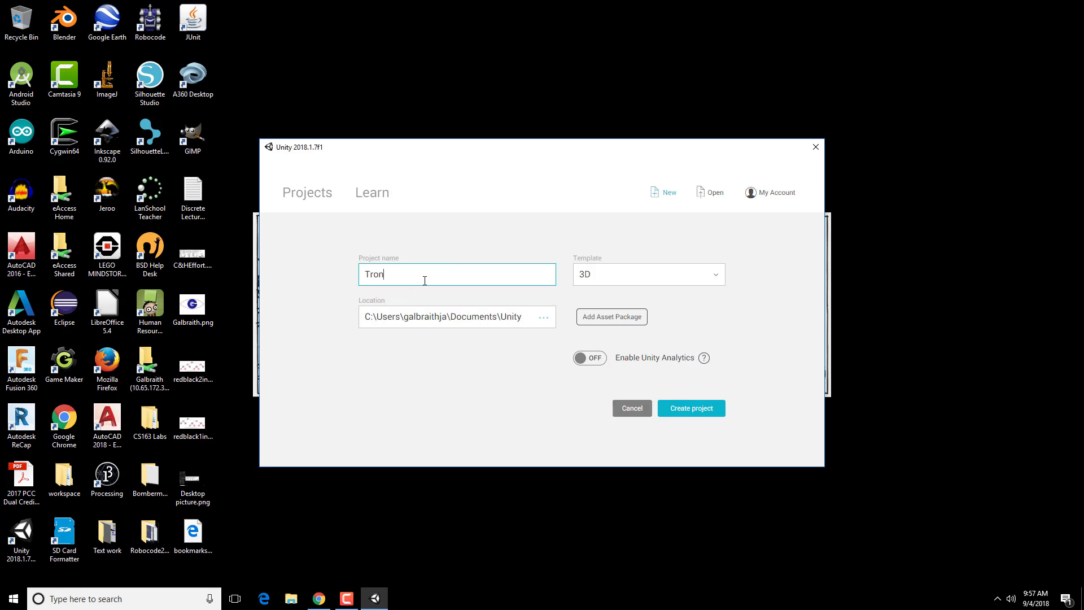
type("Light")
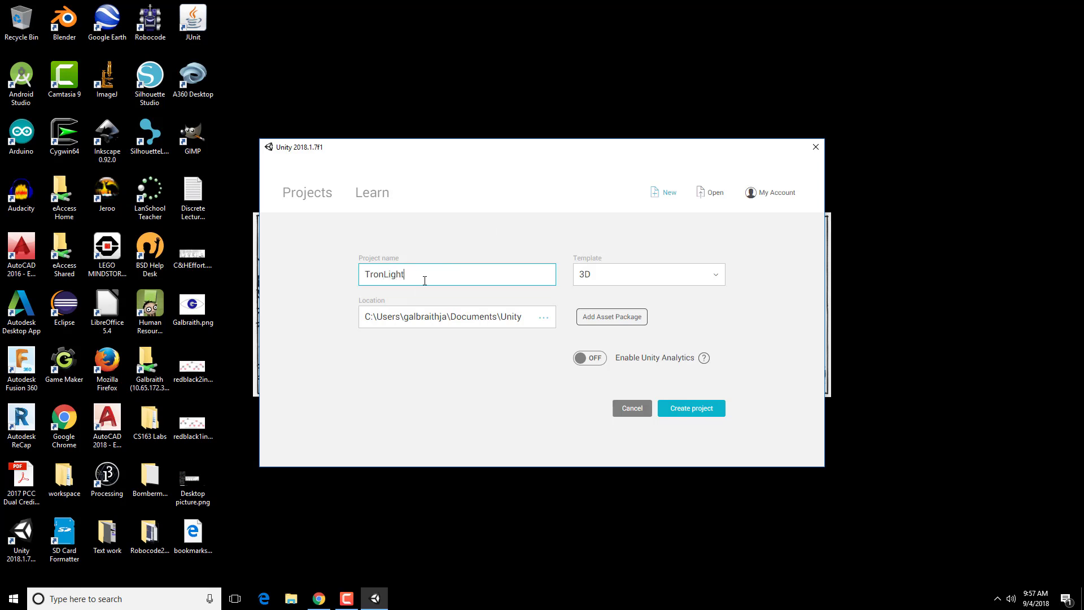
type("cycles")
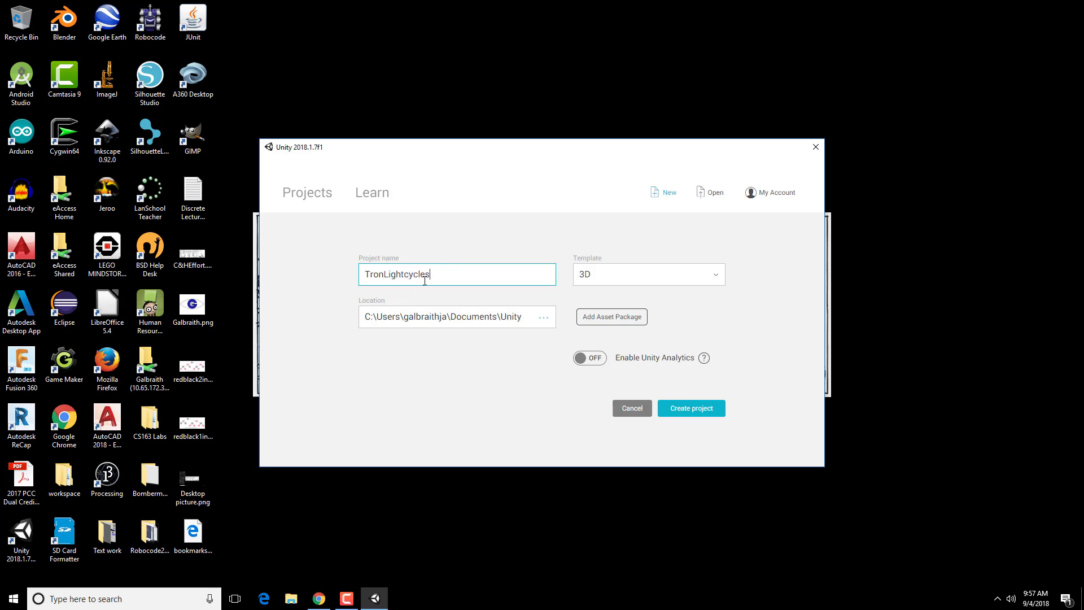
left_click(647, 274)
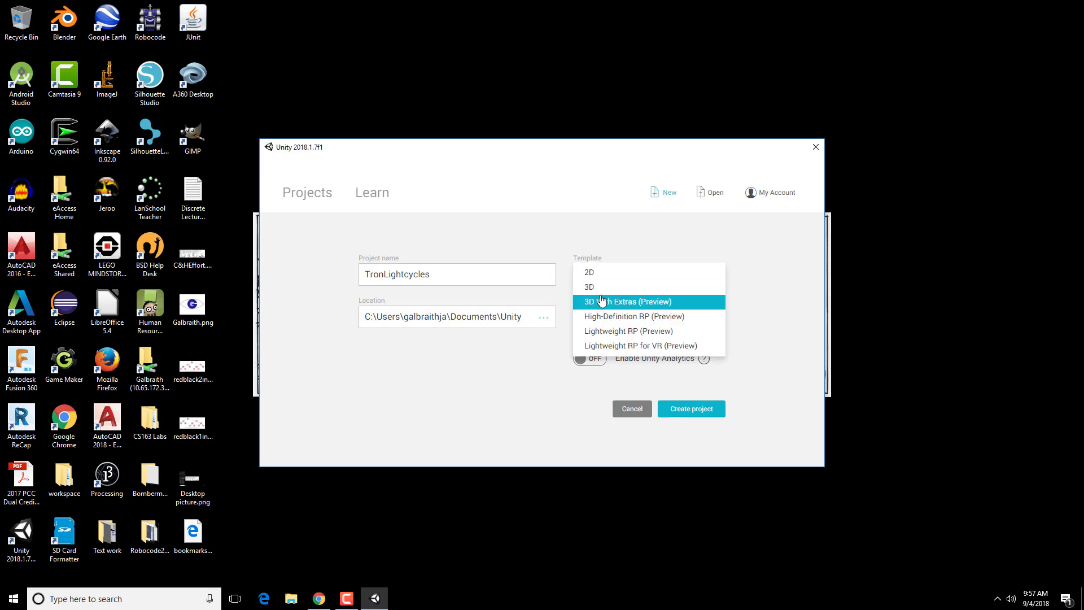
left_click(588, 272)
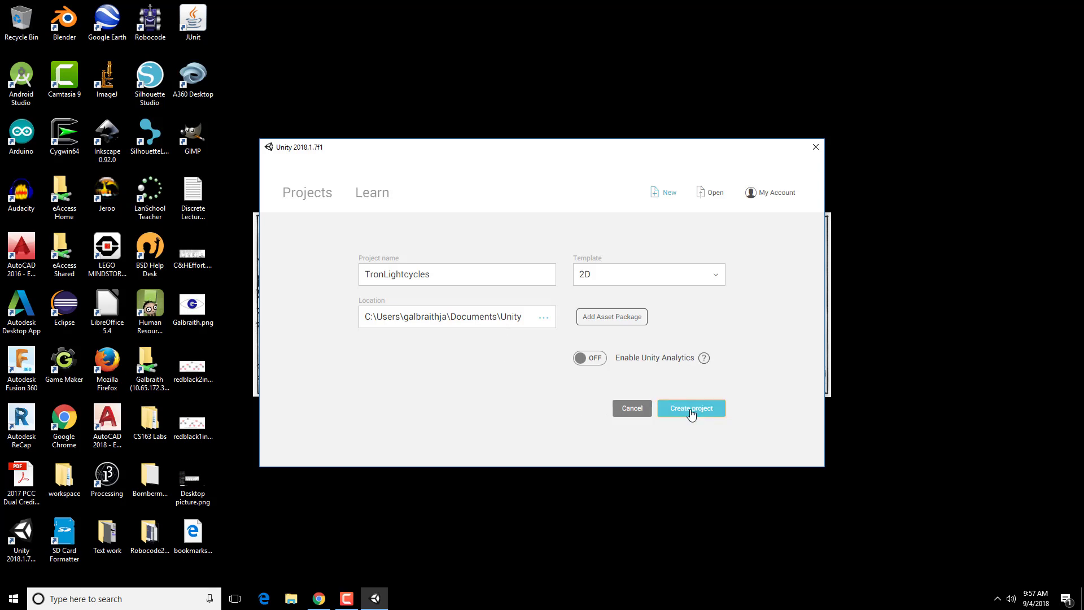
left_click(690, 408)
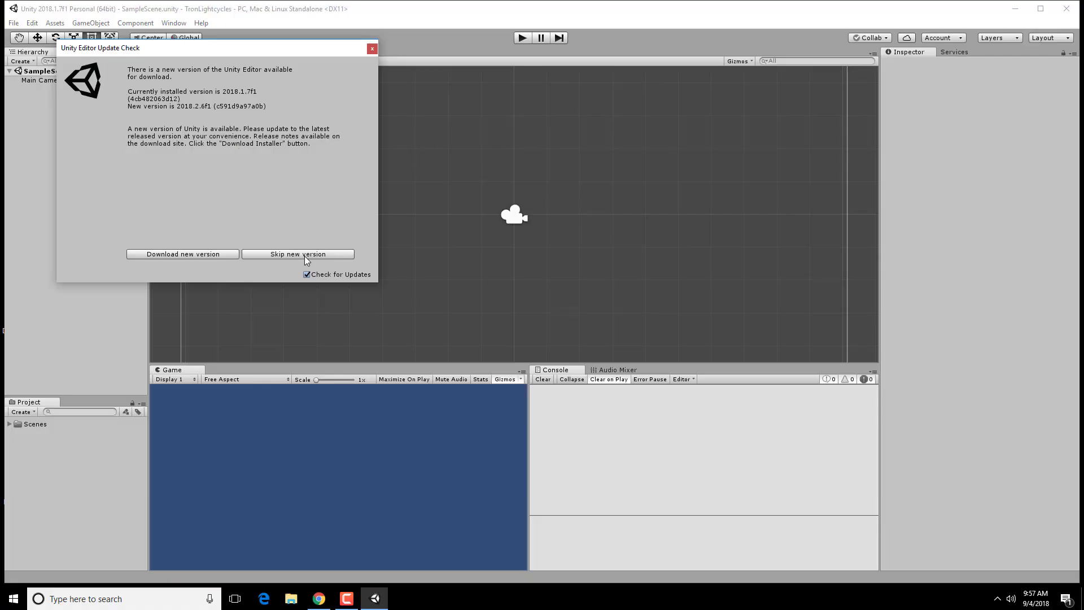
Skip the new version in the Unity Editor Update Check dialog
left_click(297, 254)
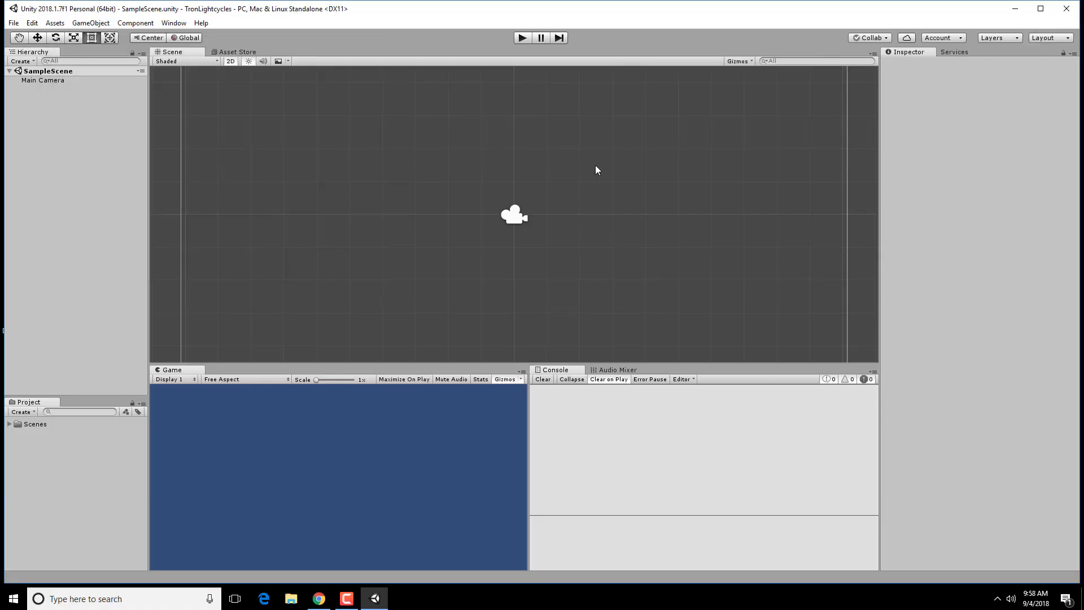
mouse_move(316, 305)
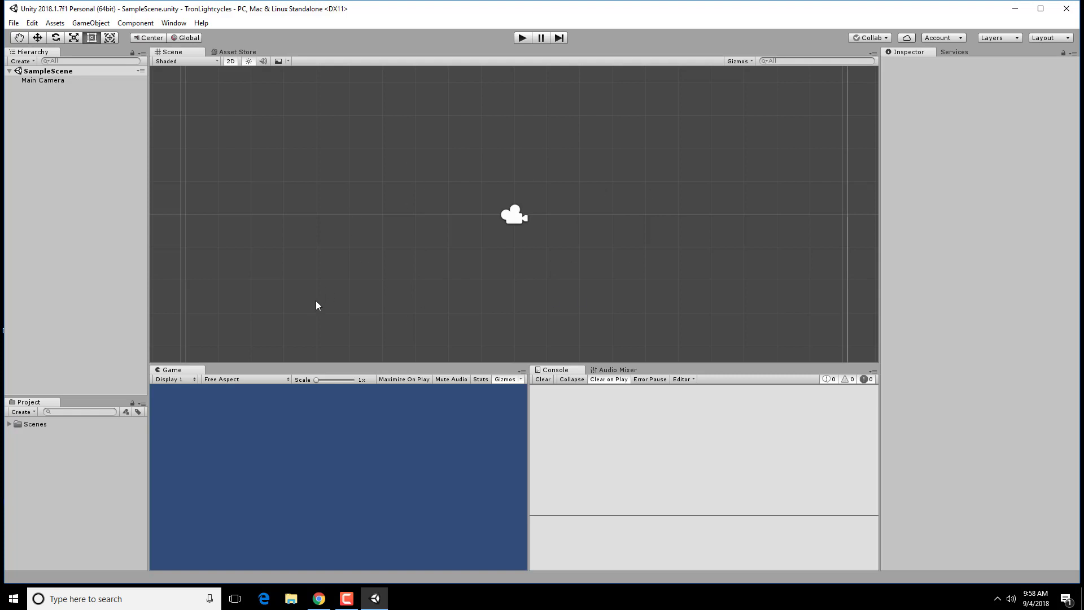
mouse_move(117, 428)
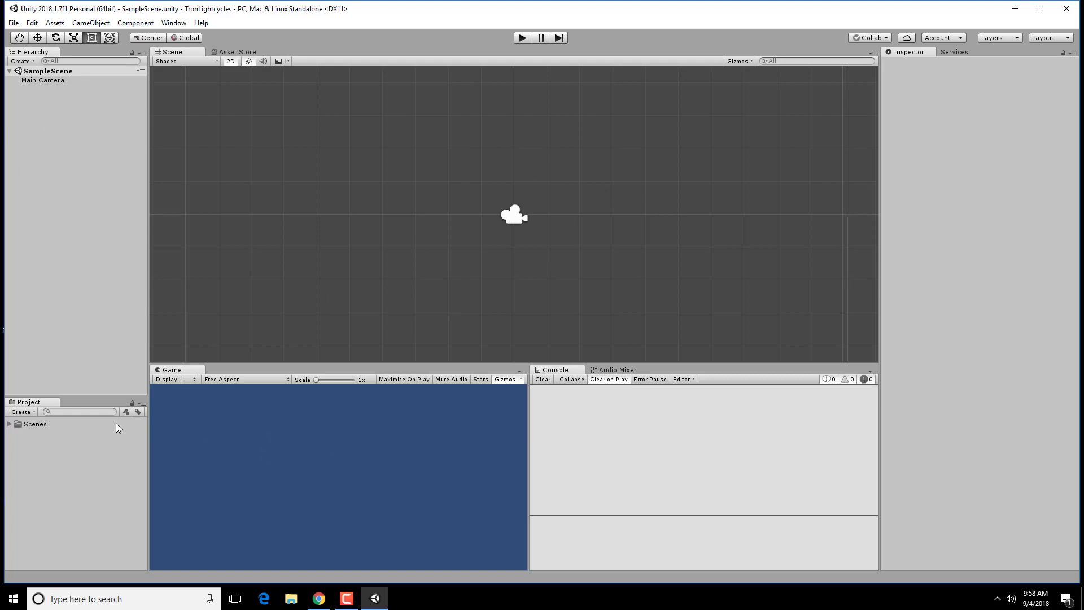
mouse_move(81, 448)
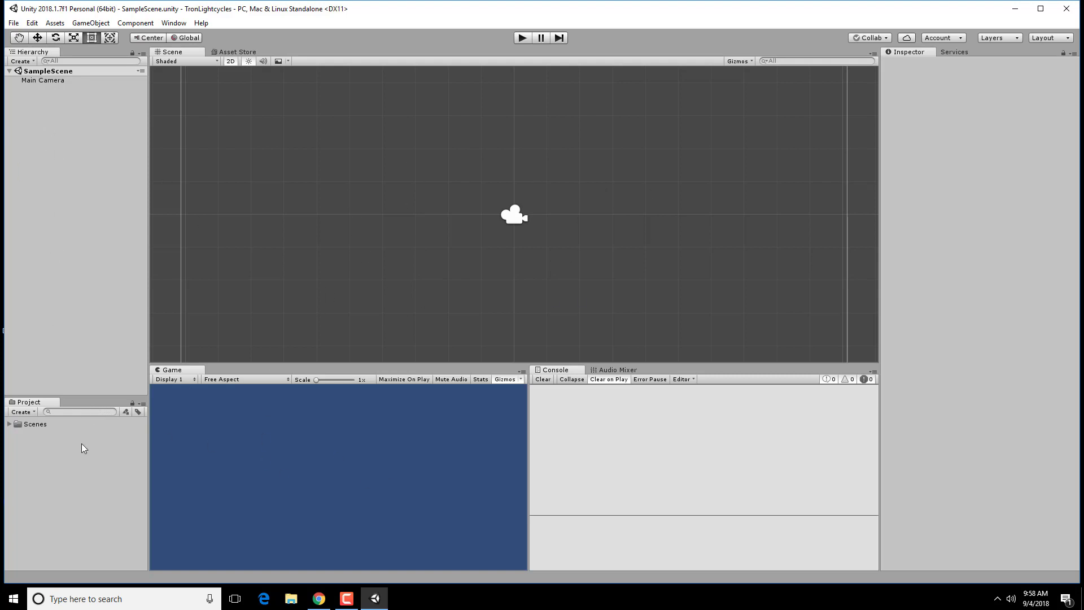
mouse_move(561, 477)
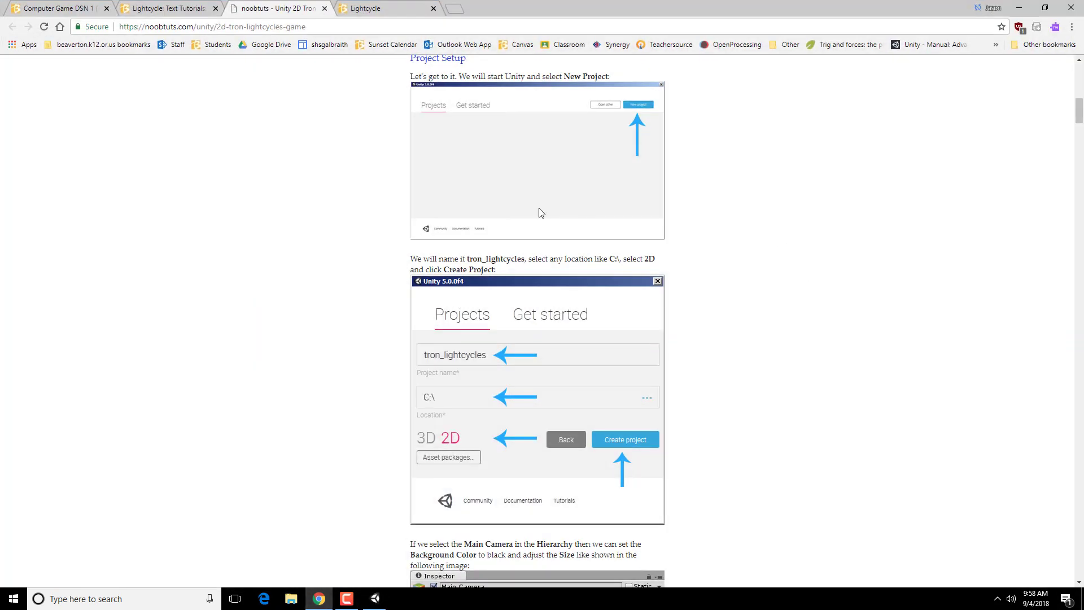
Scroll the tutorial down to the Main Camera Inspector settings image
scroll("down", 3)
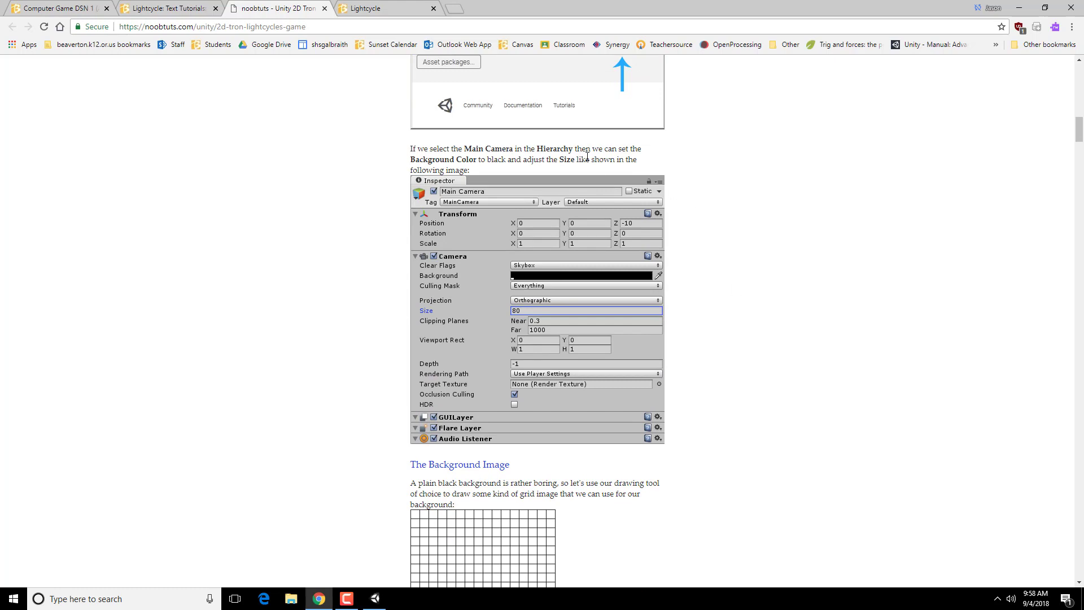
mouse_move(807, 173)
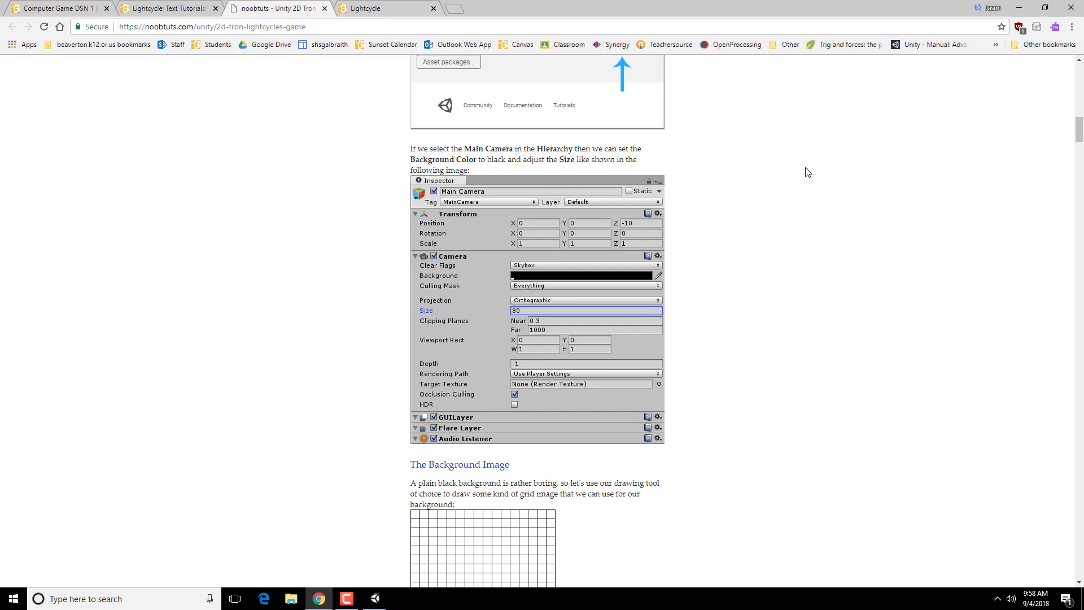
mouse_move(504, 151)
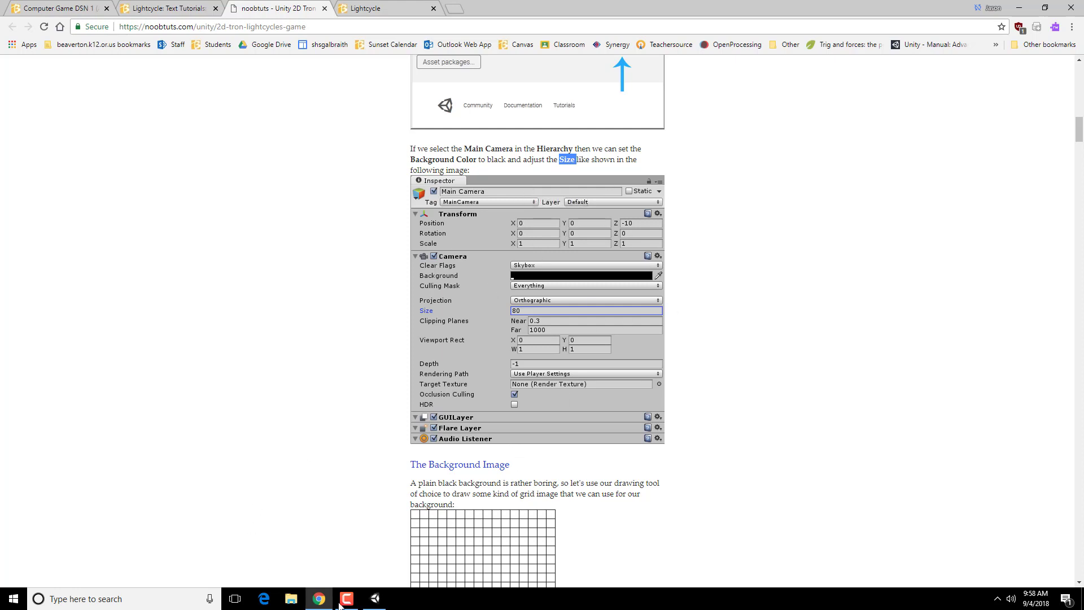
Give the Main Camera a black background and an orthographic Size of 80
left_click(373, 598)
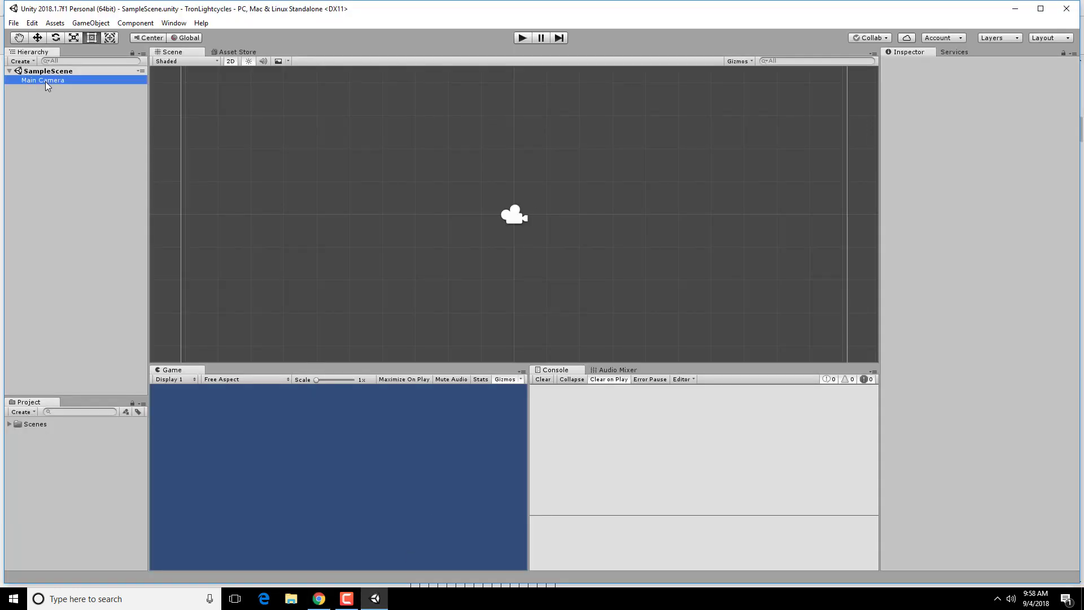
left_click(43, 80)
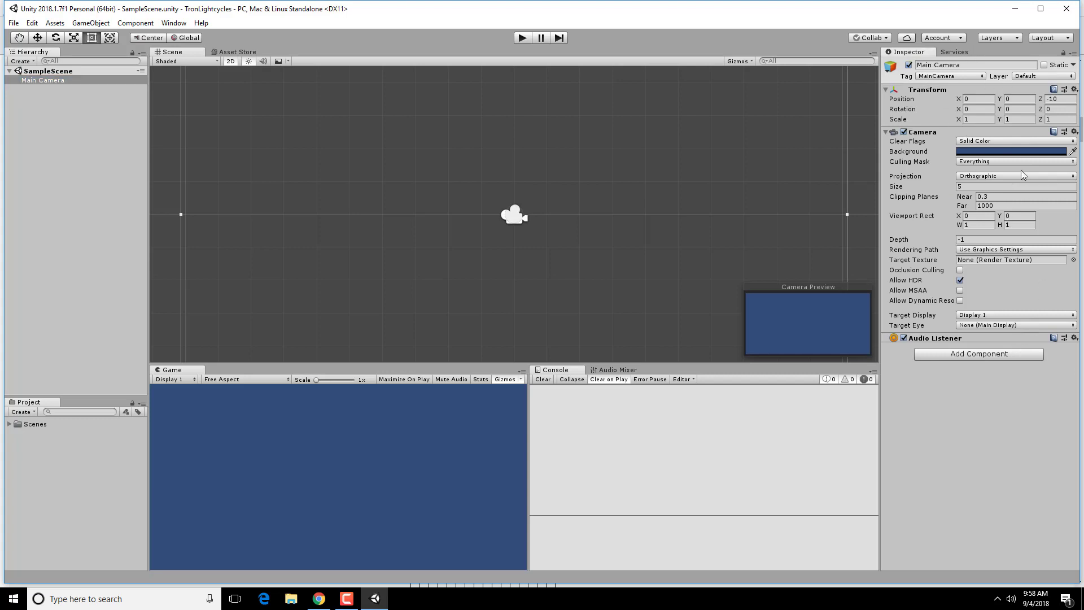
left_click(1011, 151)
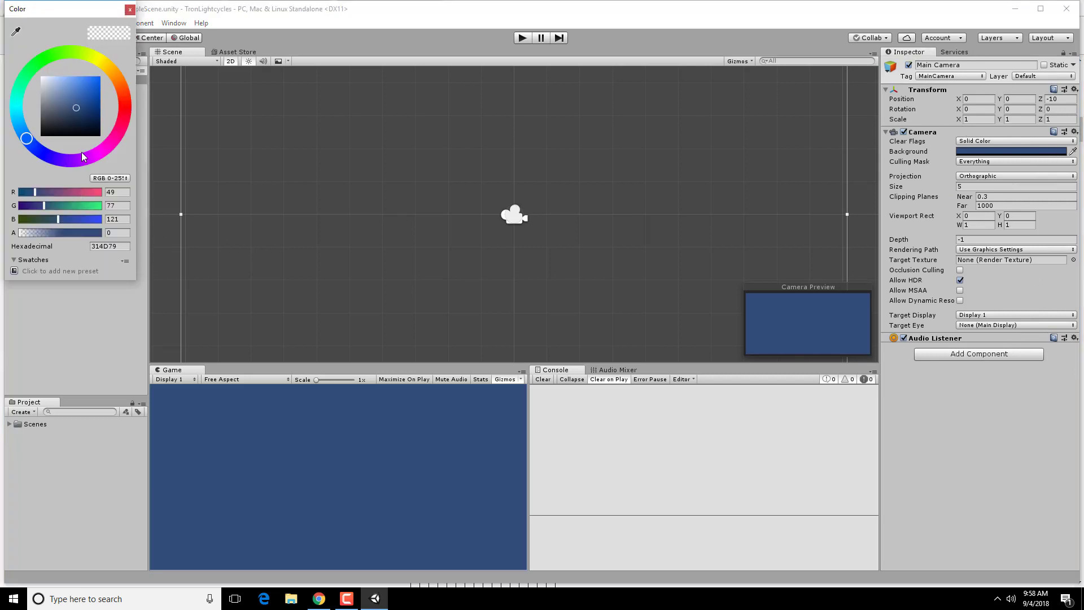
left_click(25, 138)
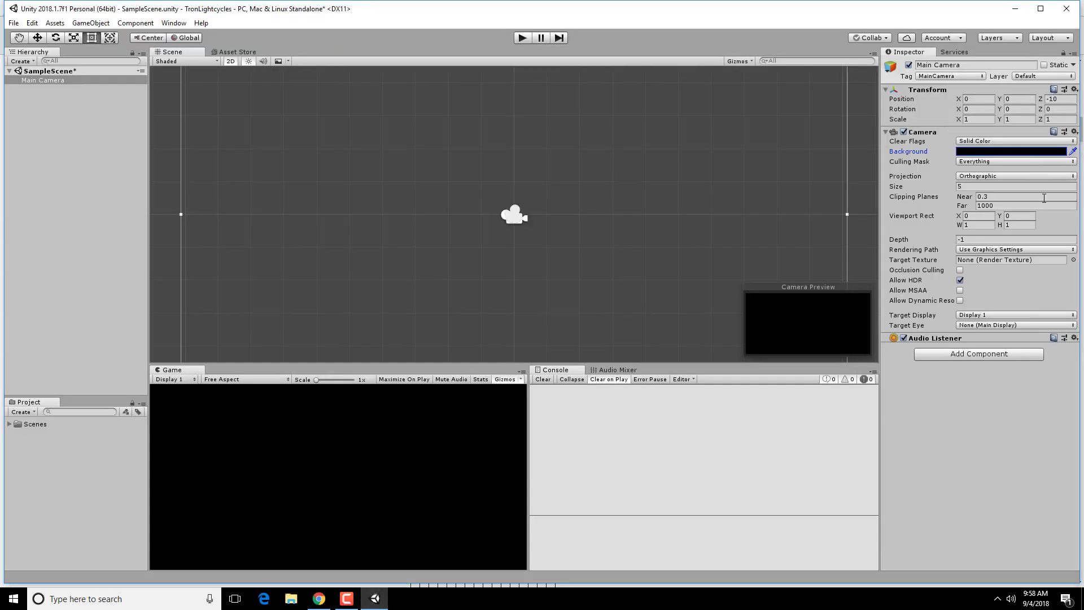
left_click(1013, 185)
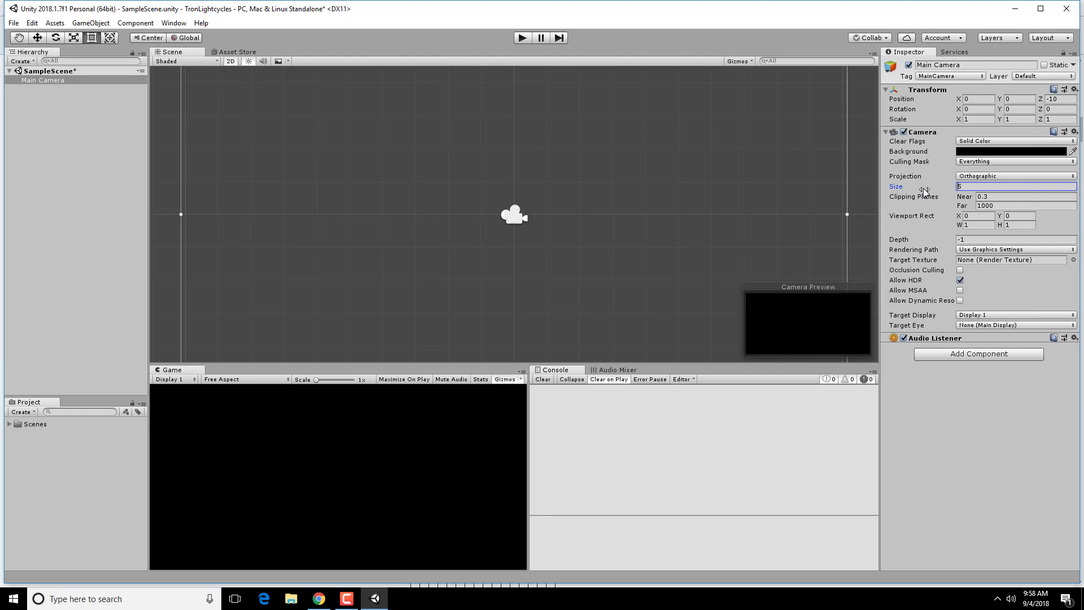
type("80")
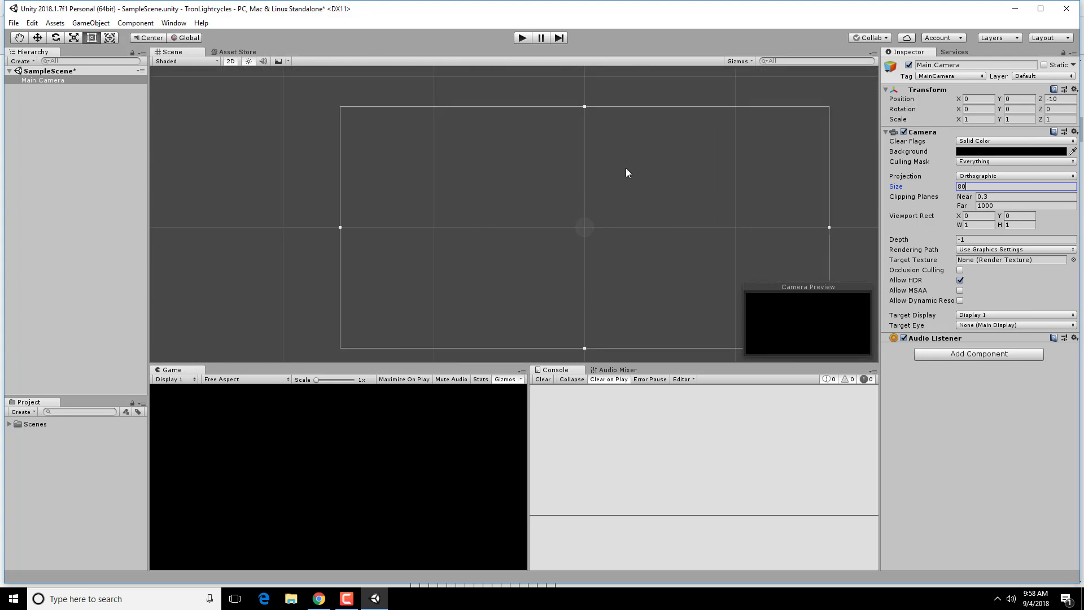
mouse_move(434, 267)
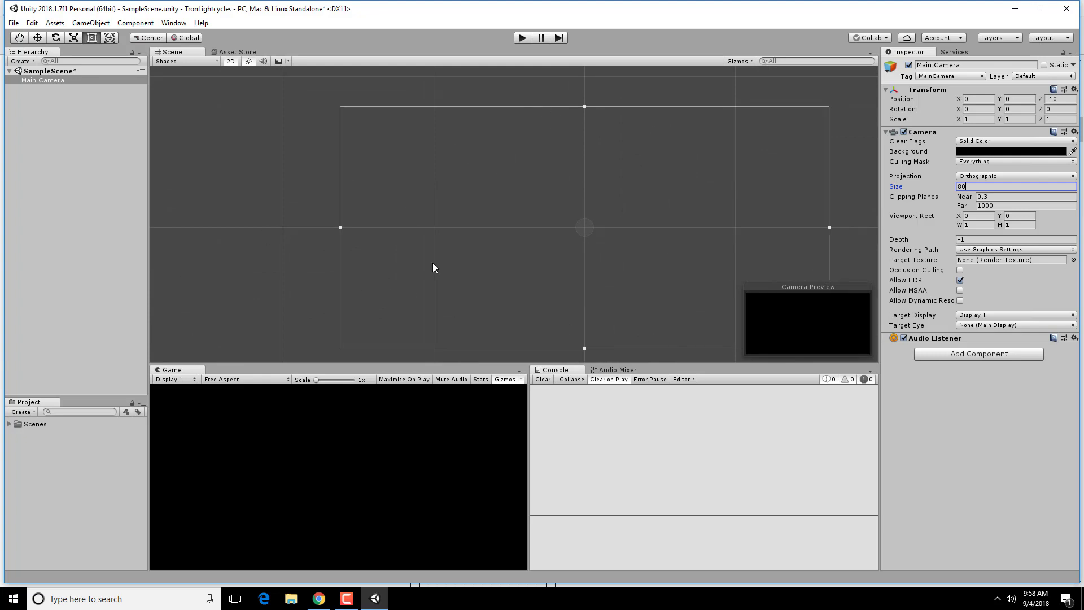
mouse_move(725, 222)
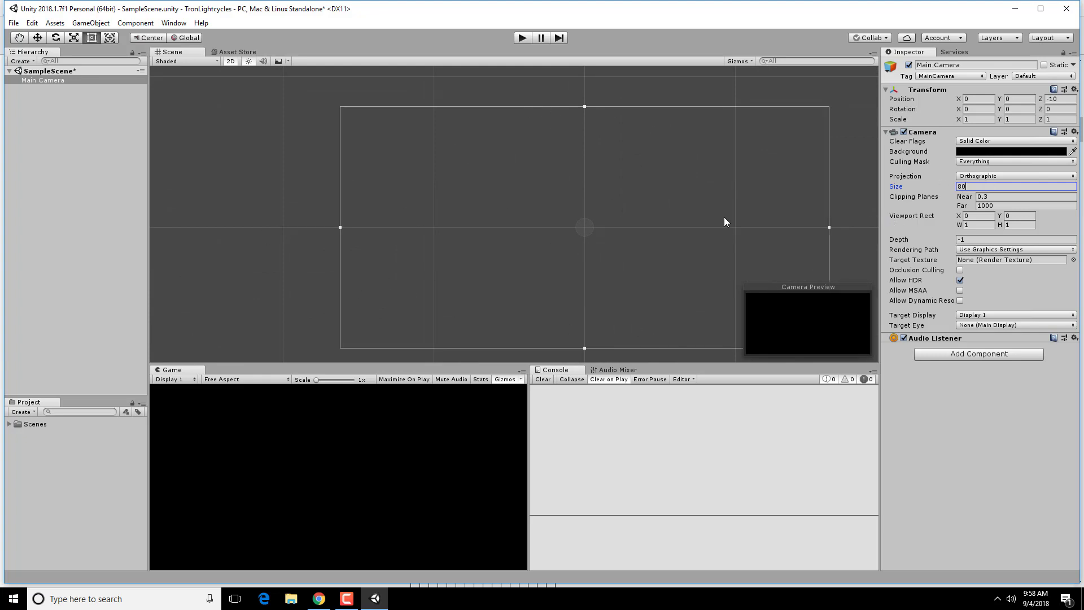
mouse_move(504, 161)
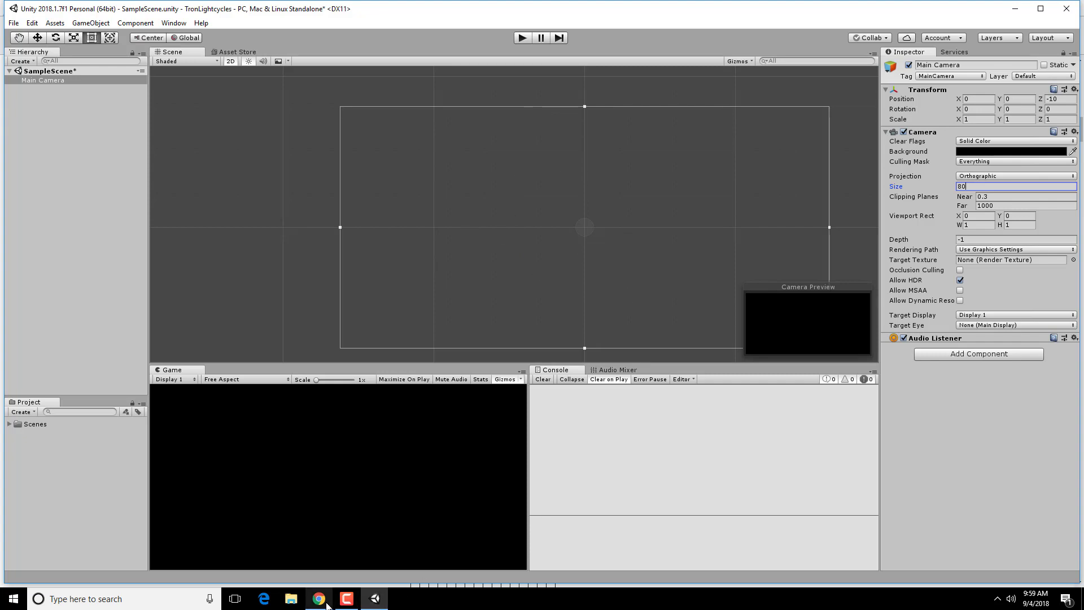
Start saving the tutorial's grid background image as grid.png from the browser
left_click(318, 599)
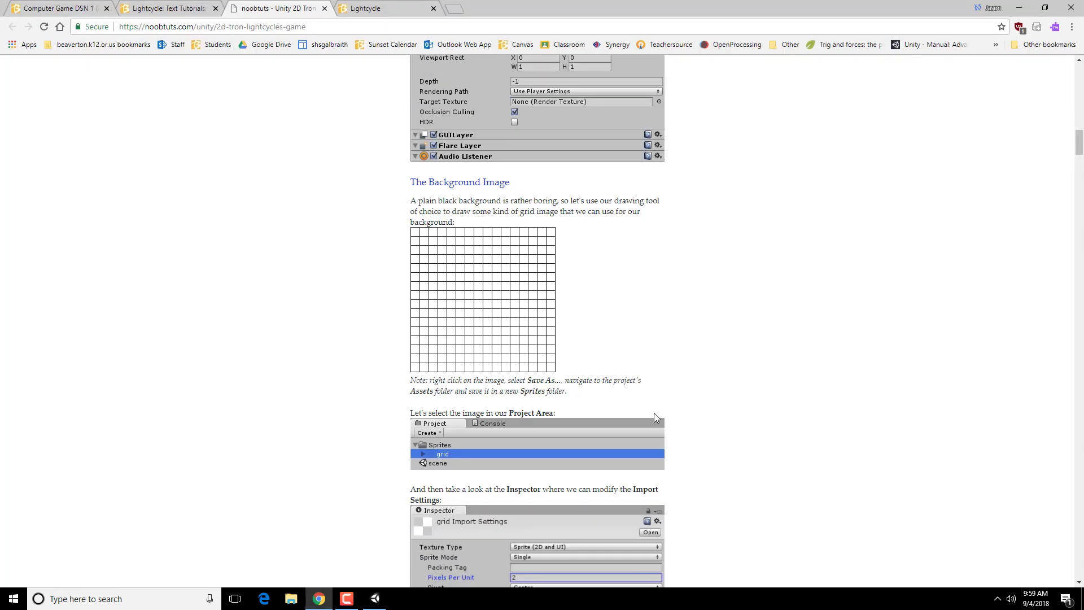
mouse_move(554, 292)
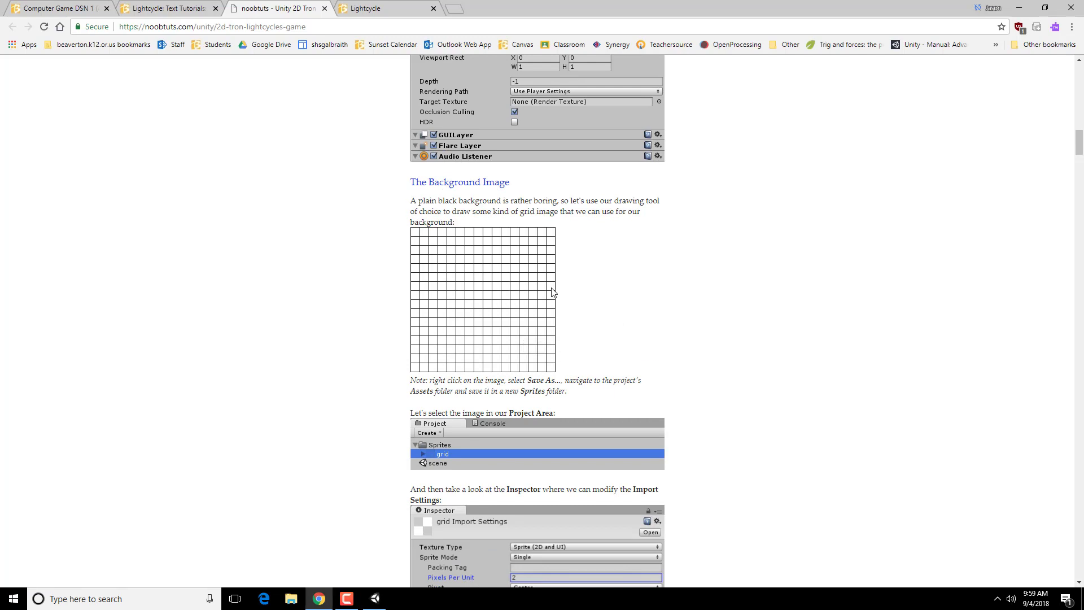
mouse_move(508, 320)
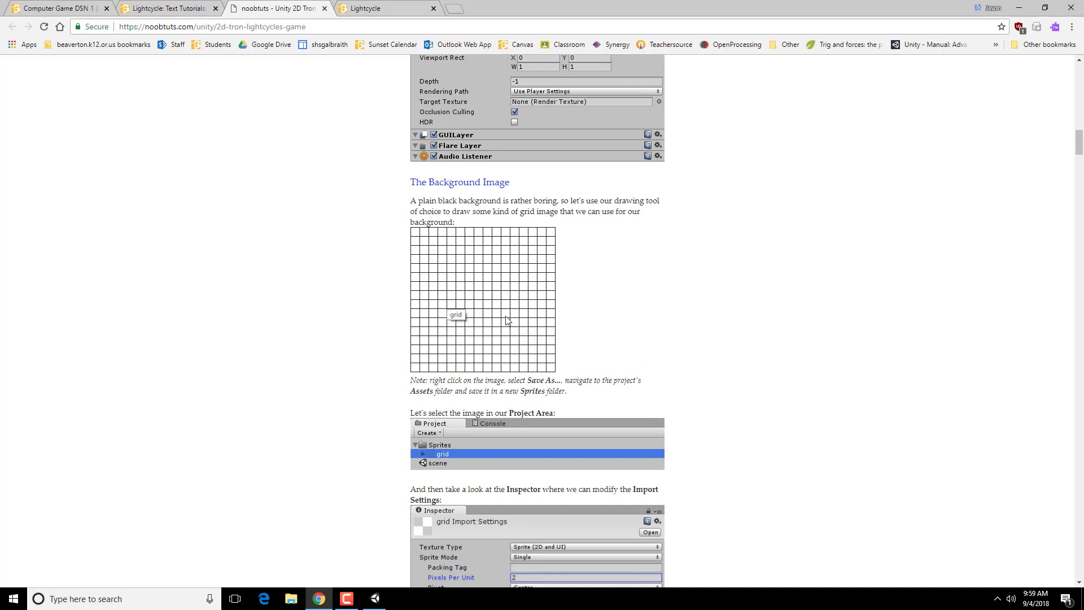
mouse_move(504, 305)
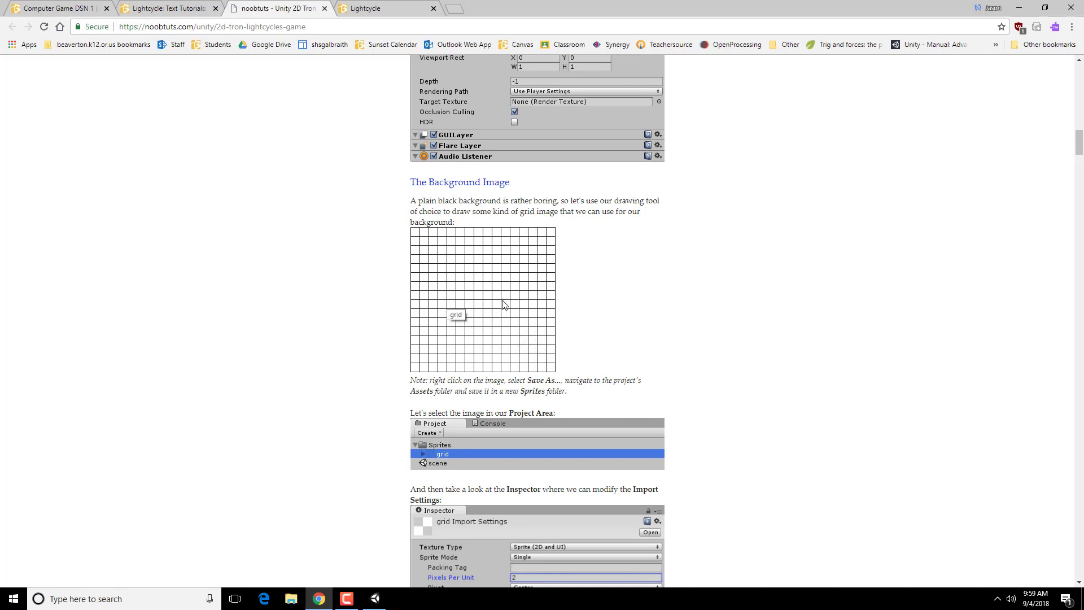
right_click(503, 305)
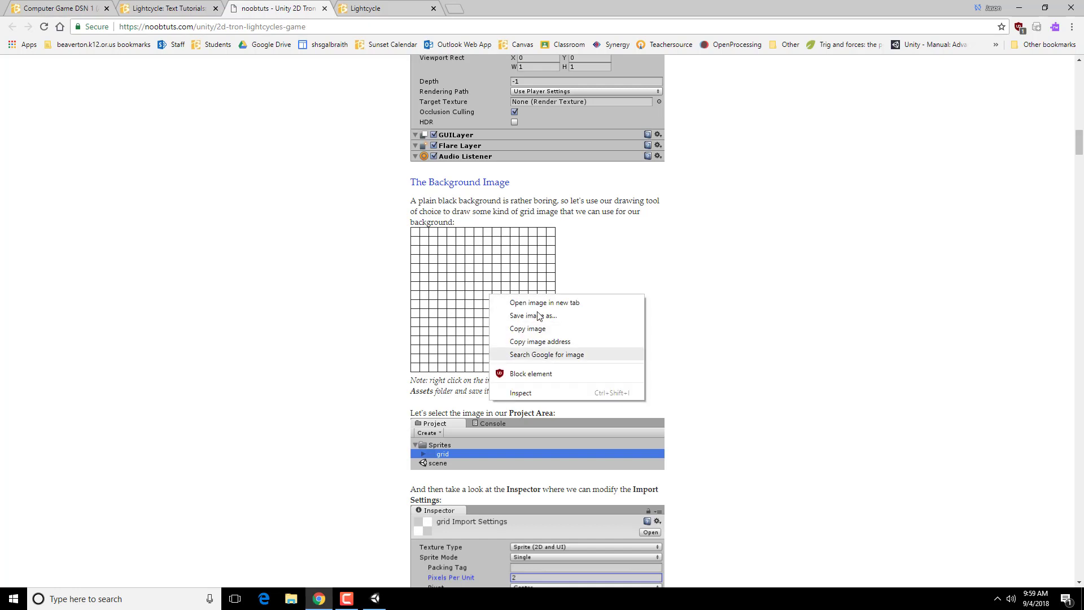
mouse_move(552, 320)
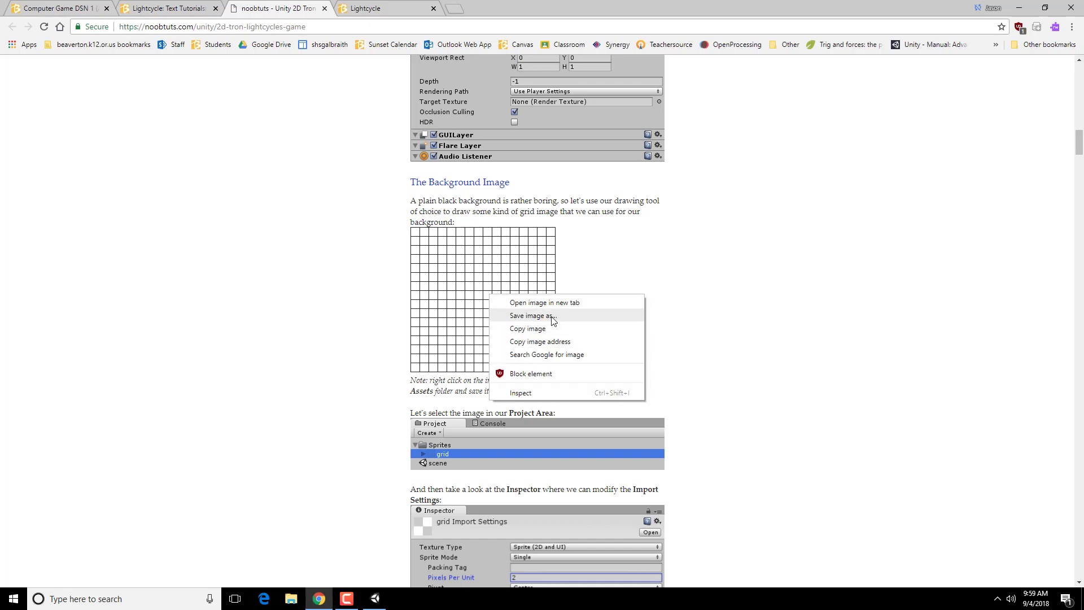
left_click(534, 317)
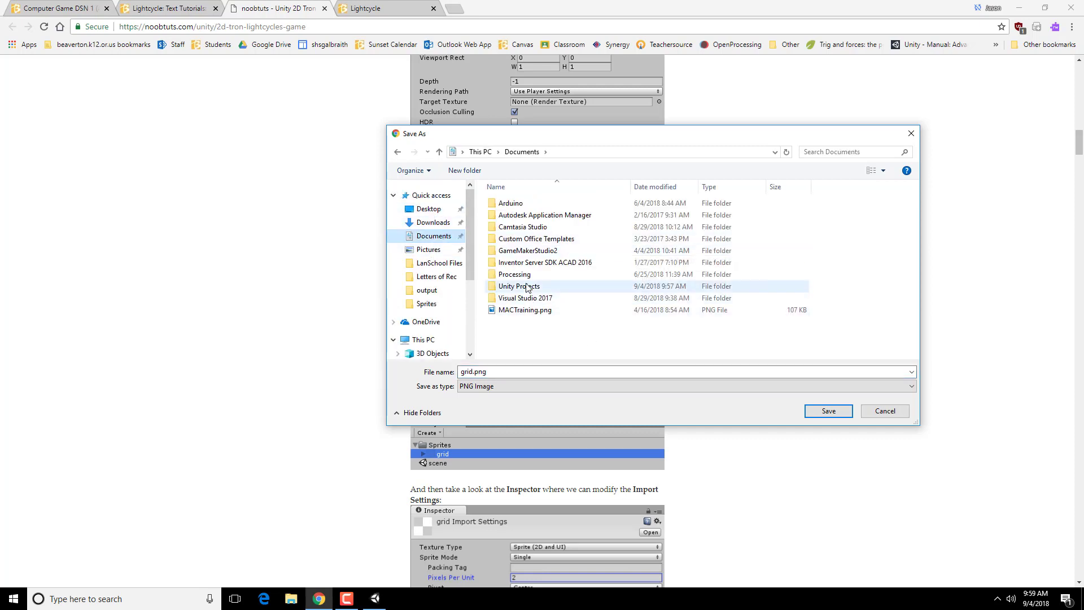
Navigate the Save As dialog into Unity Projects > TronLightcycles > Assets
double_click(518, 286)
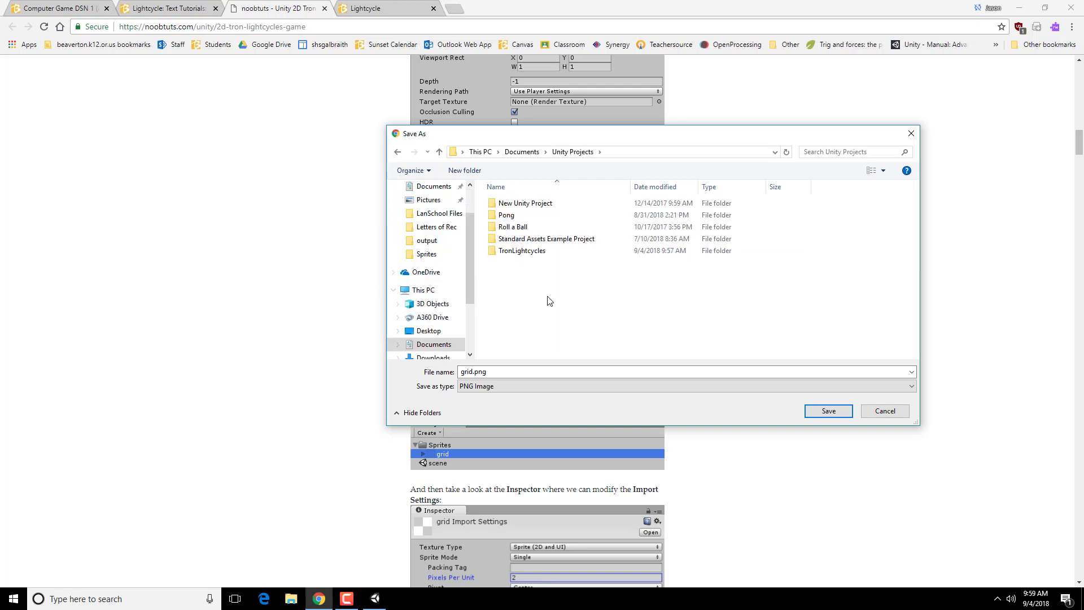
mouse_move(586, 284)
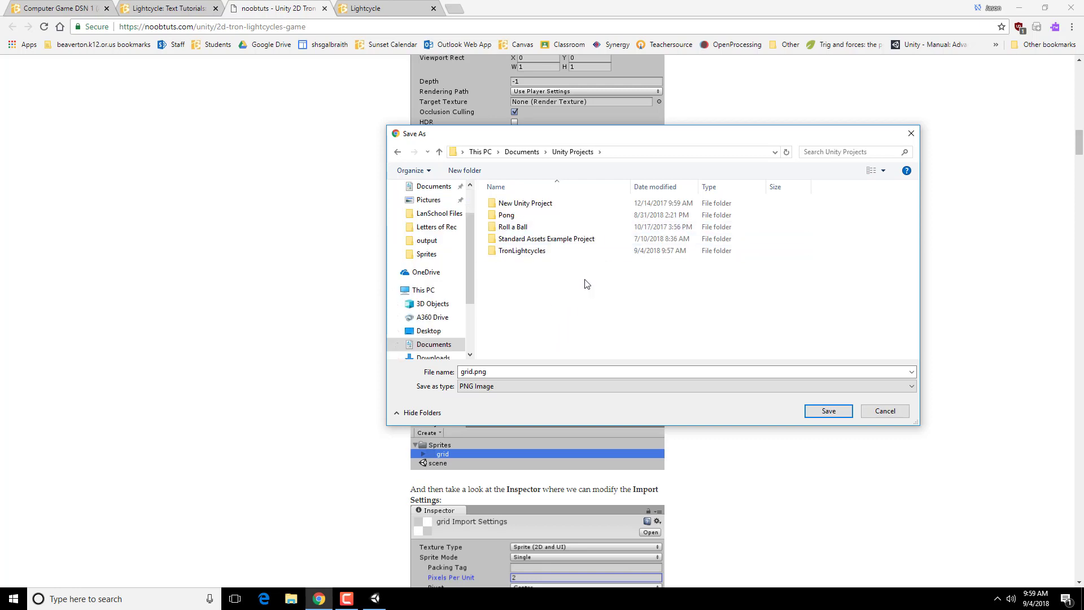
double_click(521, 250)
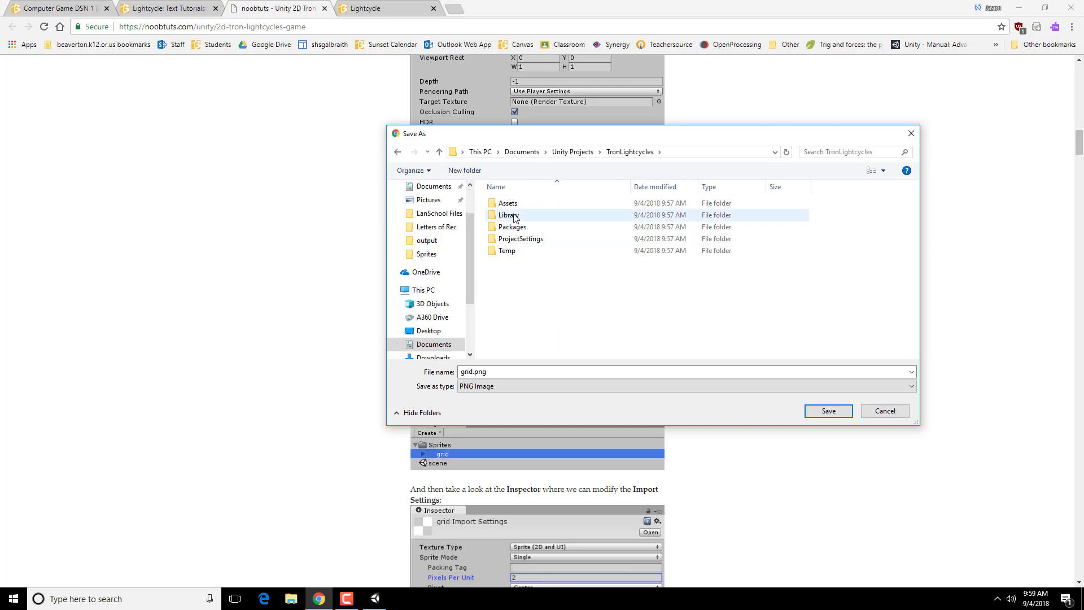
double_click(507, 203)
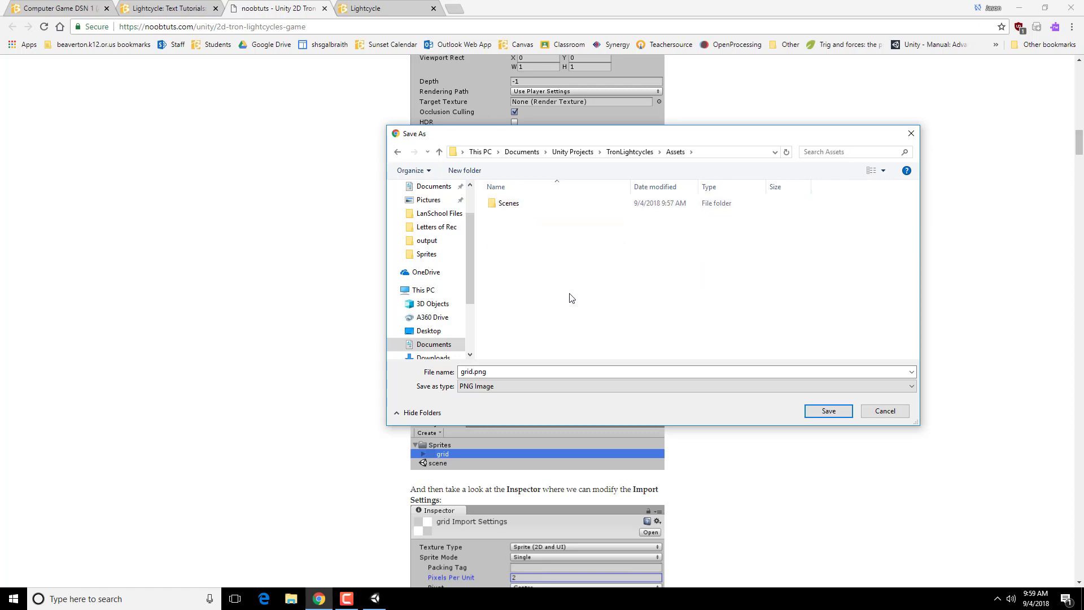
mouse_move(548, 260)
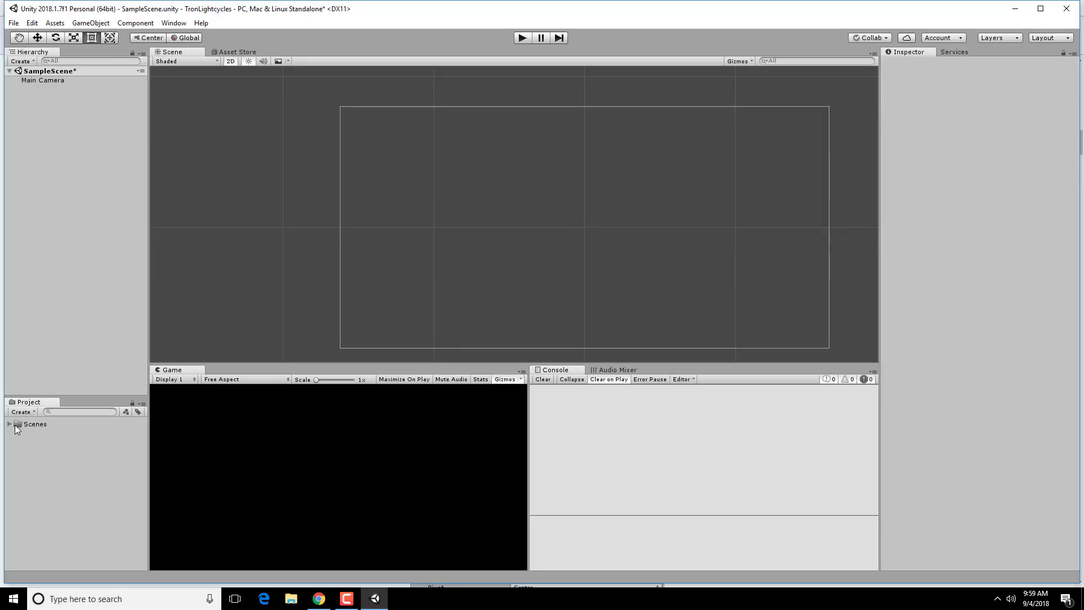
Create a new Sprites folder in the project's Assets
right_click(18, 428)
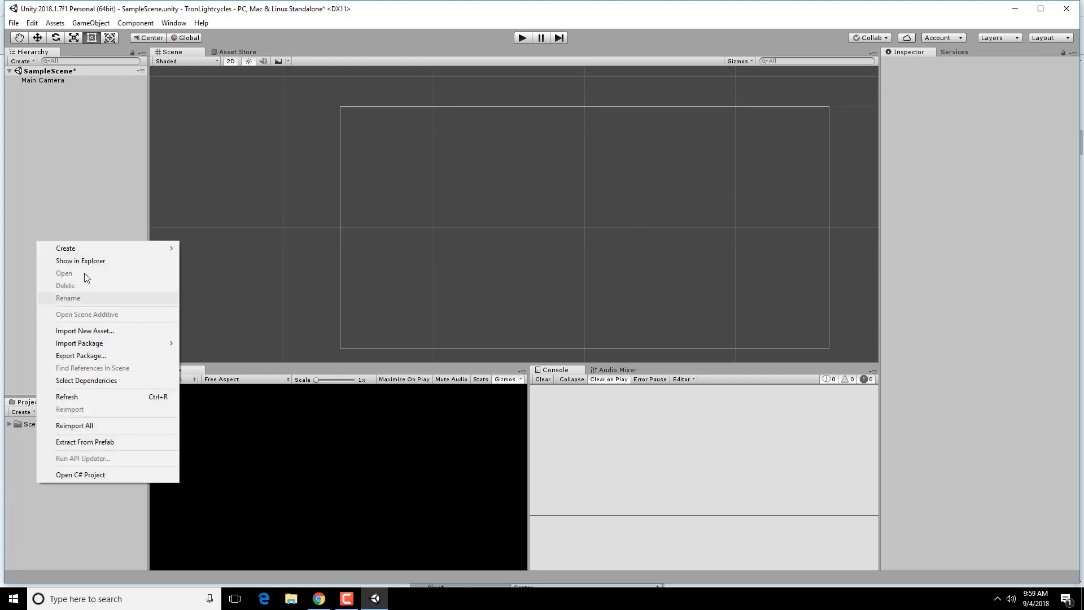
mouse_move(66, 247)
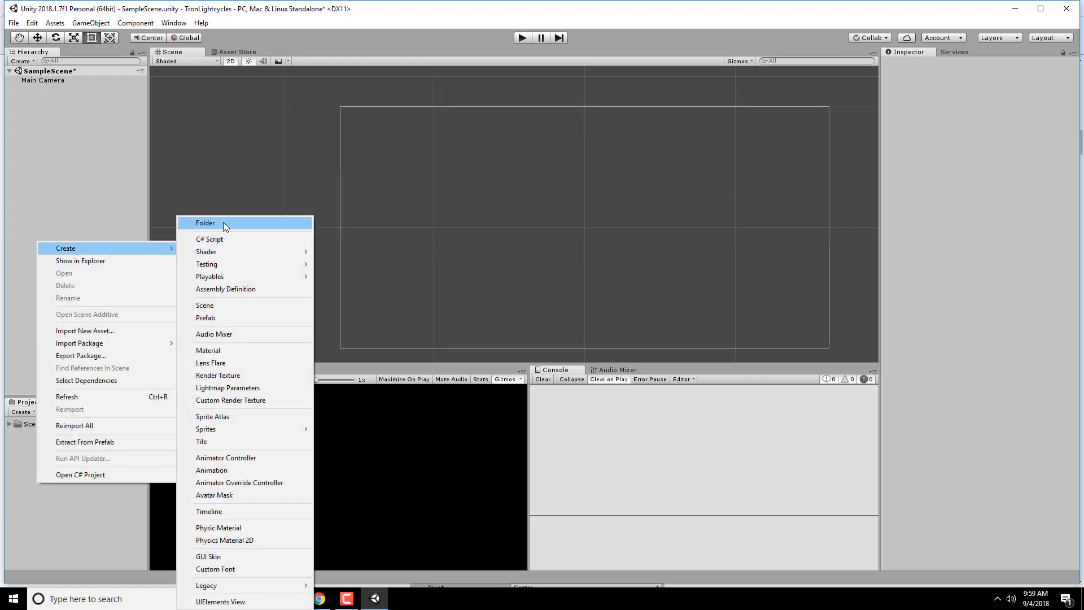
left_click(205, 223)
type("Sprites")
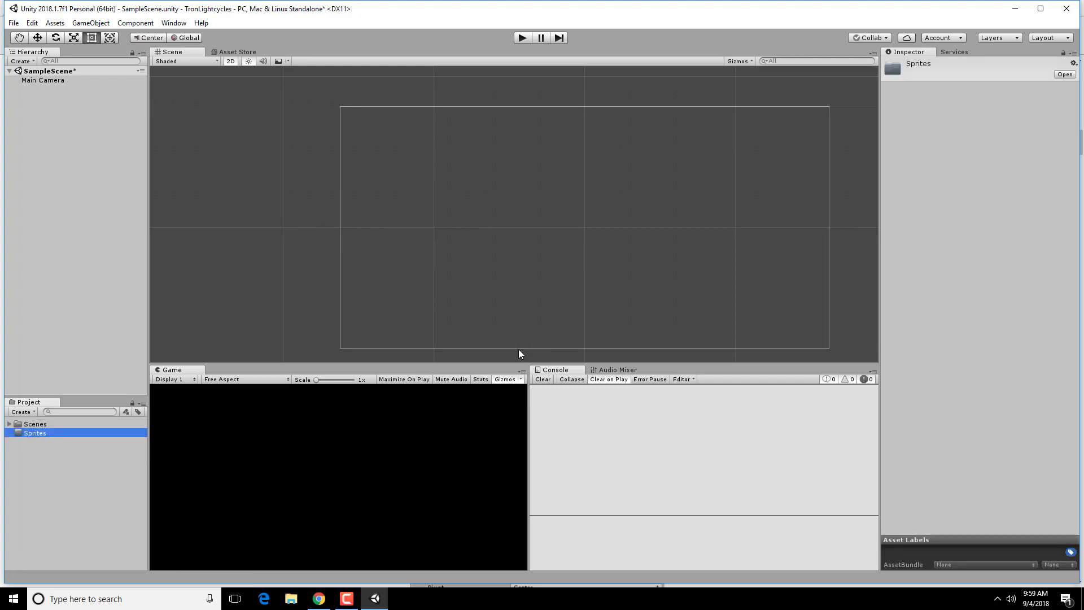
Save grid.png into the Sprites folder and select the grid sprite in Unity
left_click(318, 599)
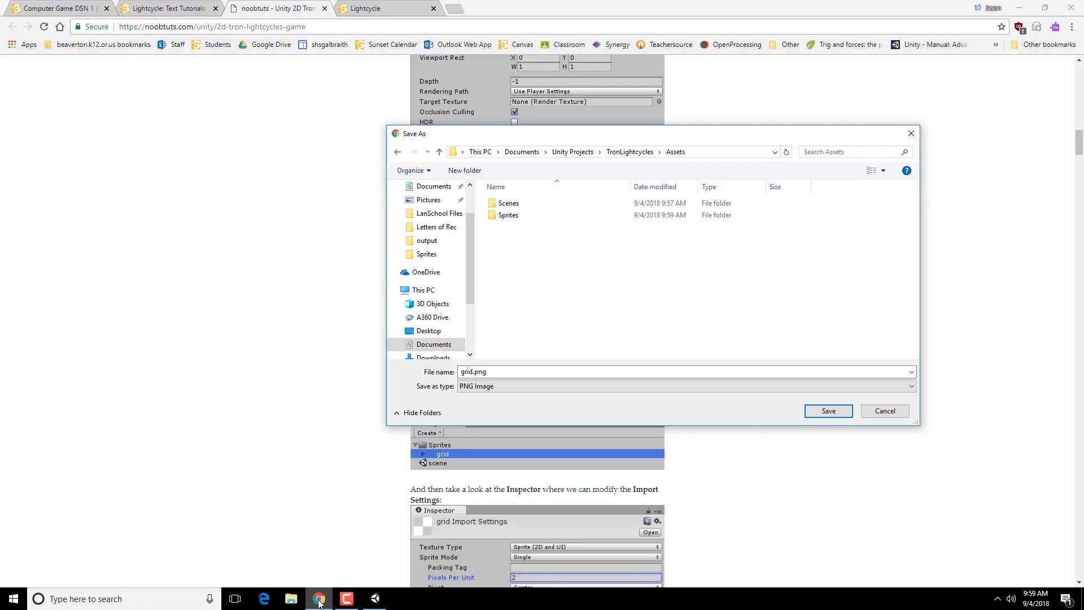
double_click(508, 215)
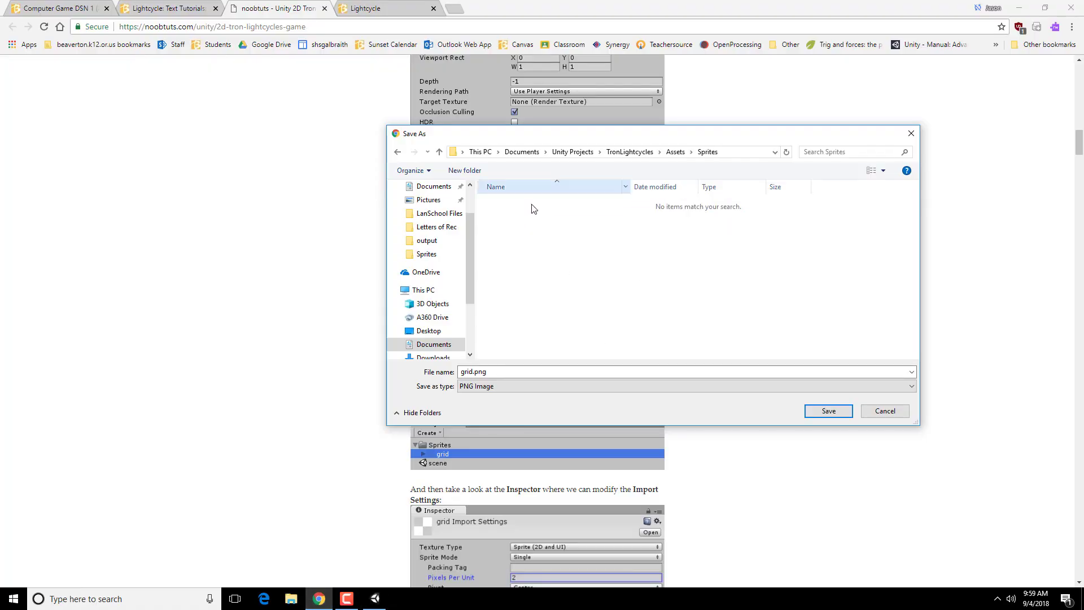
left_click(828, 411)
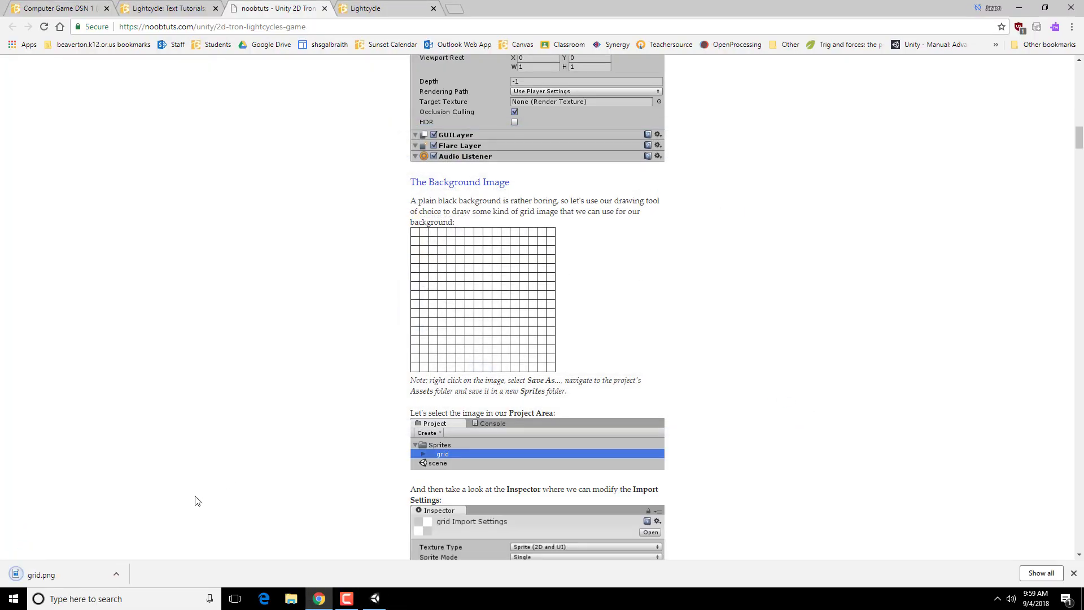
scroll("down", 3)
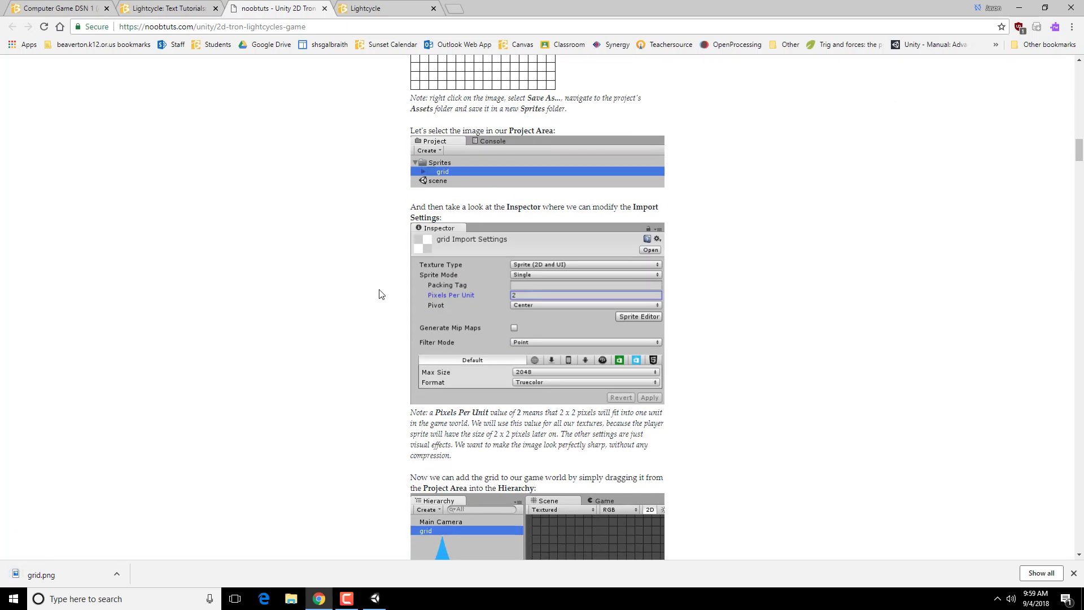
mouse_move(442, 170)
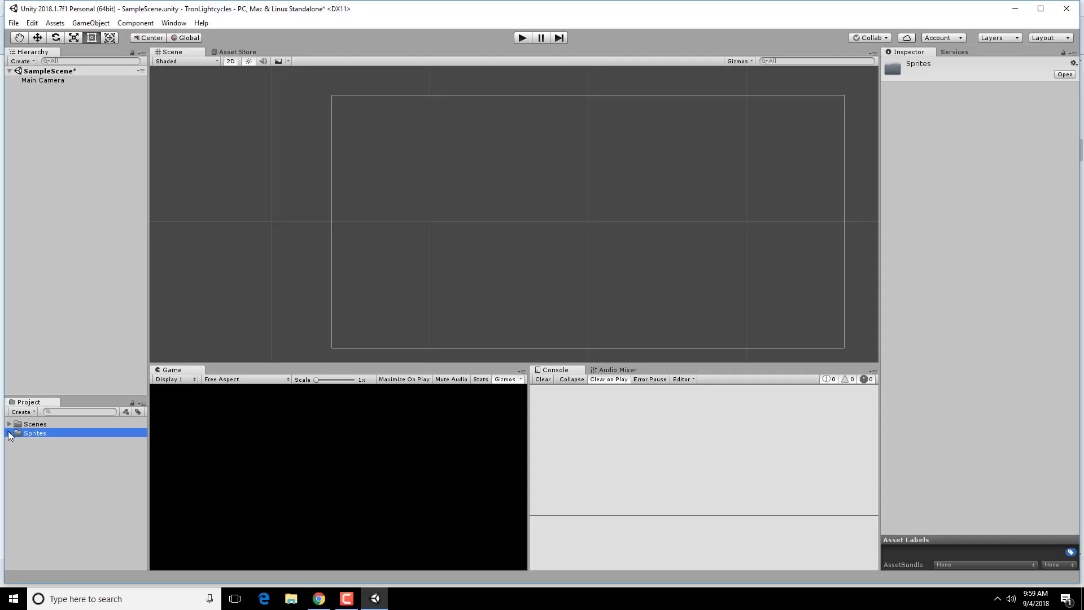
left_click(38, 441)
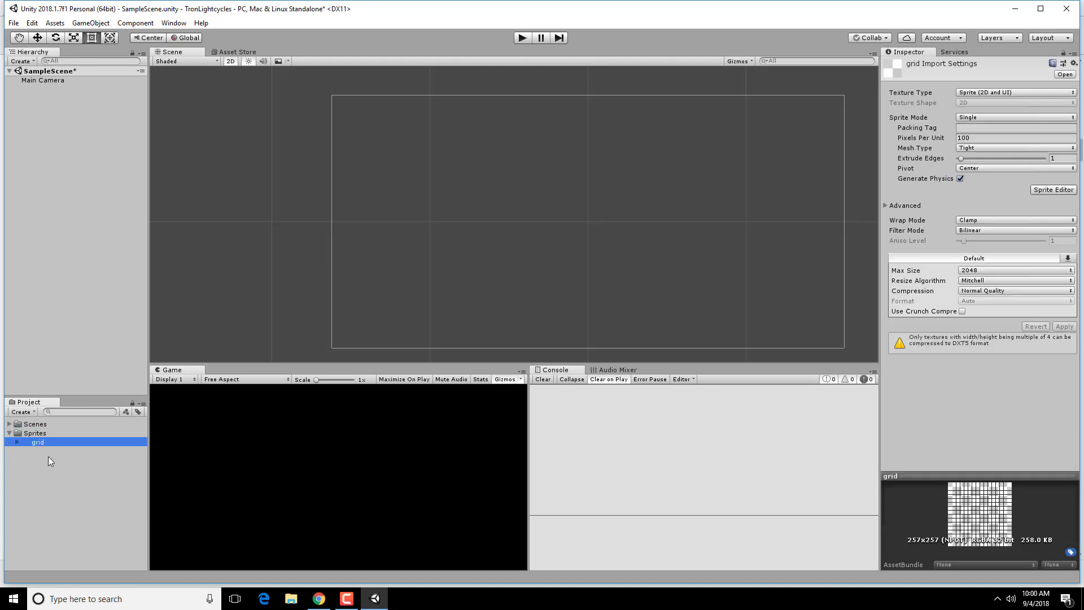
mouse_move(318, 599)
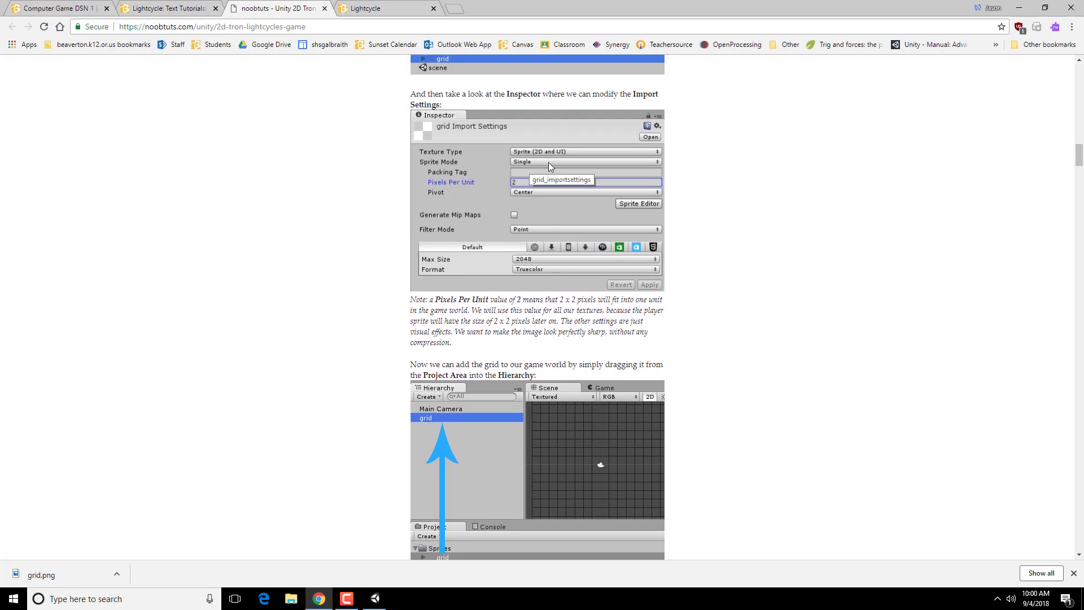
mouse_move(572, 154)
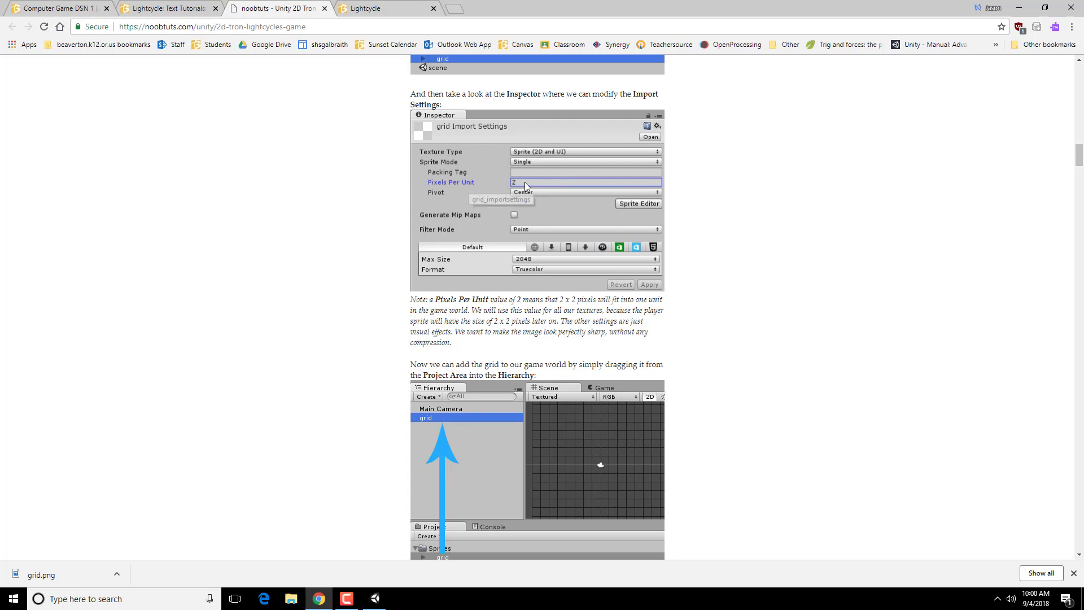
mouse_move(491, 247)
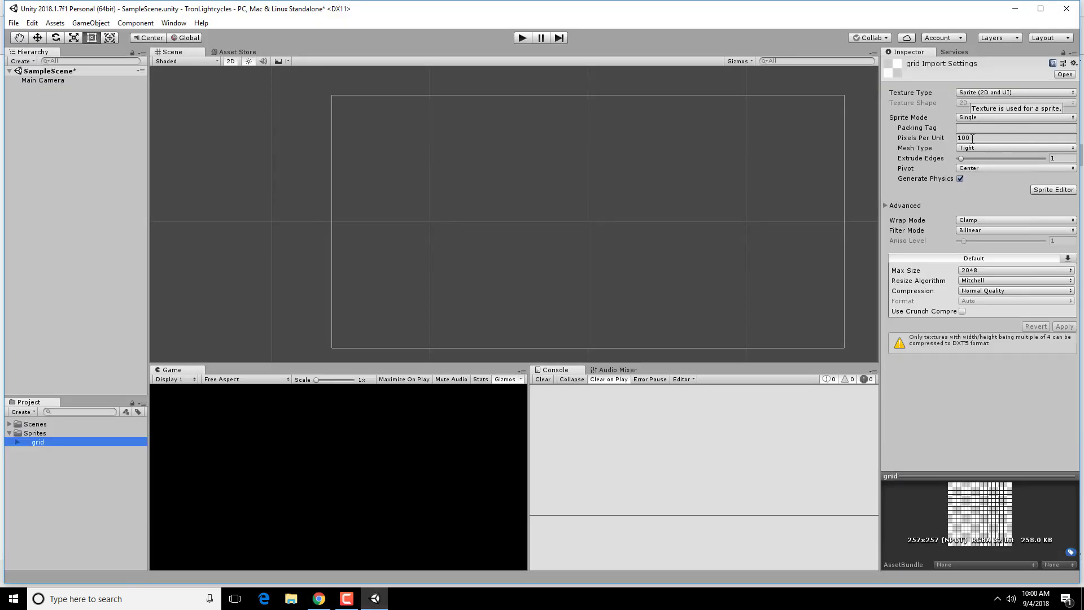
Set the grid sprite's Pixels Per Unit to 2 and Filter Mode to Point (no filter)
type("2")
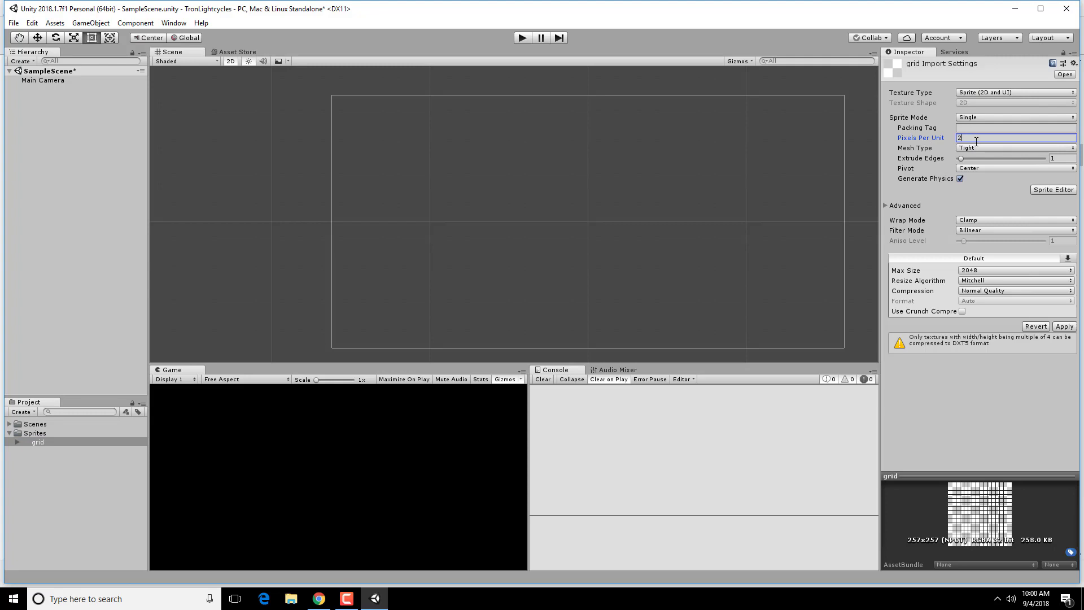
left_click(1014, 230)
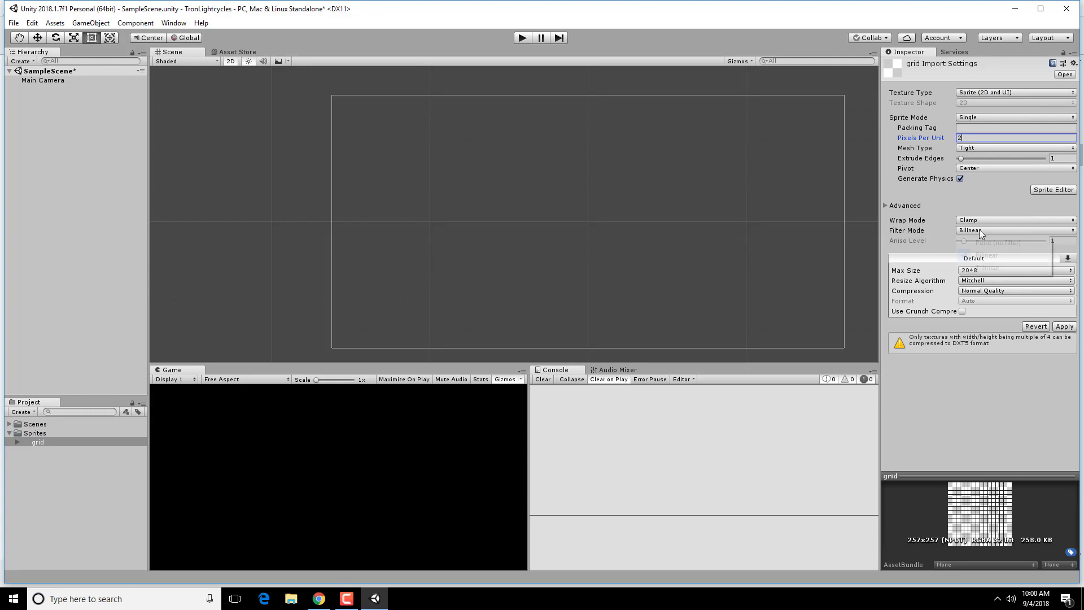
left_click(998, 247)
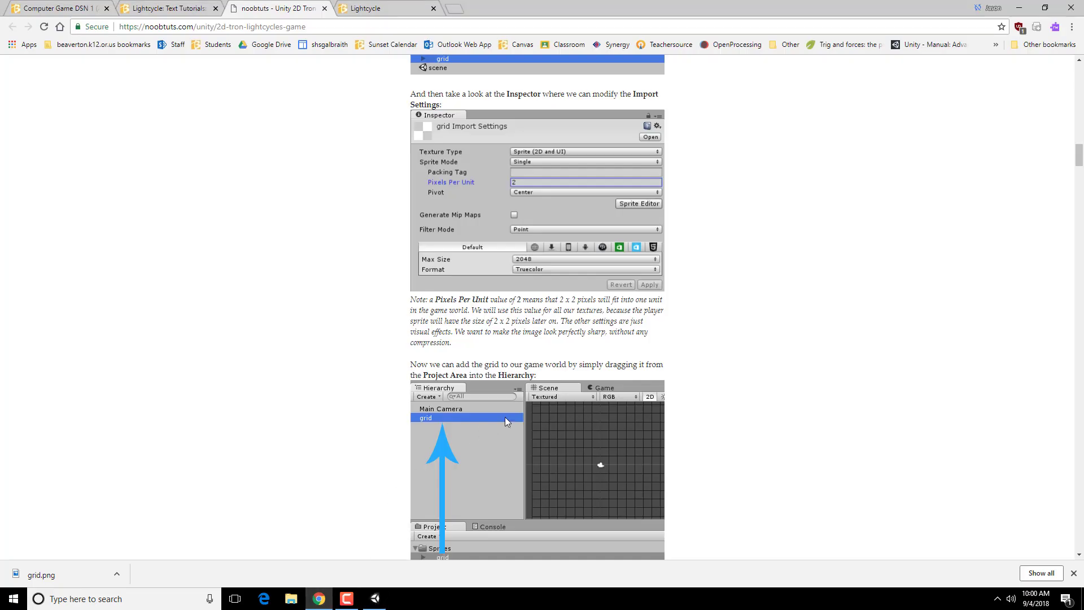
scroll("down", 3)
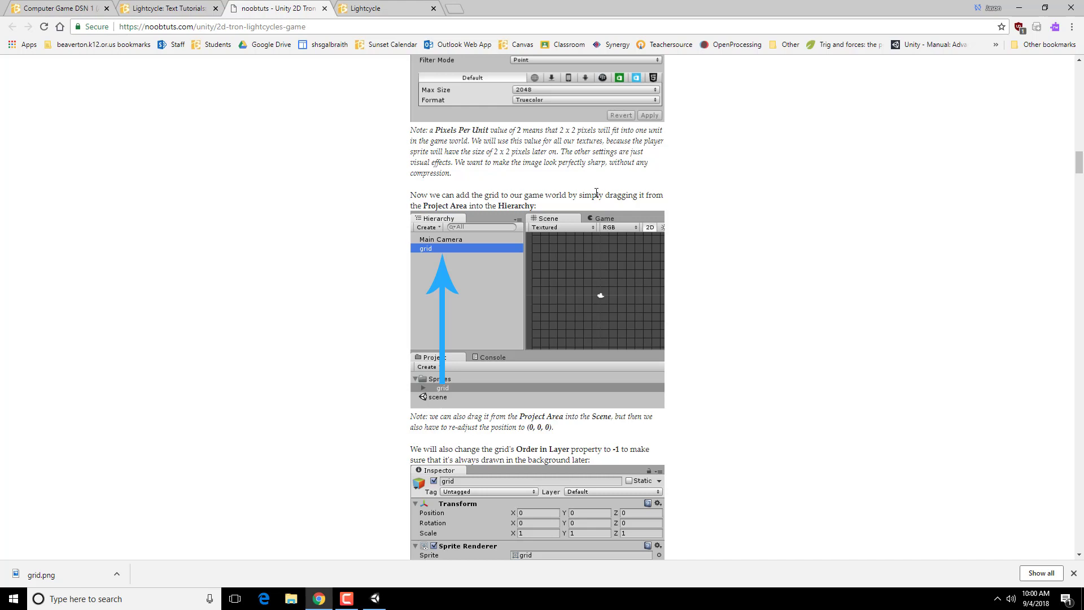
mouse_move(443, 388)
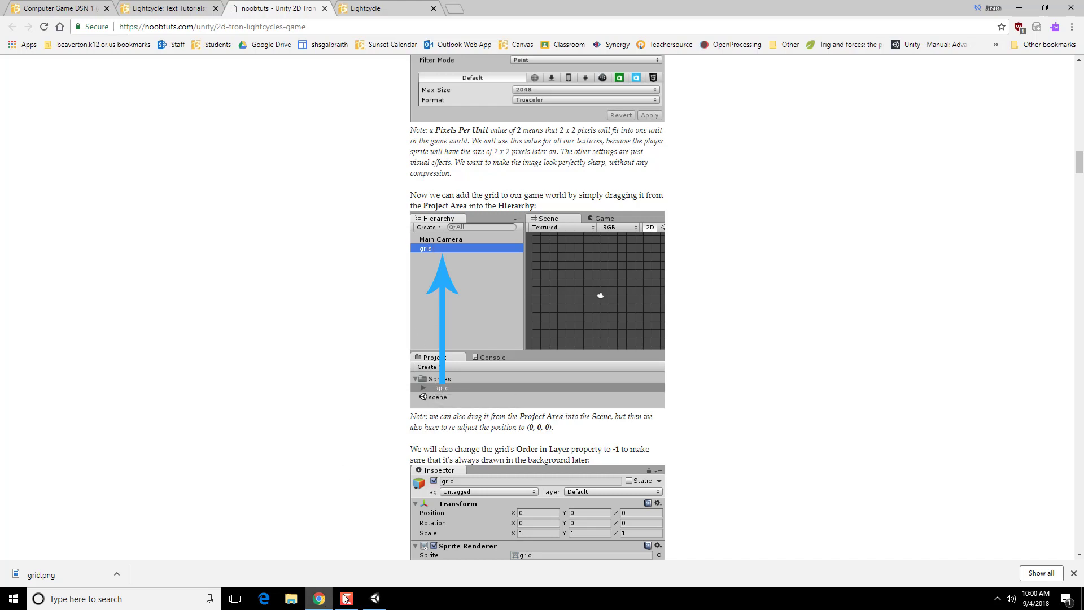
Return to Unity and preview the grid by starting and stopping Play mode
left_click(346, 599)
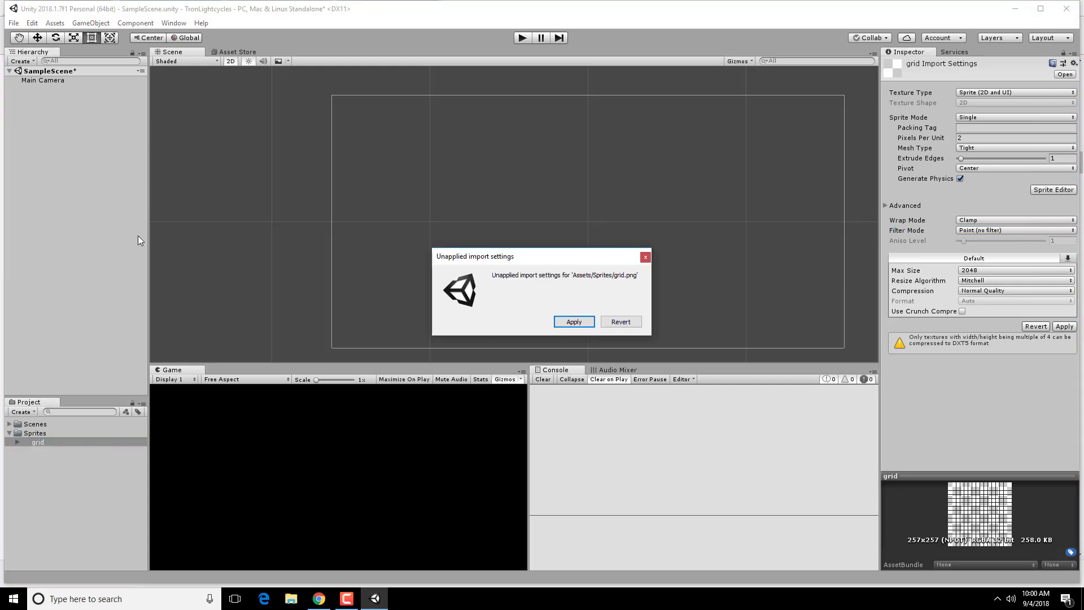
mouse_move(620, 321)
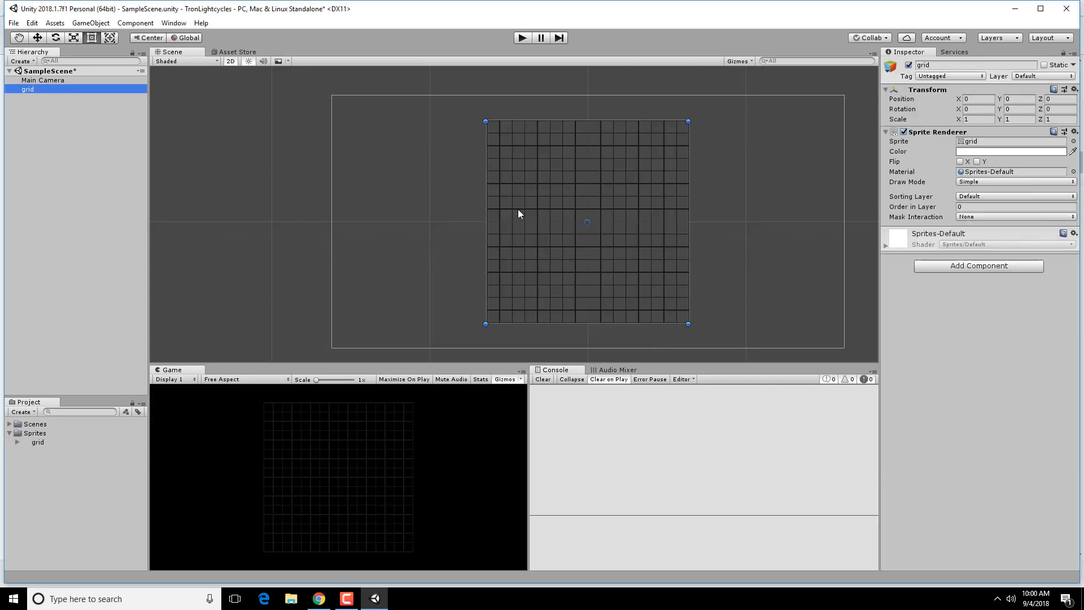
mouse_move(489, 61)
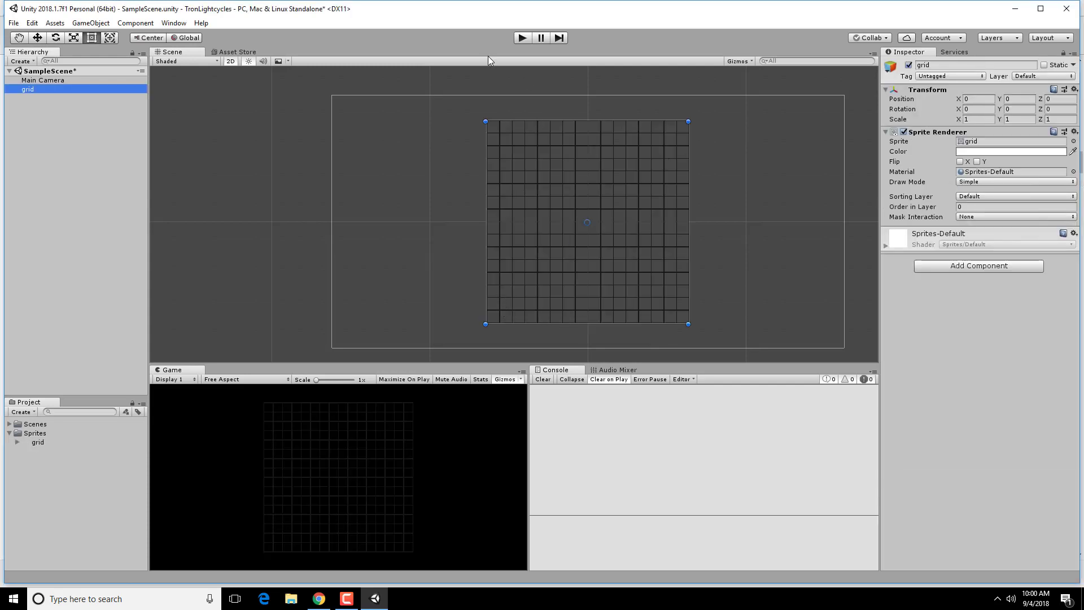
left_click(522, 38)
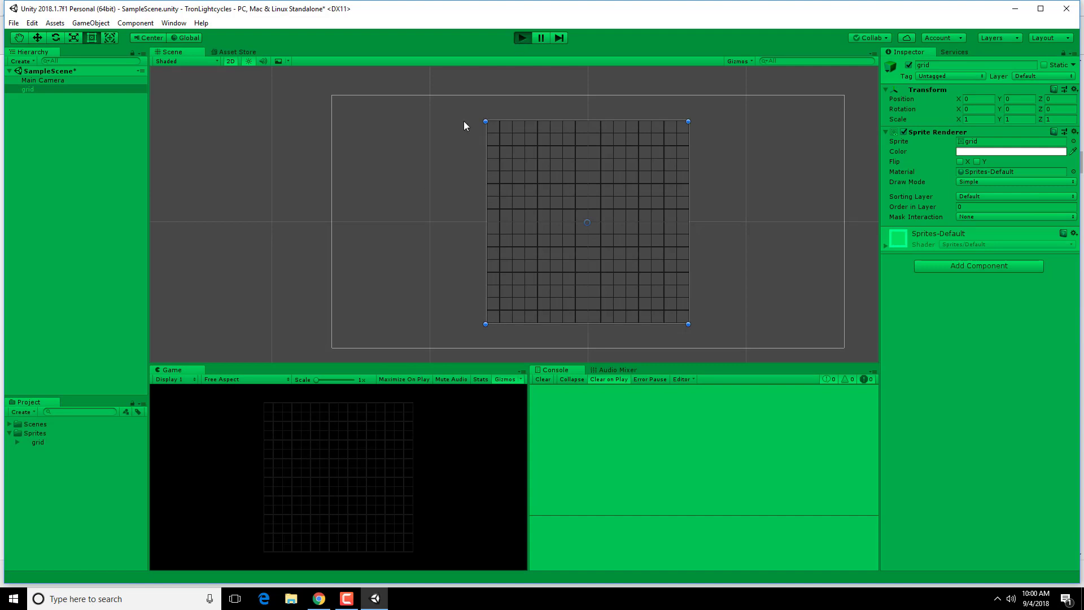
left_click(522, 38)
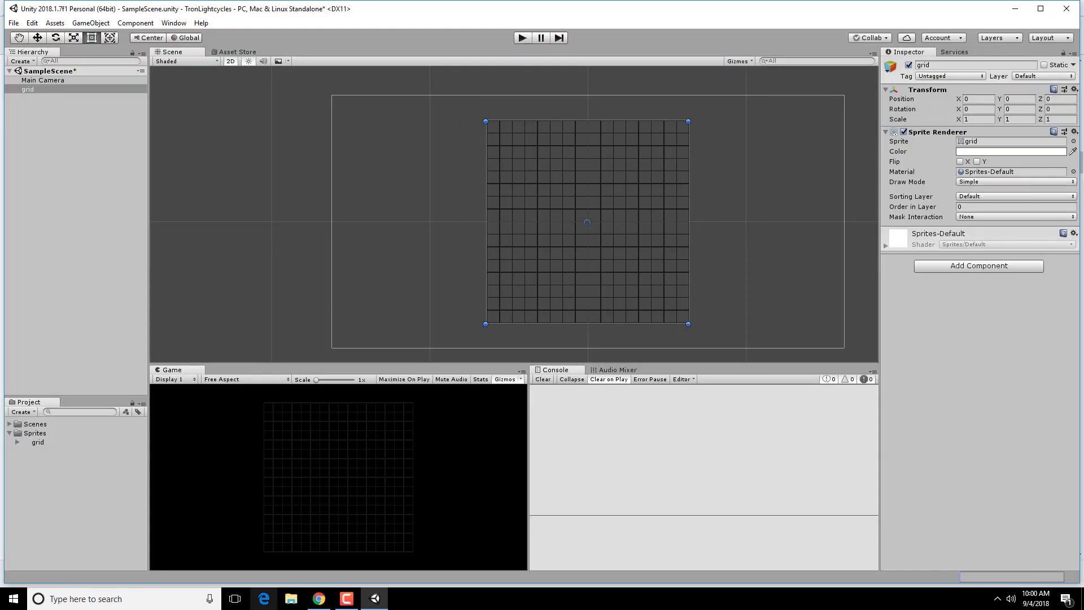
Follow the tutorial's Order in Layer note, putting the grid at -1, and play the game
left_click(319, 599)
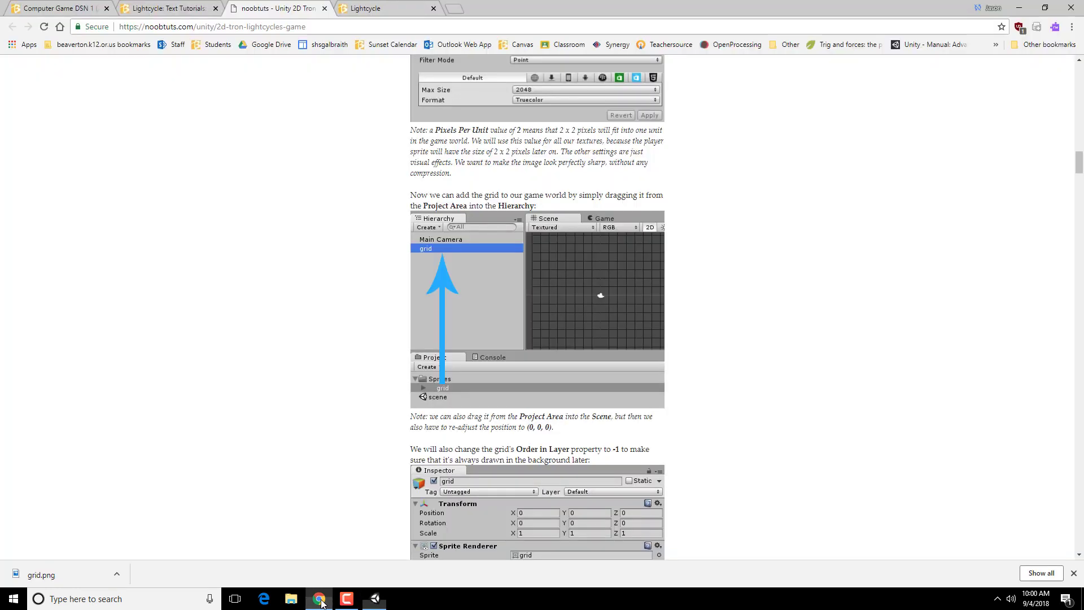
scroll("down", 3)
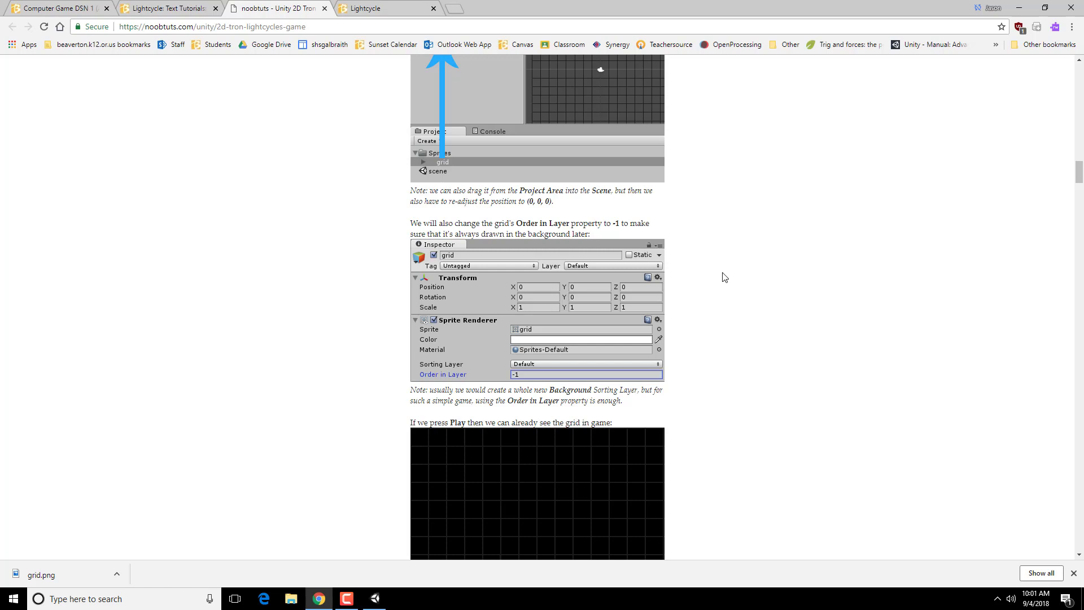
mouse_move(475, 233)
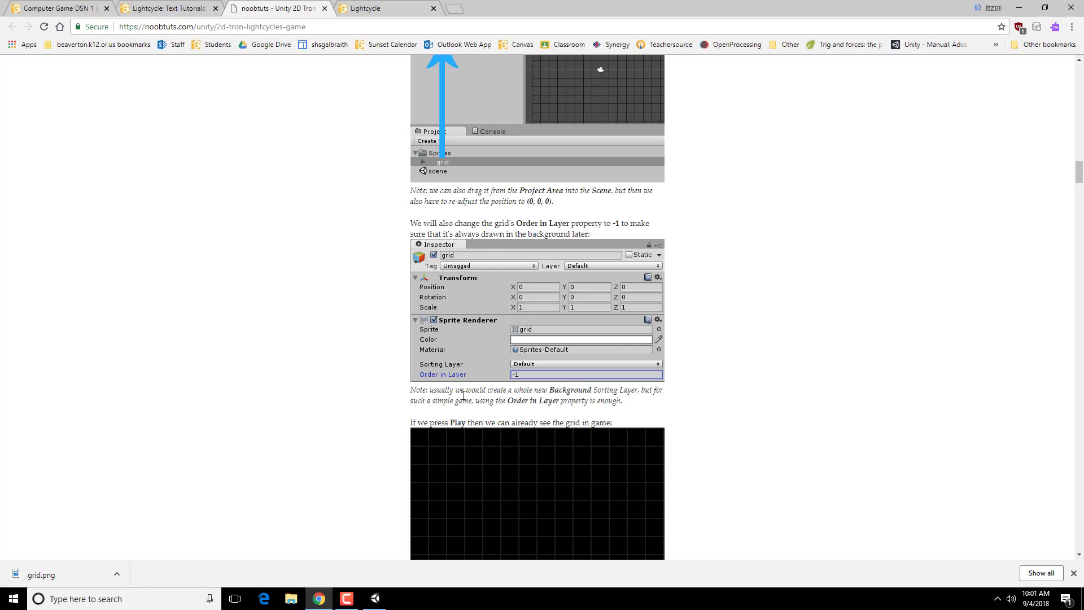
mouse_move(503, 214)
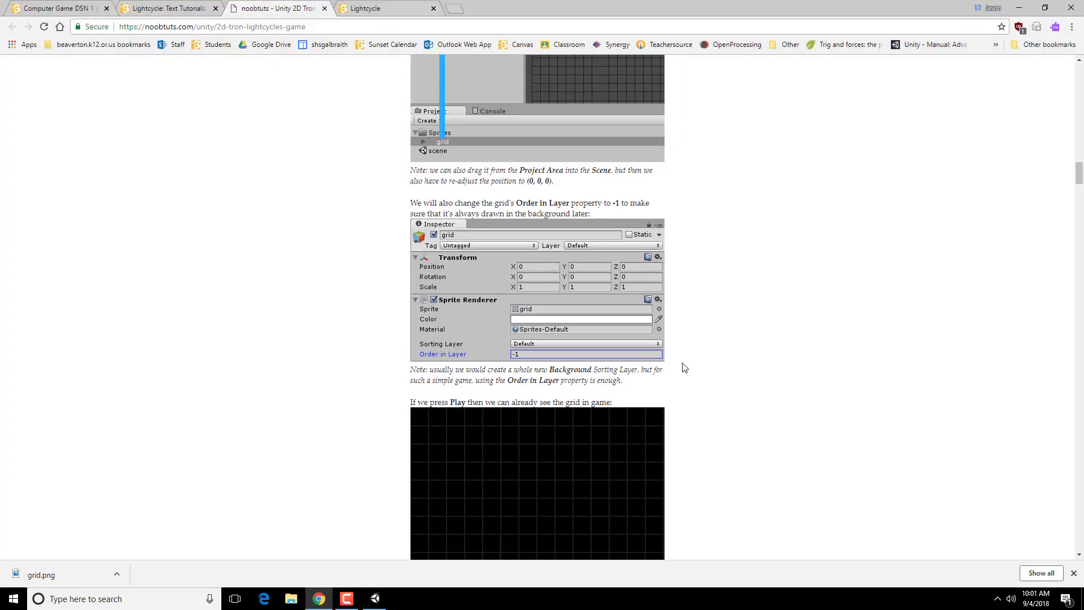
scroll("down", 3)
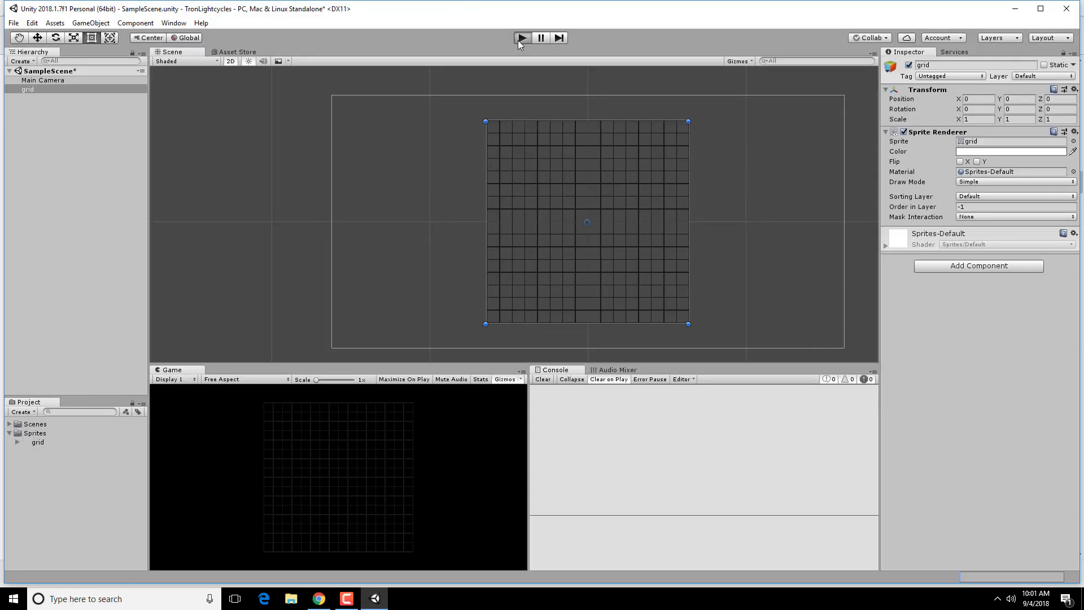
left_click(522, 38)
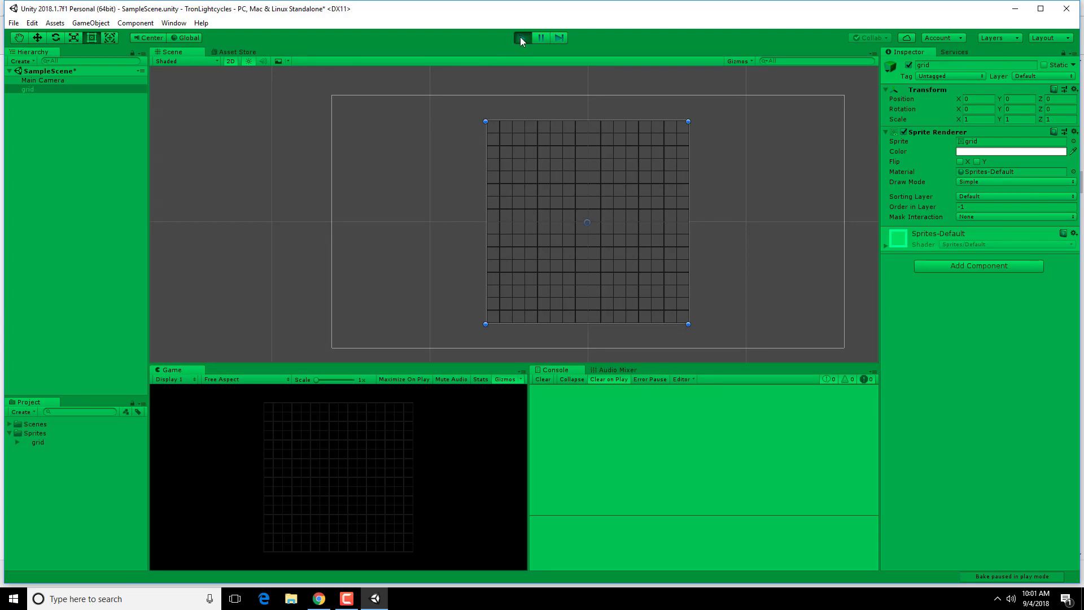
Scroll the tutorial down to The Lightwalls section and its cyan import settings
left_click(317, 599)
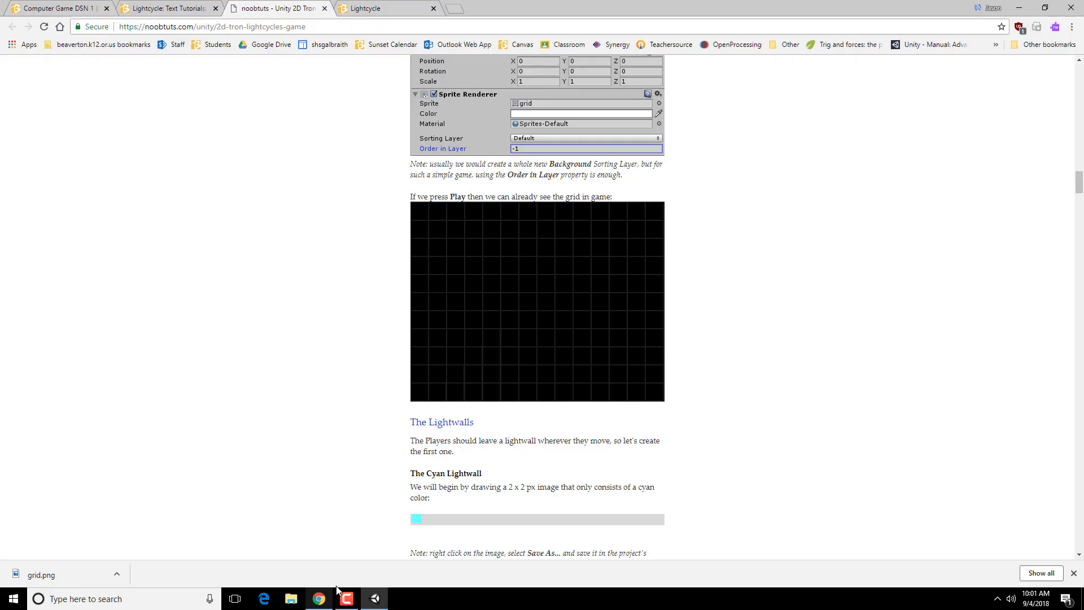
scroll("down", 3)
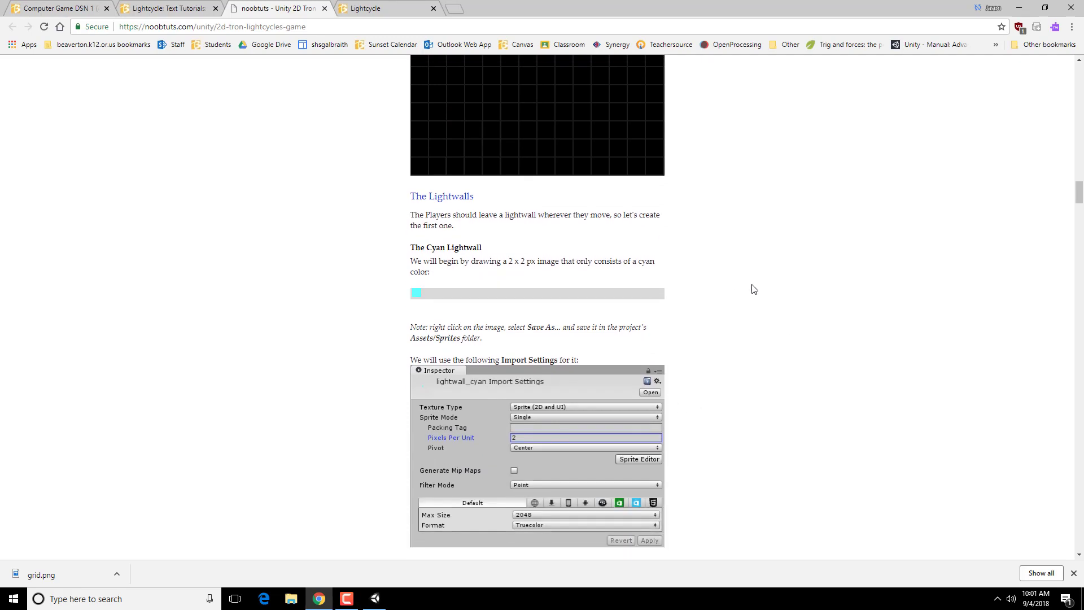
mouse_move(498, 305)
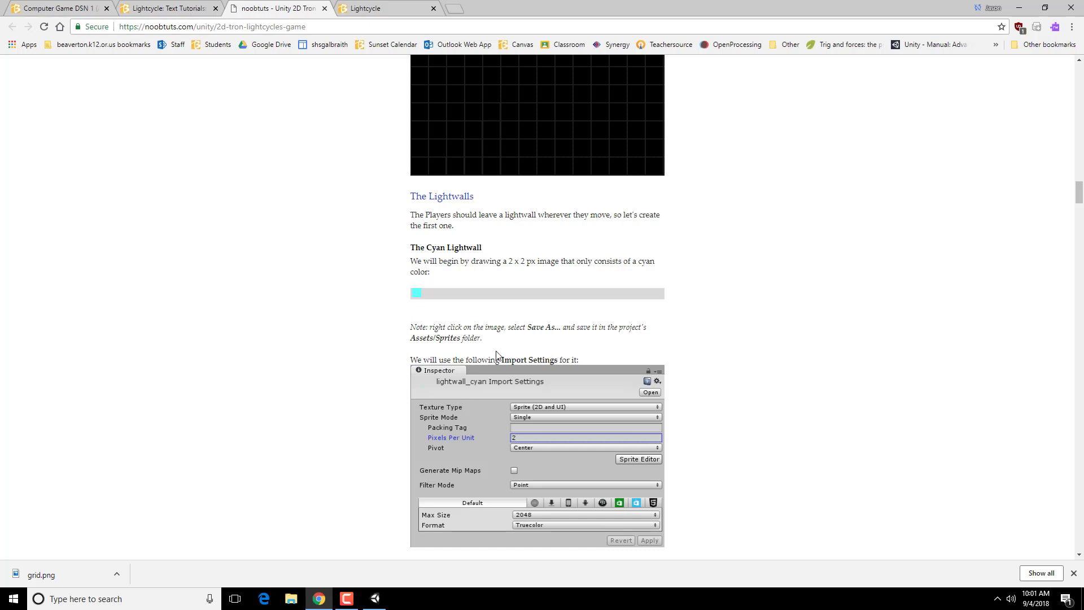
scroll("down", 3)
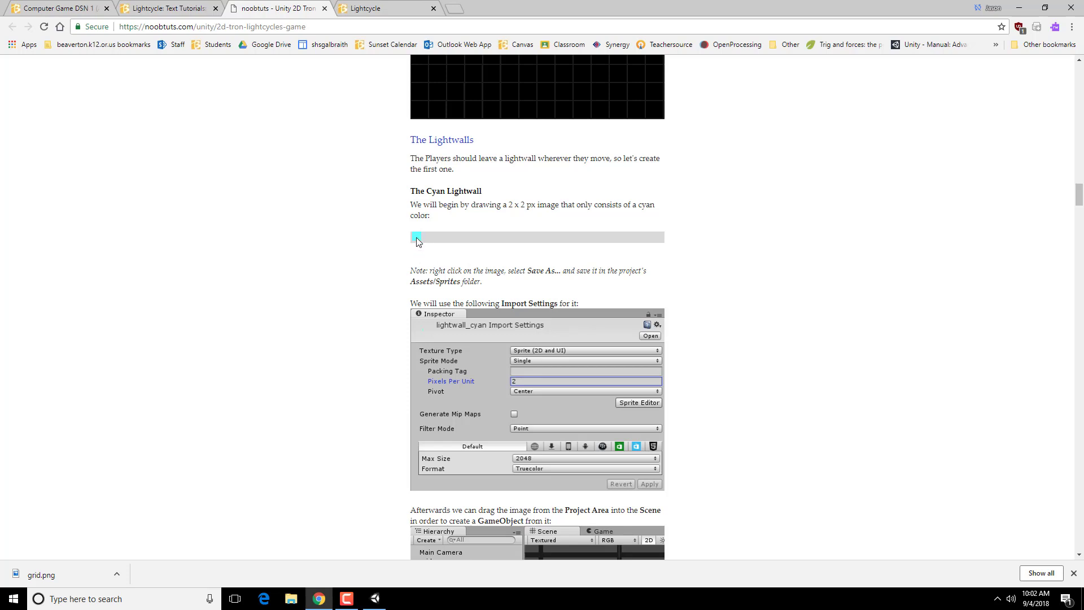
mouse_move(415, 238)
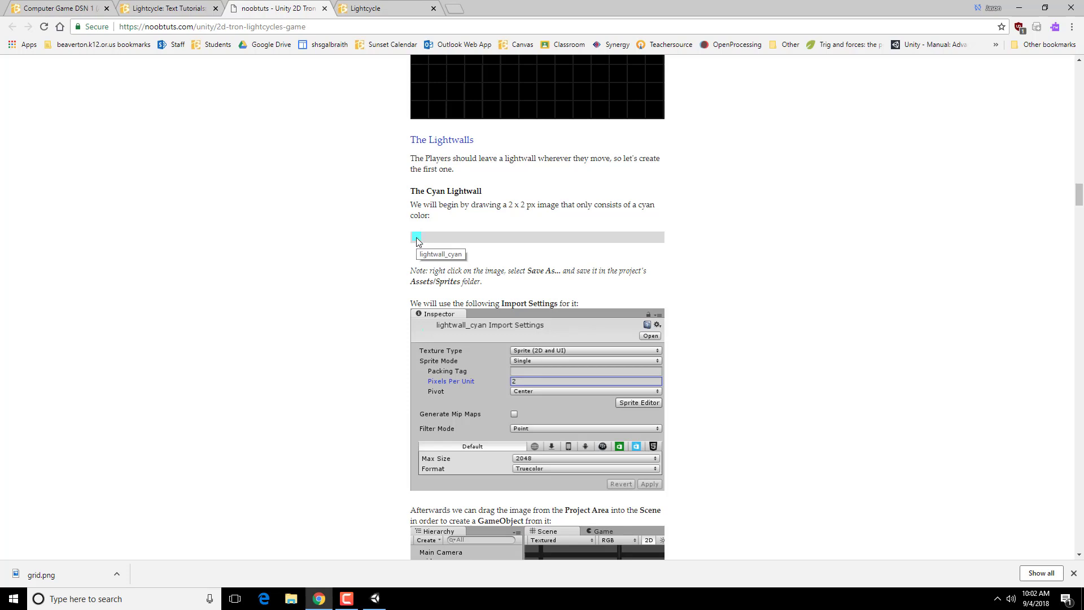
Save the cyan lightwall image as lightwall_cyan.png into the project's Sprites folder
right_click(416, 237)
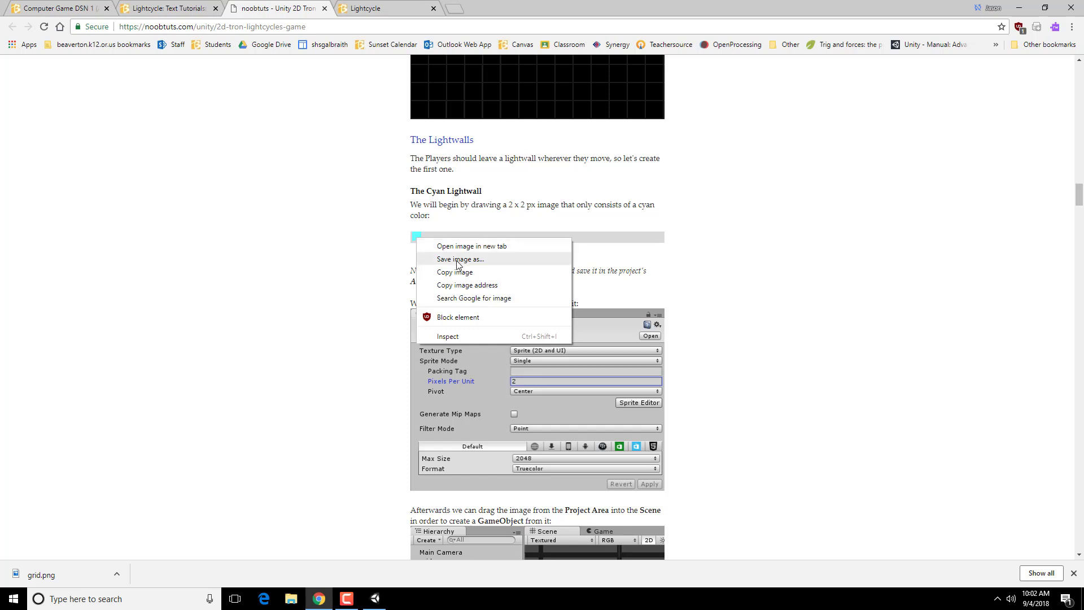
left_click(460, 259)
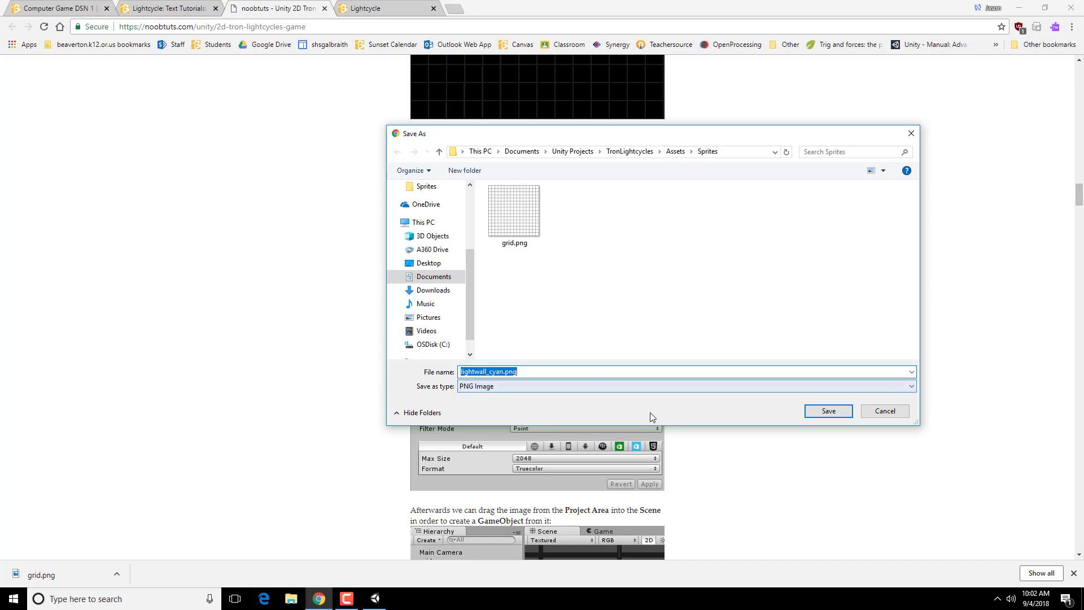
left_click(827, 411)
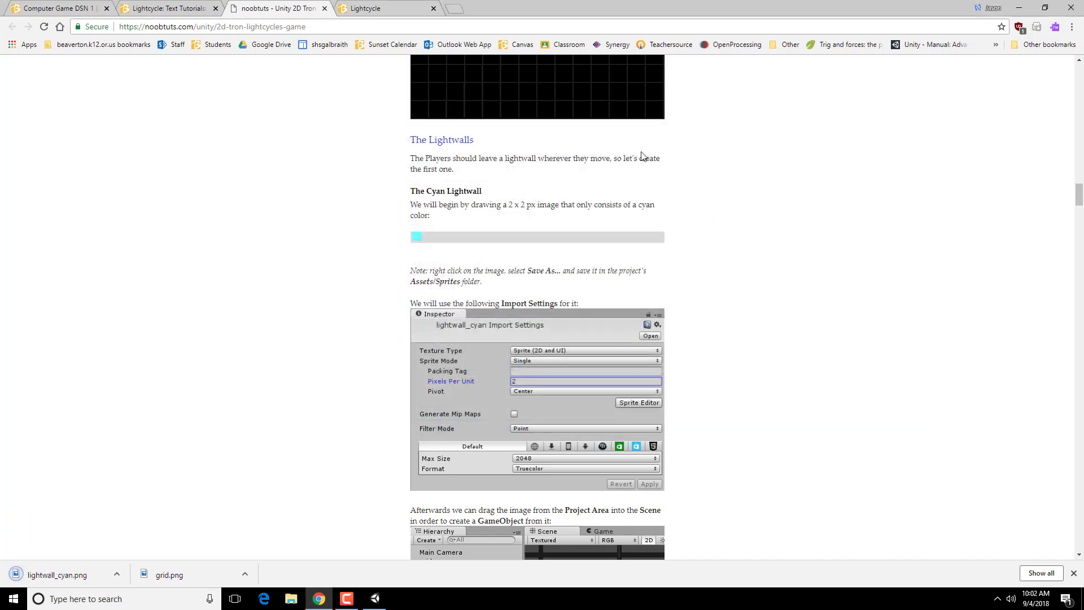
Give lightwall_cyan 2 pixels per unit and Point (no filter) filtering, and apply
scroll("down", 3)
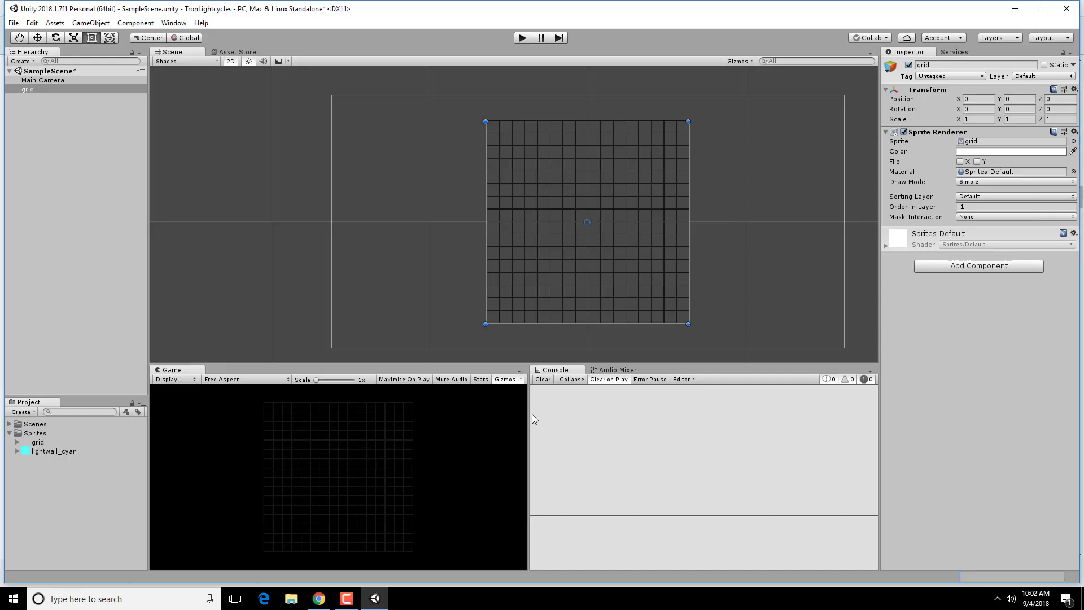
left_click(53, 451)
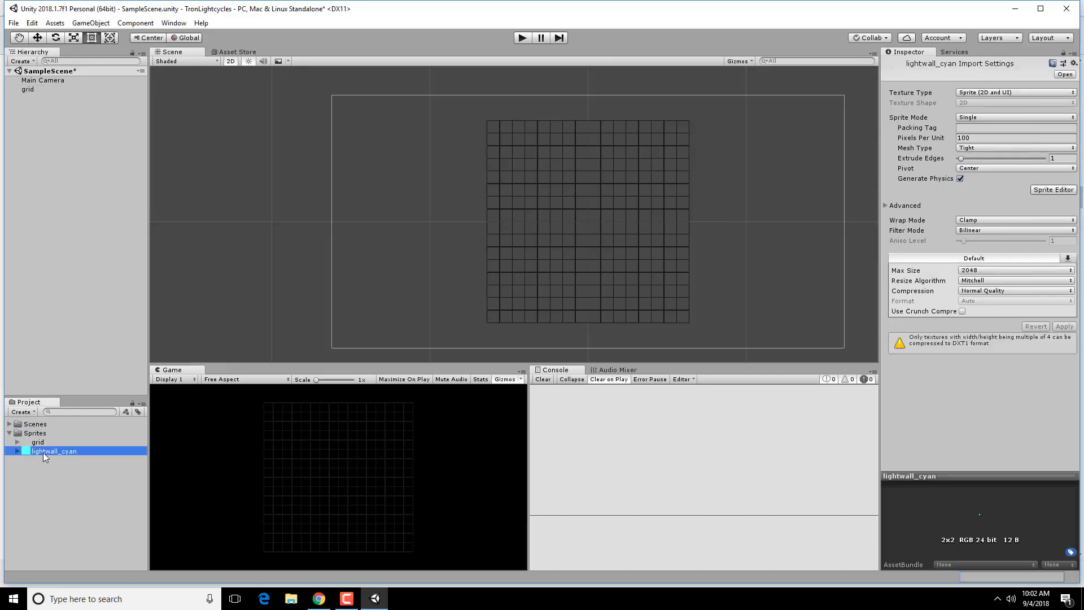
mouse_move(1000, 102)
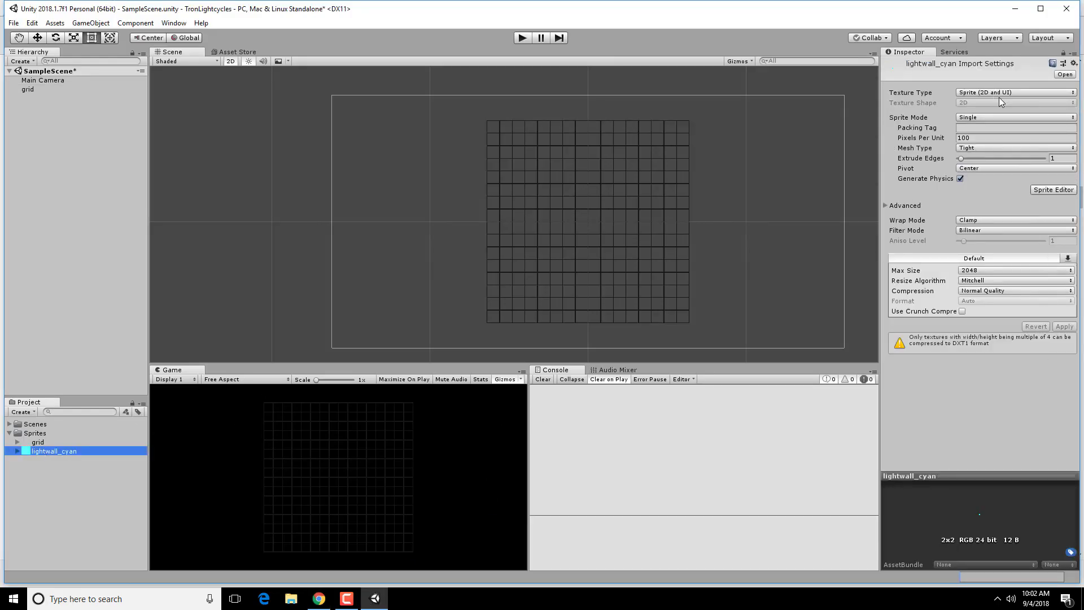
left_click(1014, 138)
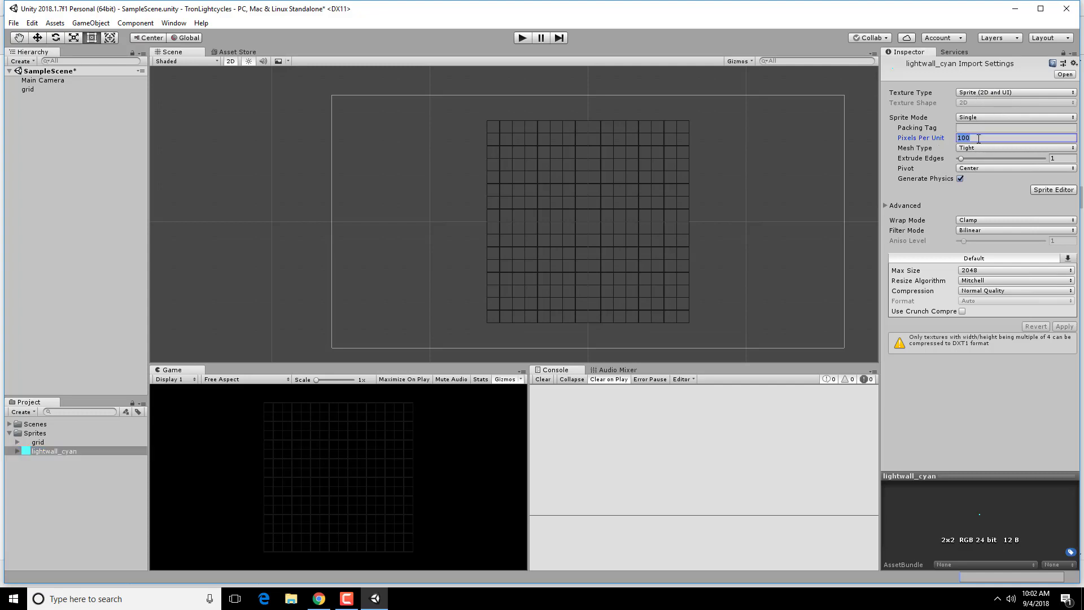
left_click(1014, 230)
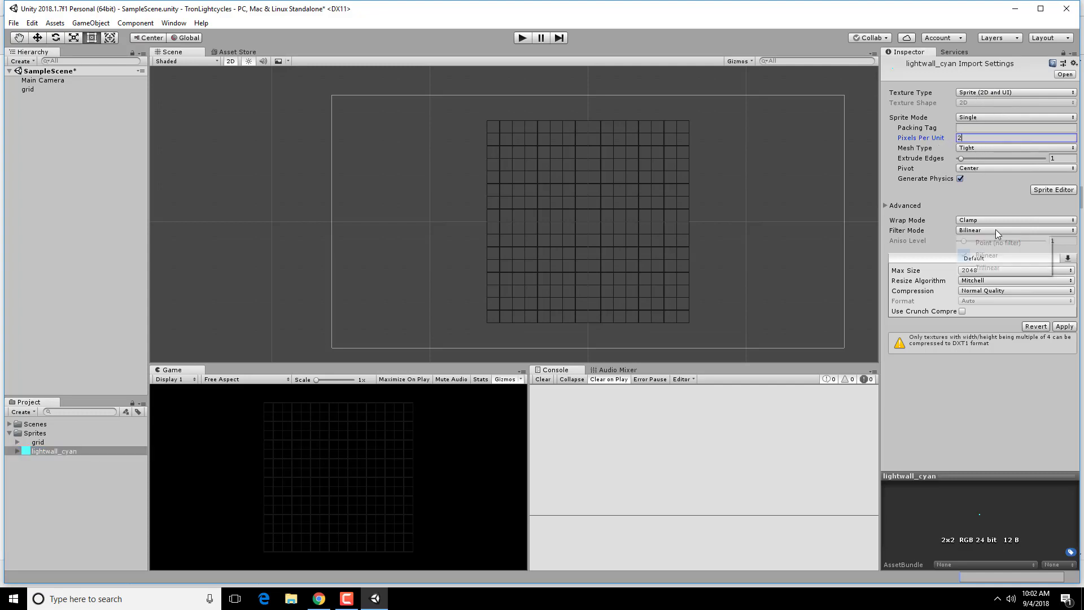
left_click(992, 242)
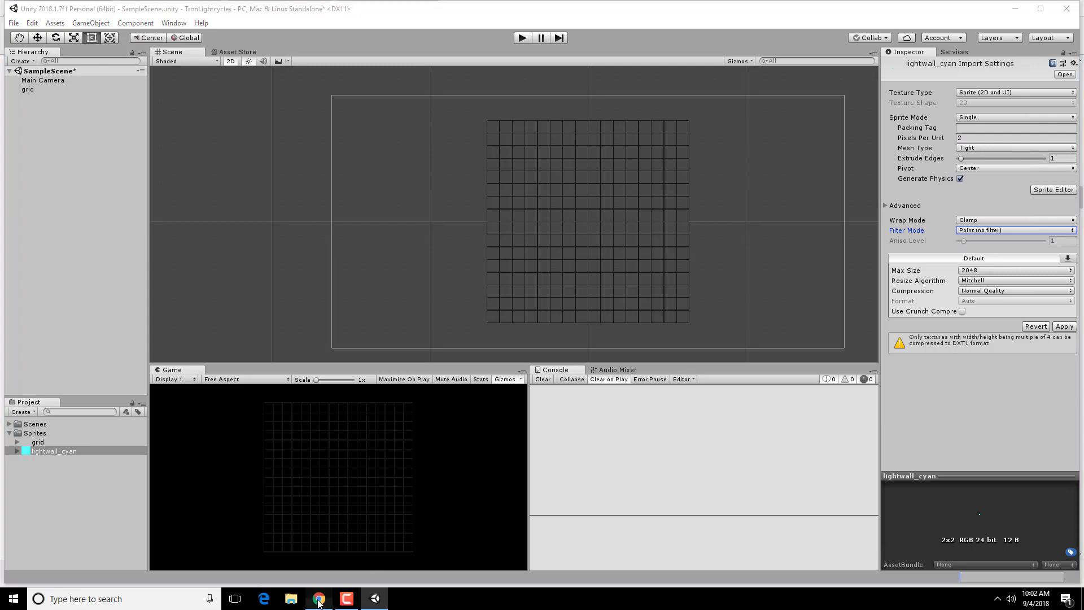
left_click(317, 598)
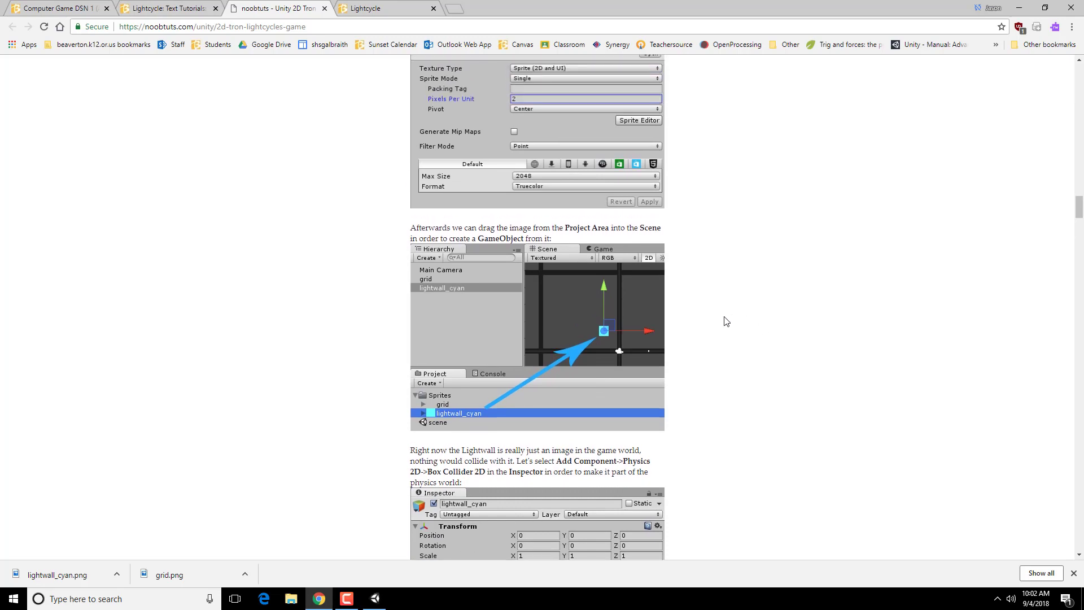
mouse_move(572, 328)
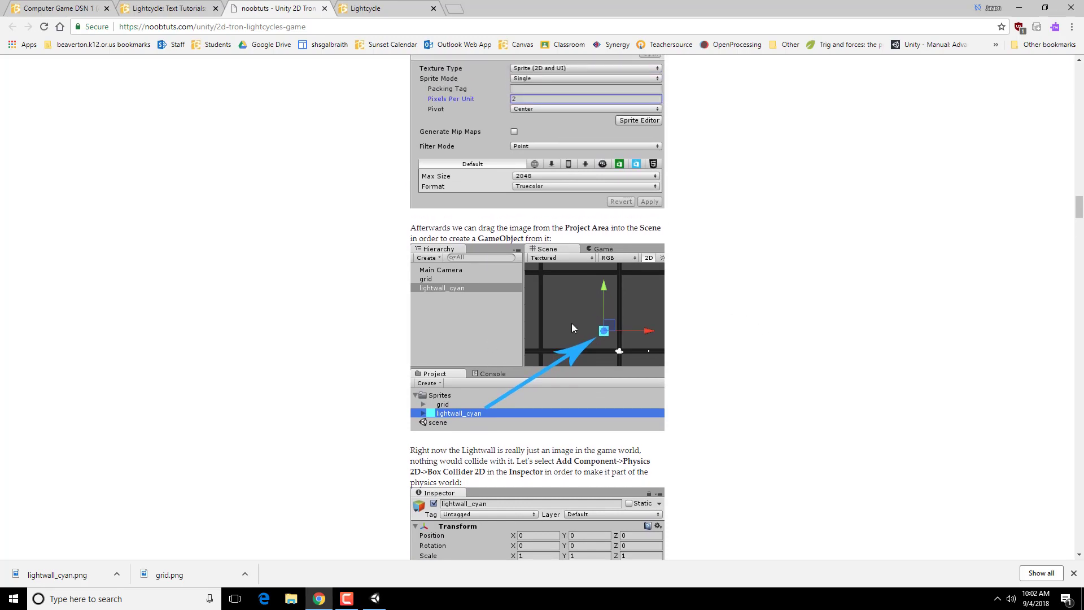
scroll("down", 3)
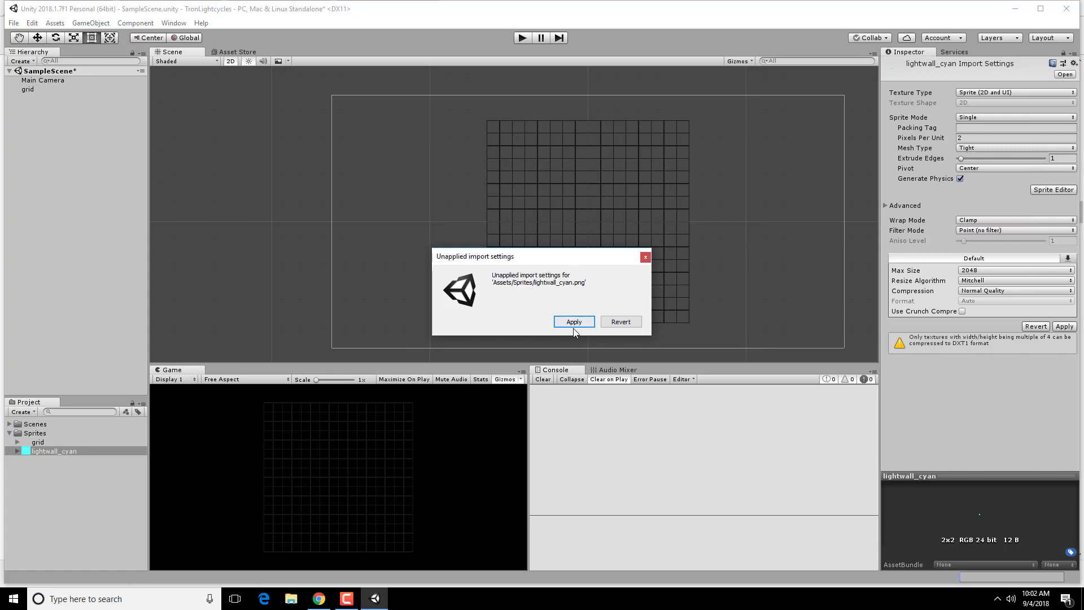
left_click(573, 322)
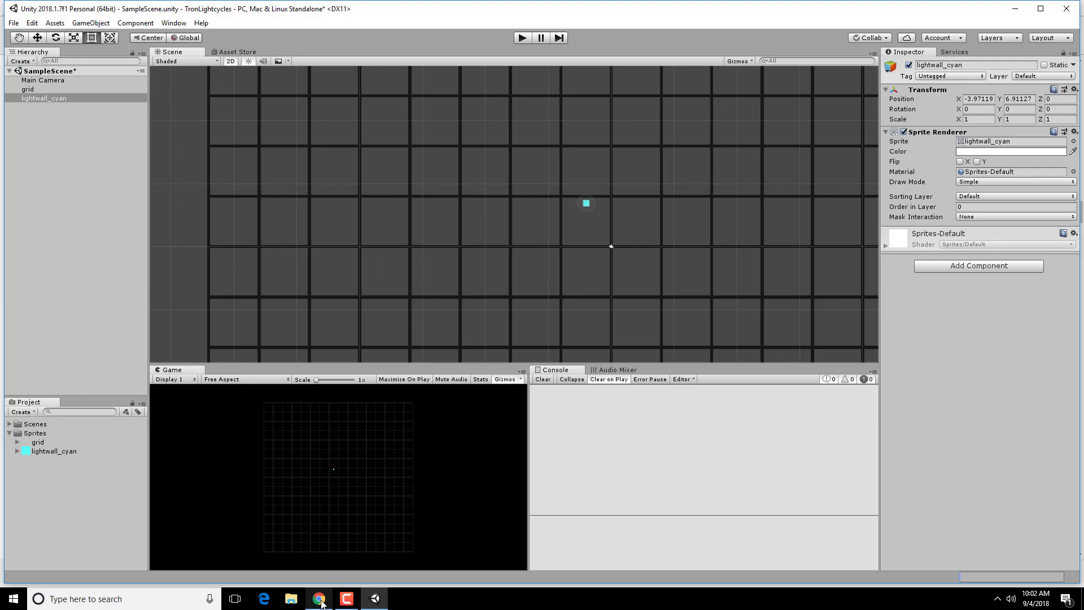
Scroll the tutorial to the Add Component > Physics 2D > Box Collider 2D step
left_click(317, 599)
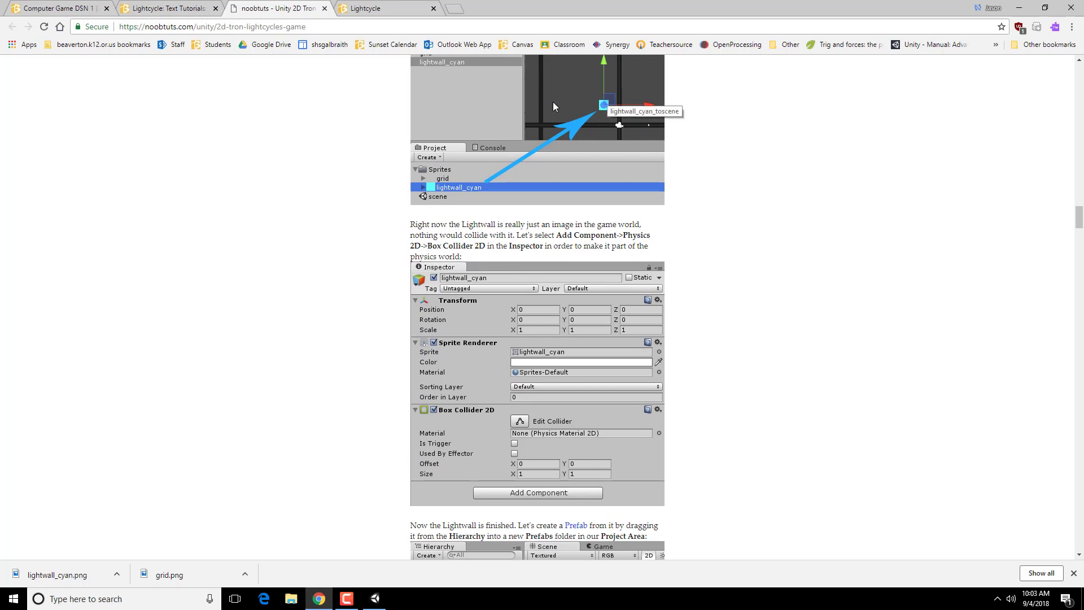
mouse_move(793, 273)
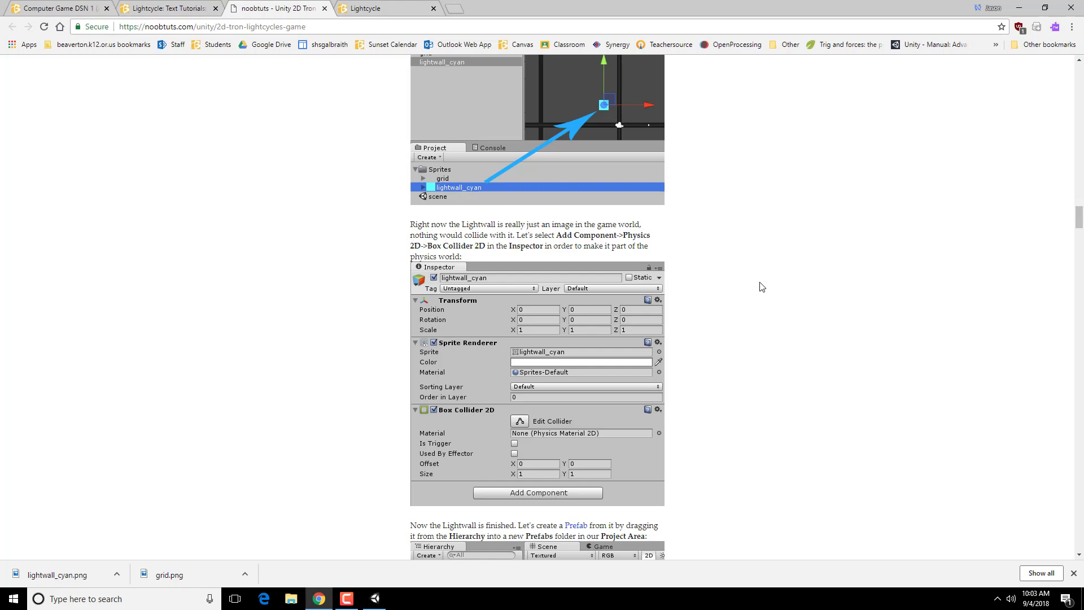
mouse_move(755, 284)
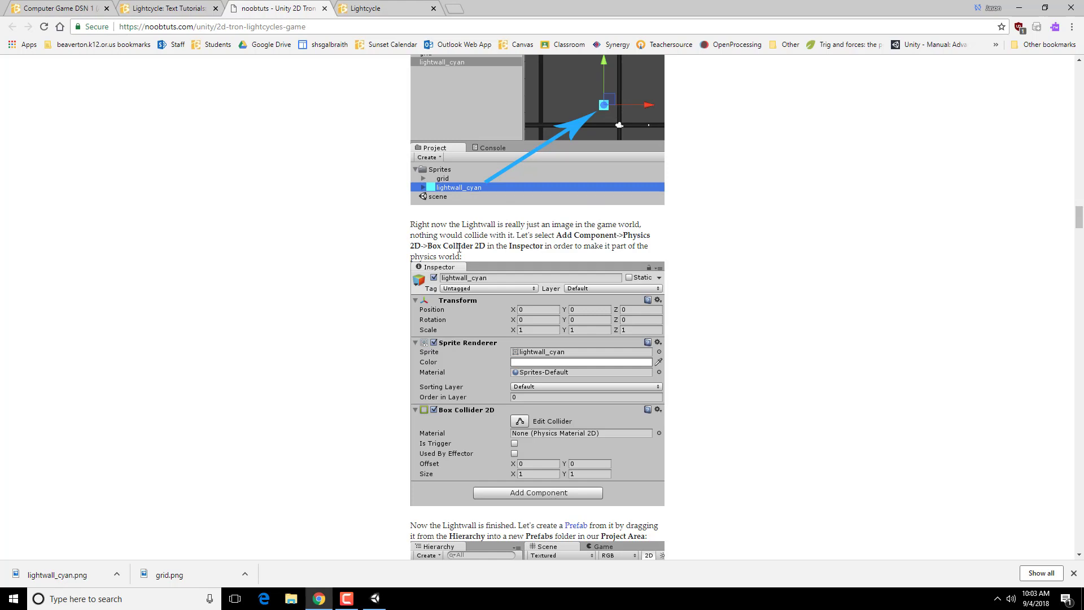
scroll("down", 3)
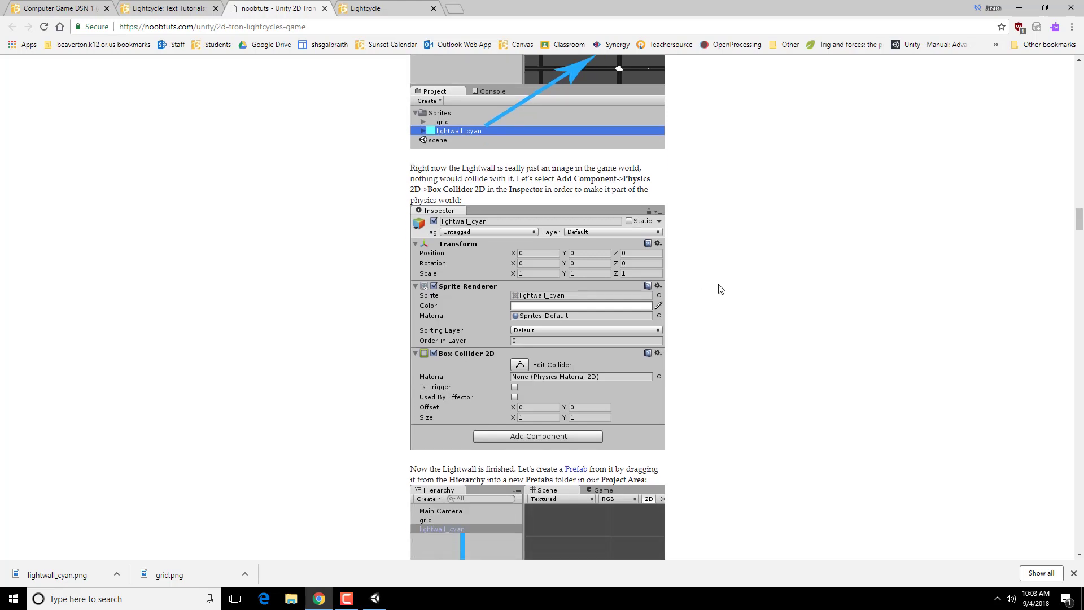
mouse_move(354, 594)
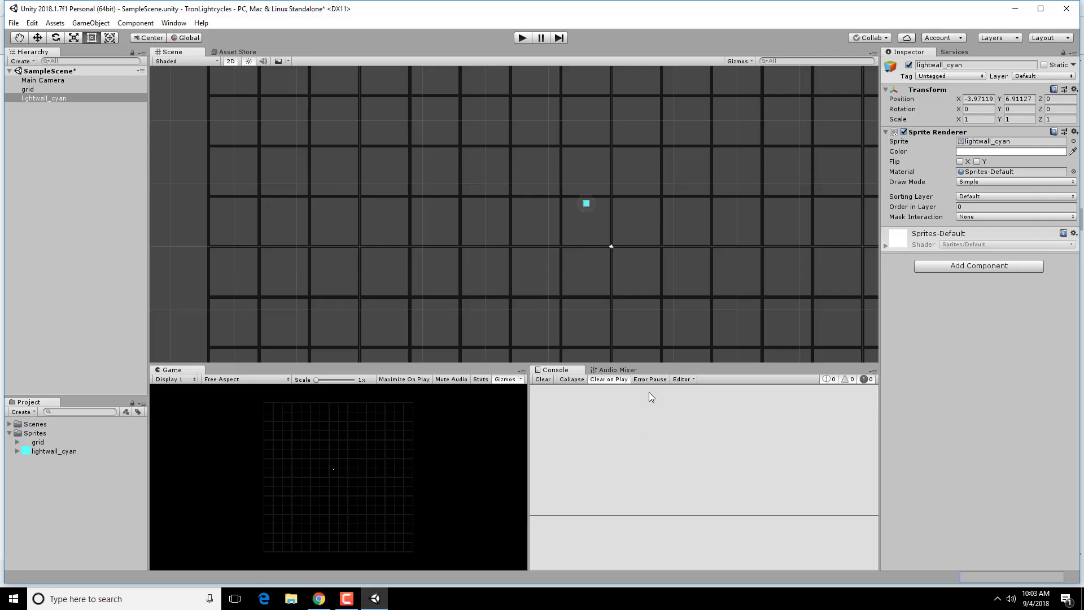
Add a Physics 2D Box Collider 2D component to the lightwall_cyan object
left_click(977, 266)
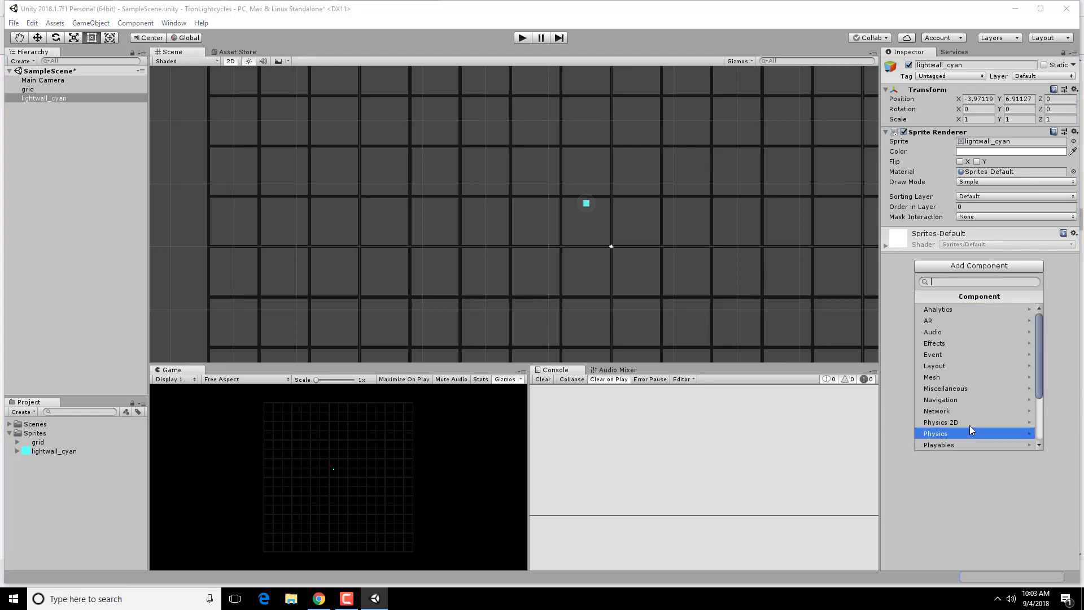
left_click(936, 433)
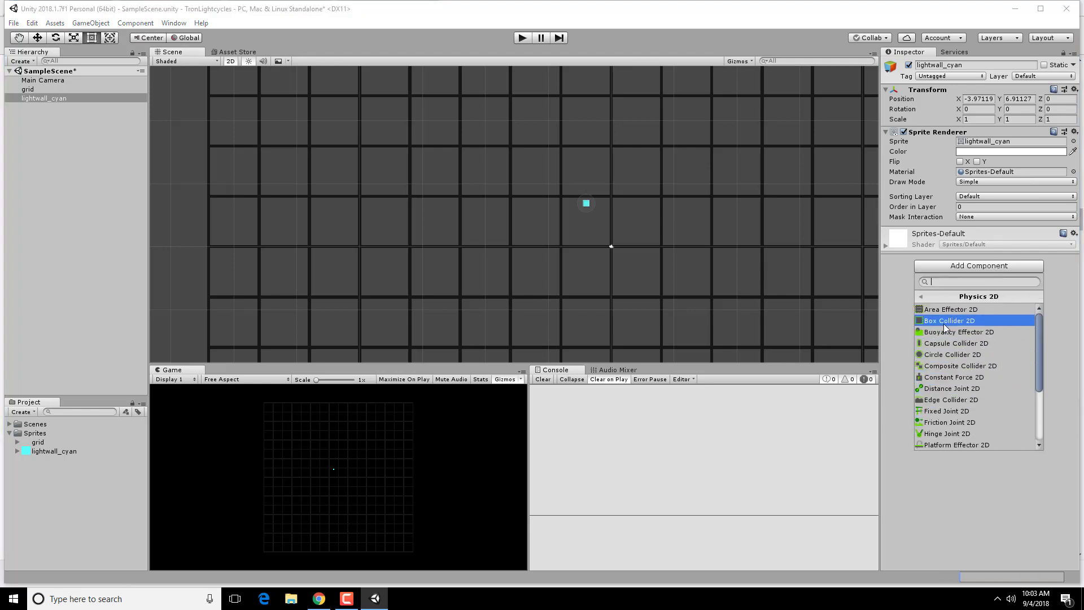
left_click(948, 320)
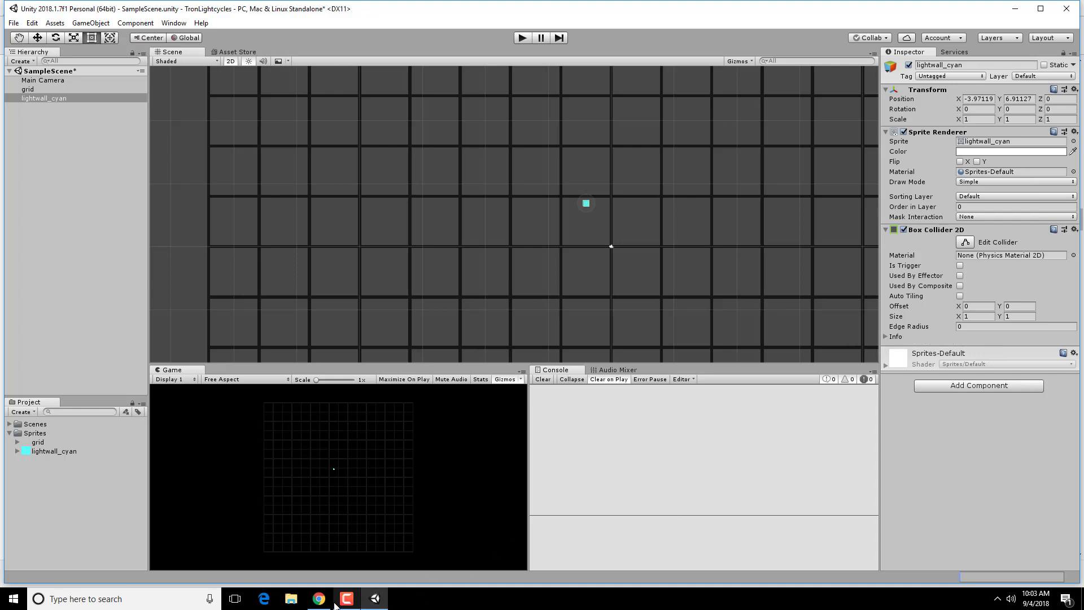
left_click(318, 598)
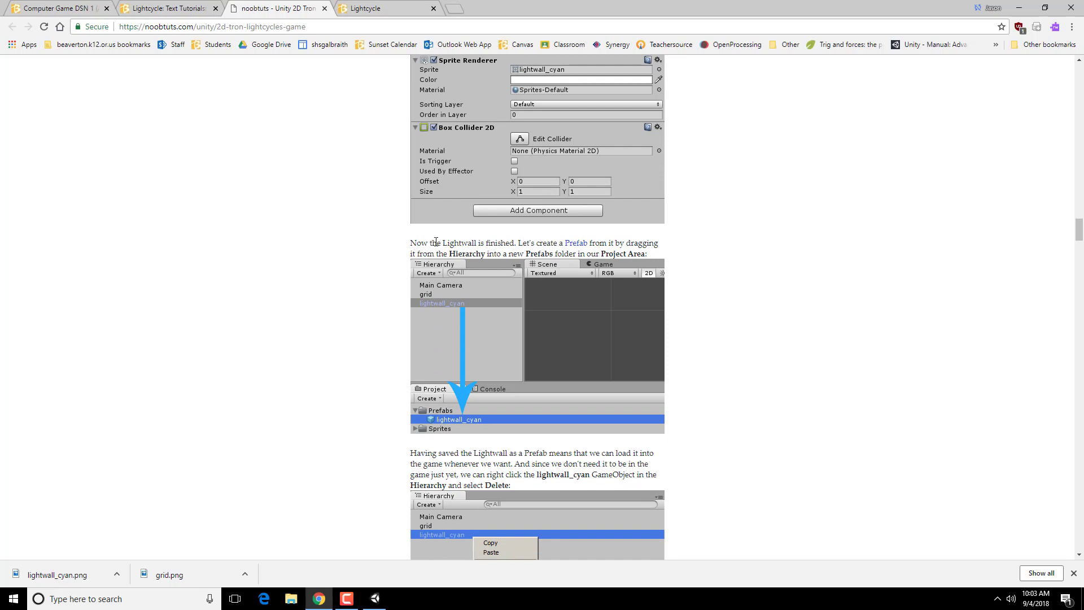
mouse_move(730, 267)
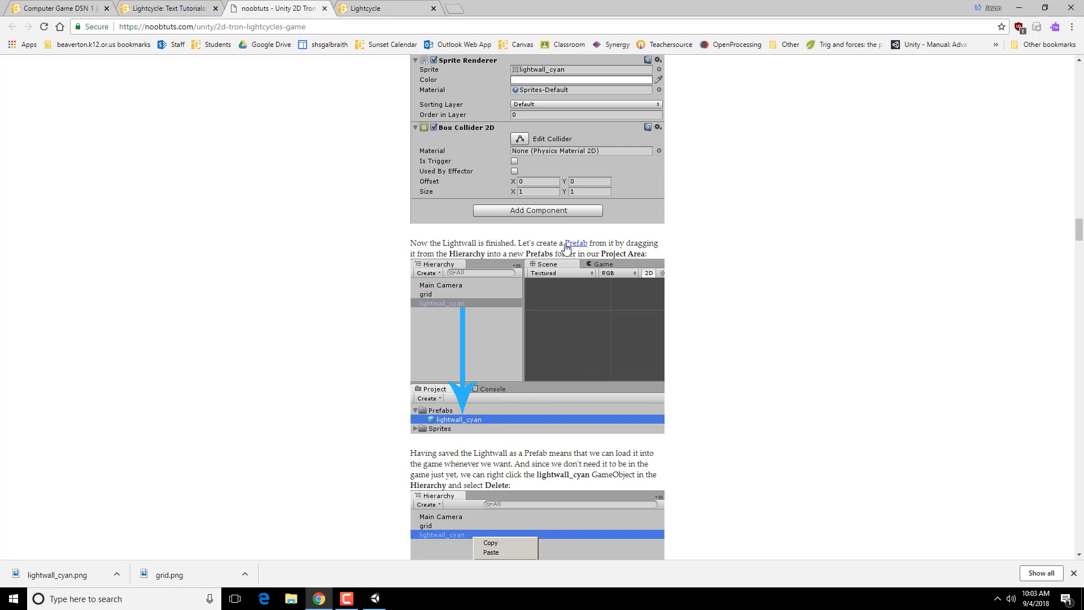
mouse_move(572, 251)
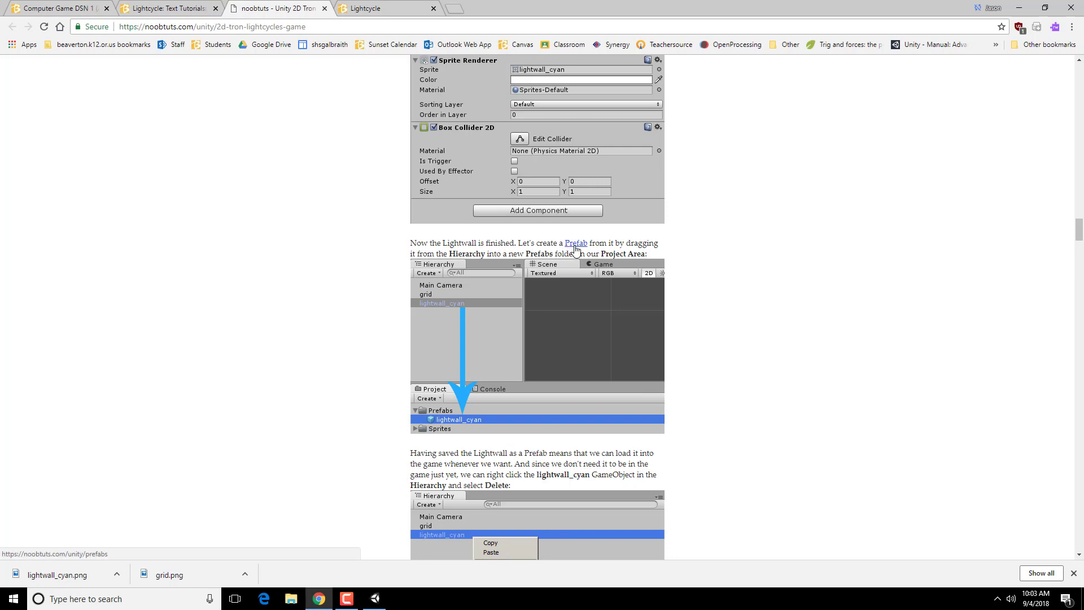
mouse_move(573, 253)
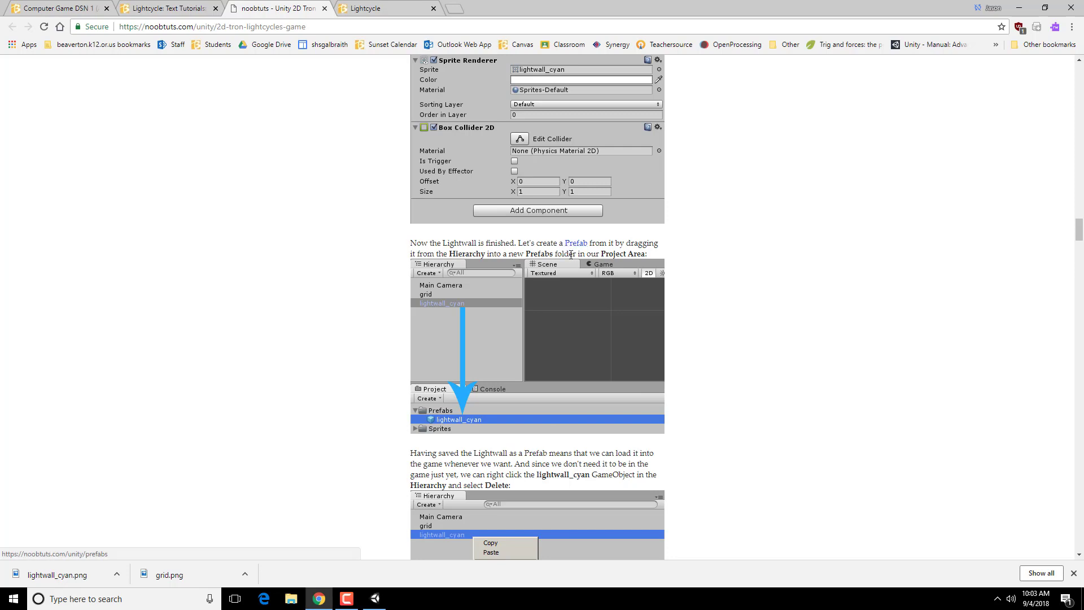
mouse_move(695, 295)
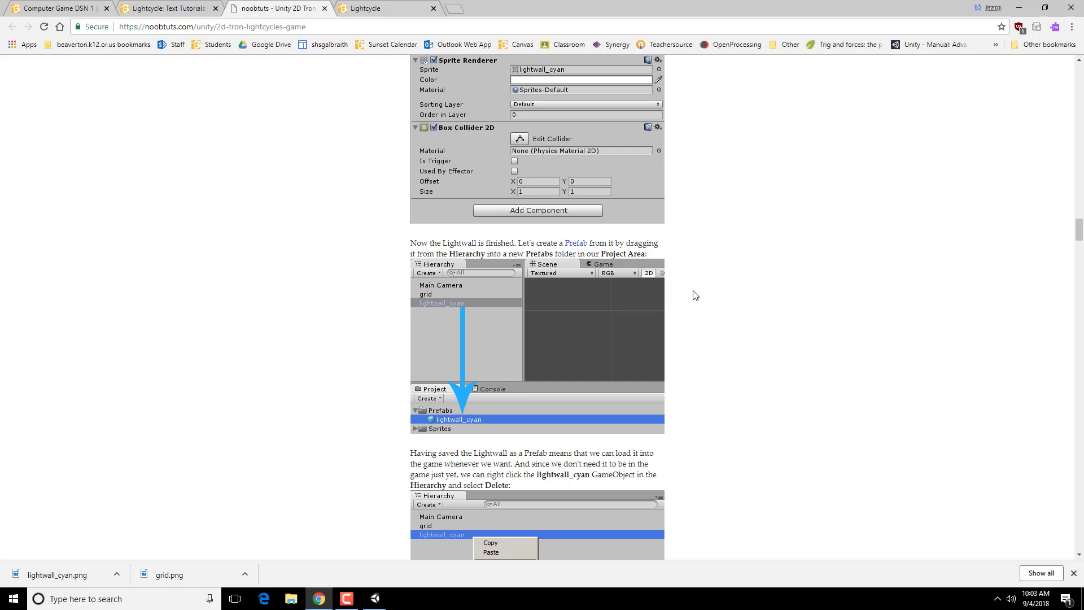
Read the tutorial's step on saving lightwall_cyan into a Prefabs folder, then return to Unity
scroll("down", 3)
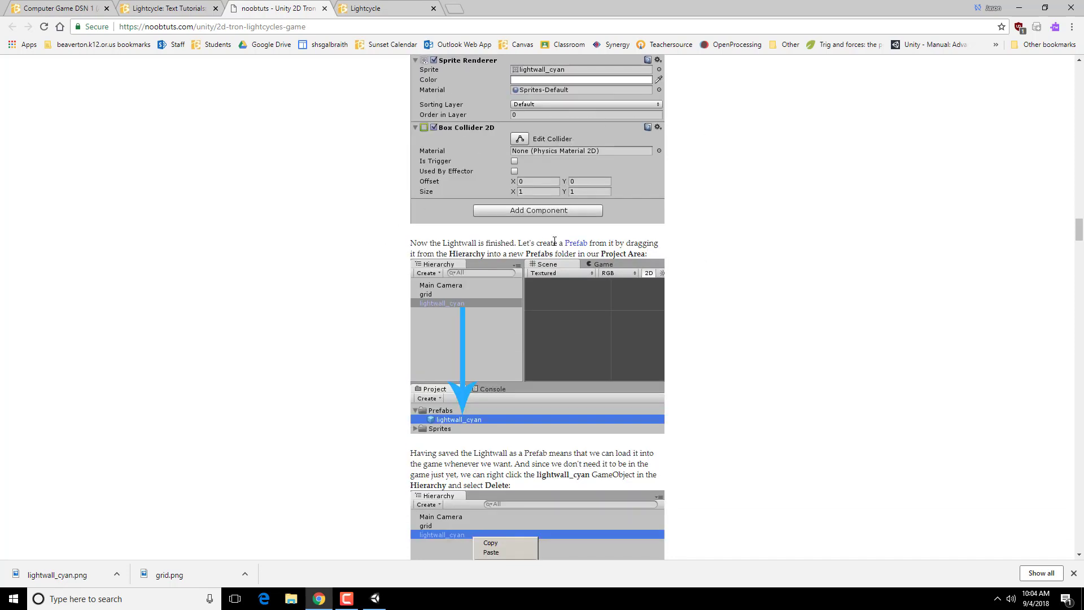
mouse_move(656, 320)
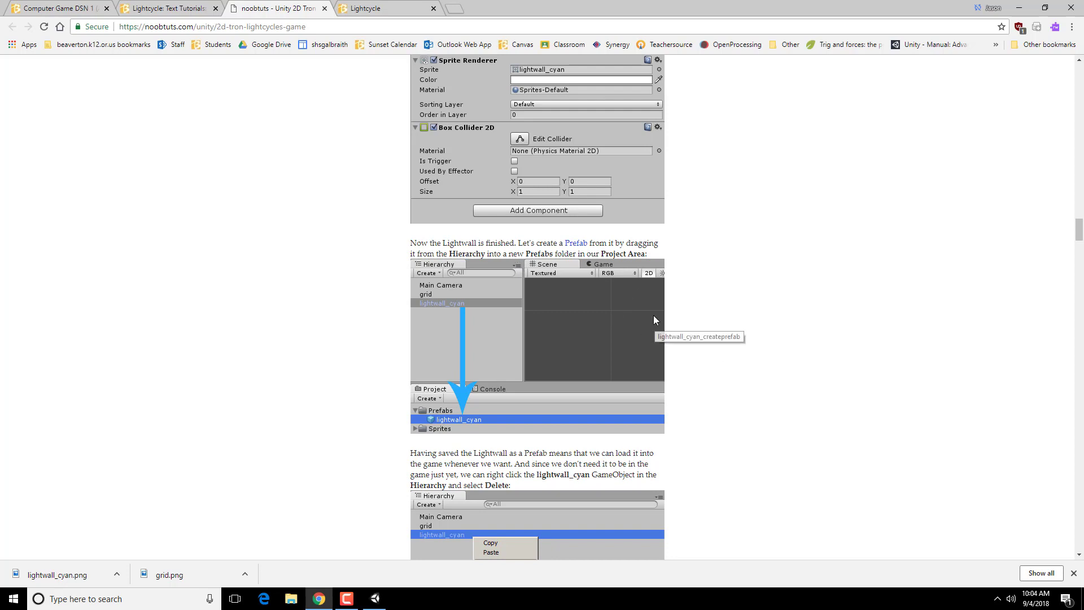
left_click(375, 599)
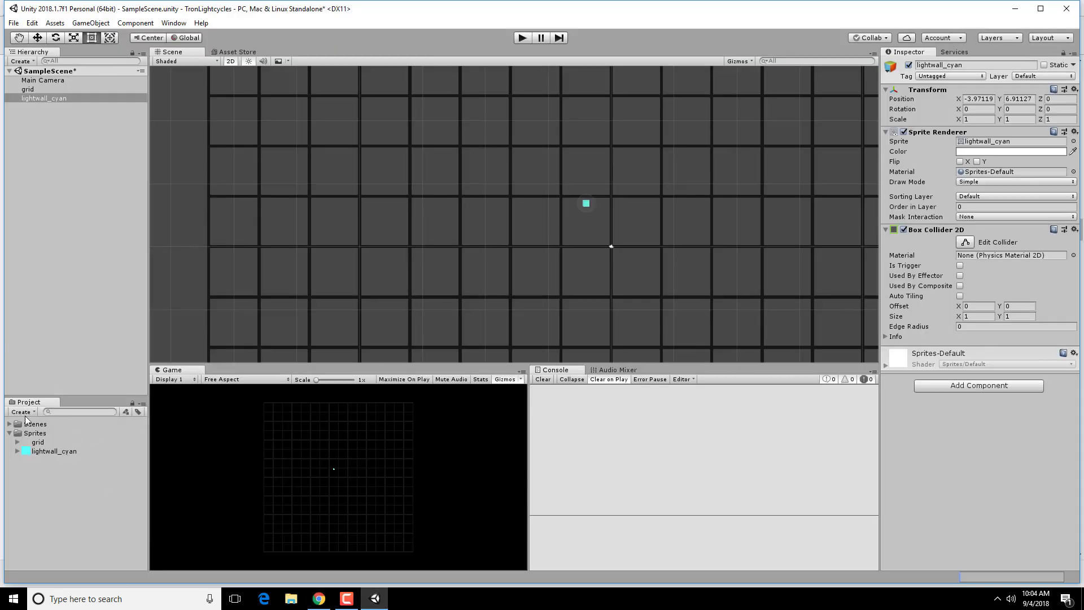
Create a Prefabs folder and drag lightwall_cyan from the Hierarchy into it
left_click(22, 412)
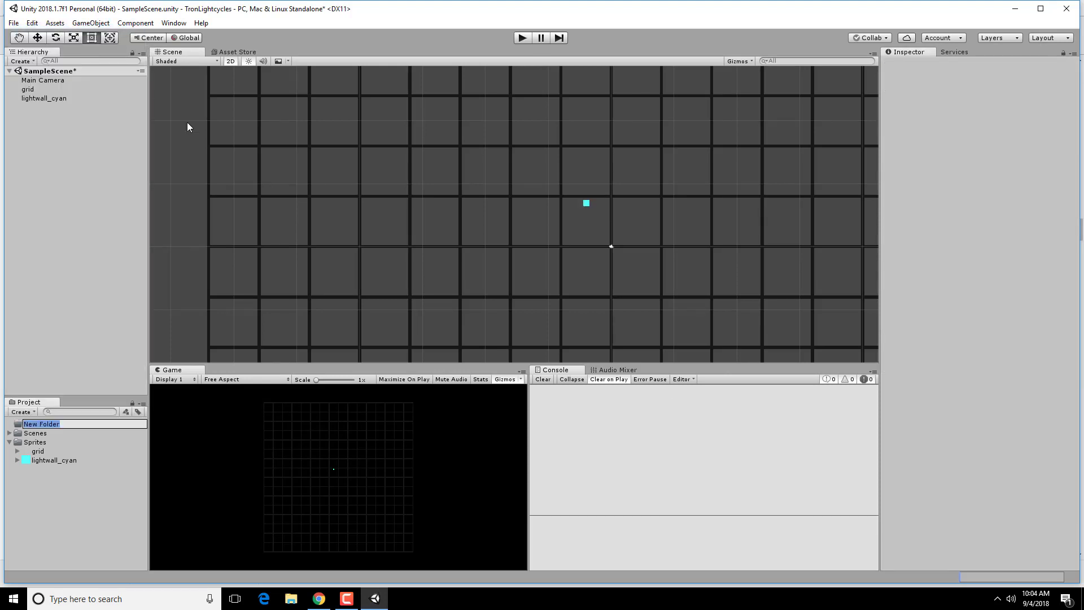
type("Prefab")
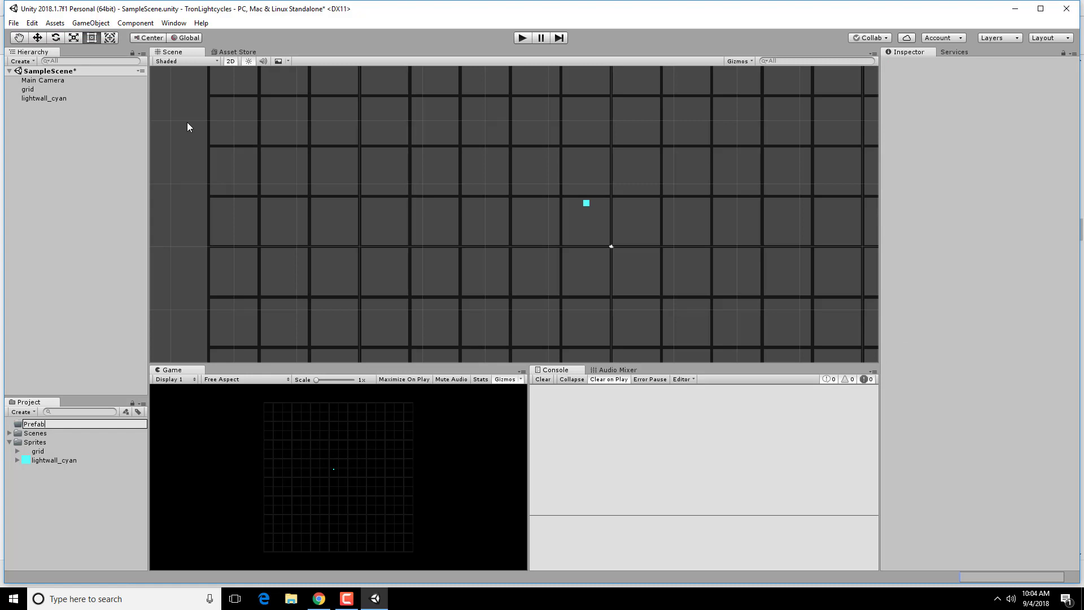
left_click(35, 423)
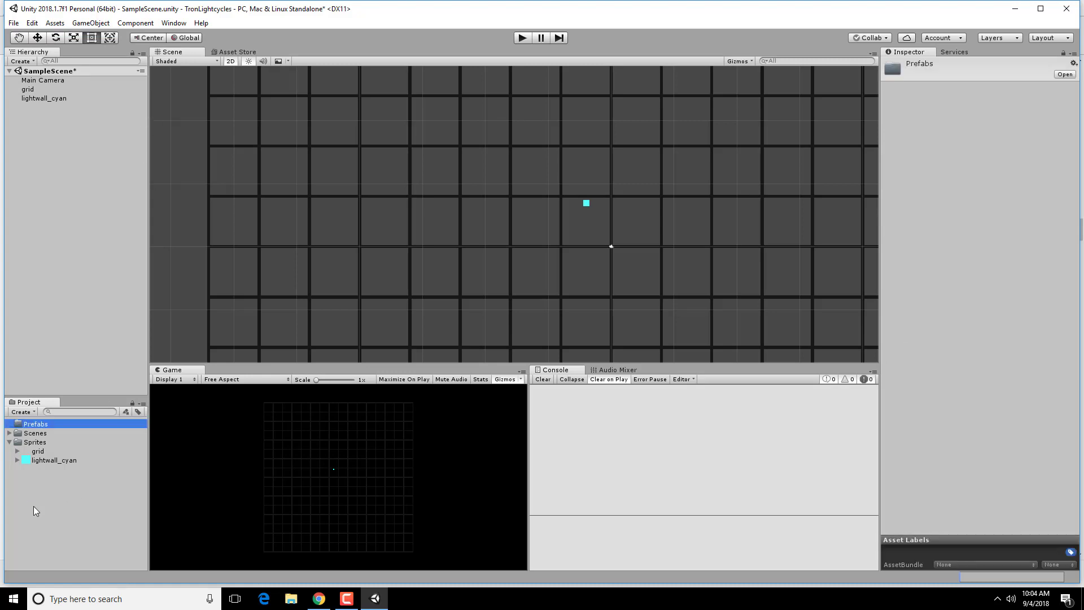
mouse_move(46, 102)
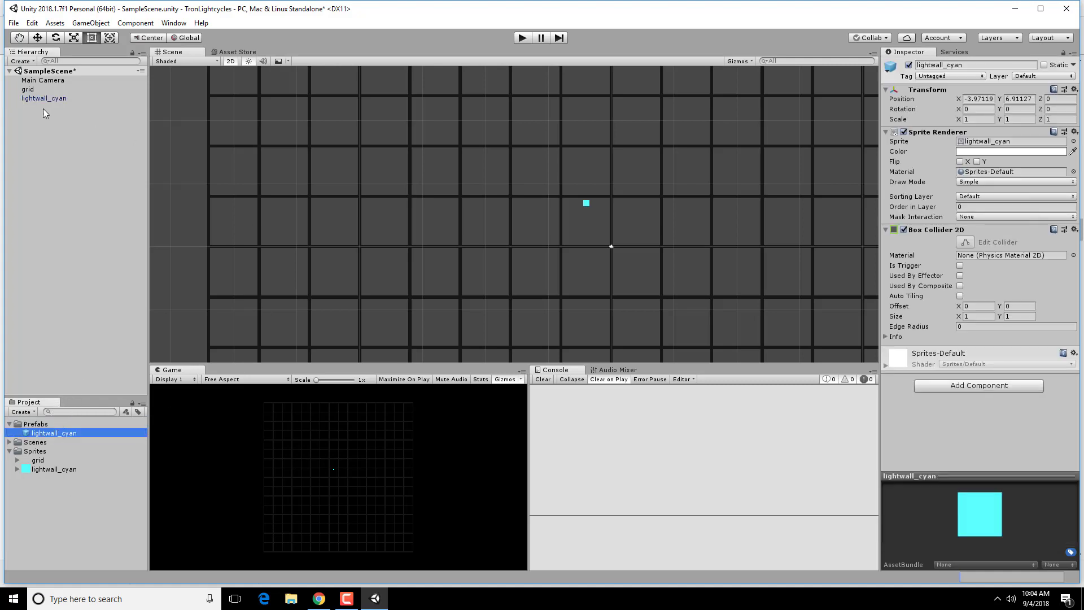
mouse_move(44, 98)
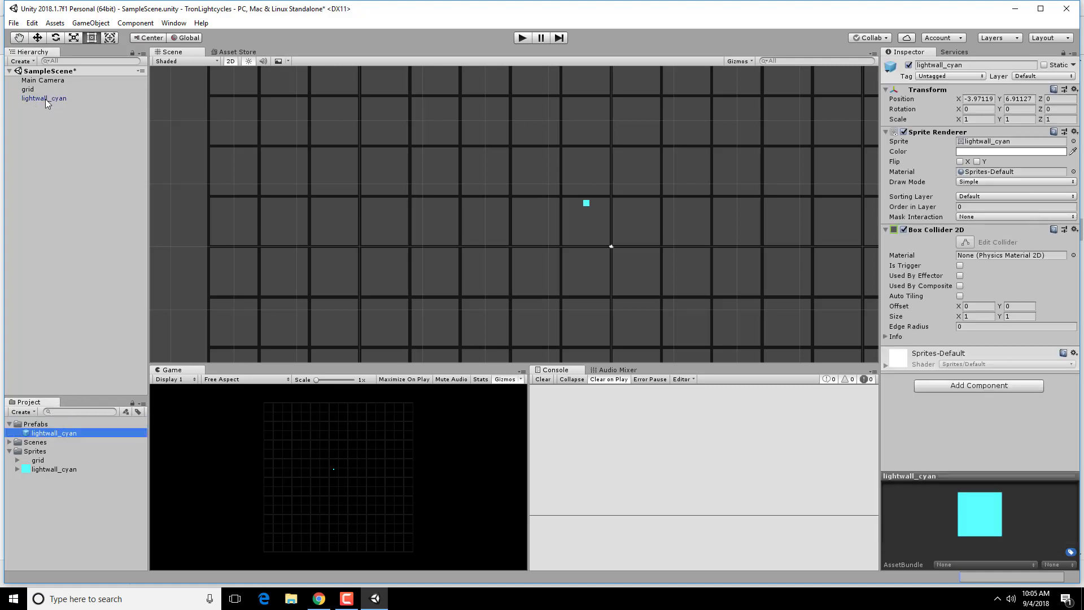
left_click(44, 97)
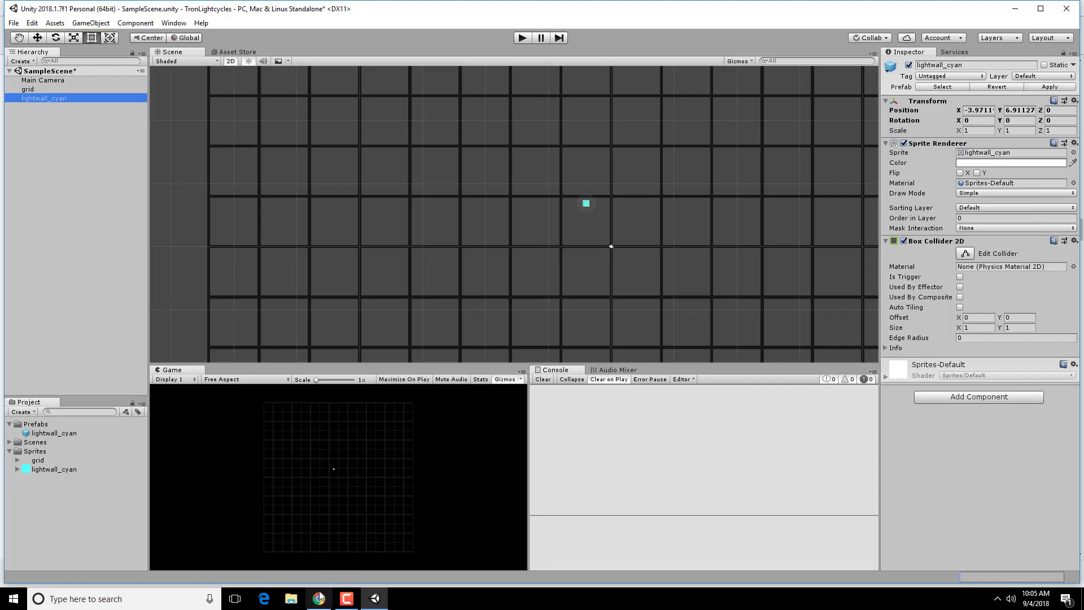
Read the tutorial's delete step and The Pink Lightwall intro, then return to Unity
left_click(317, 599)
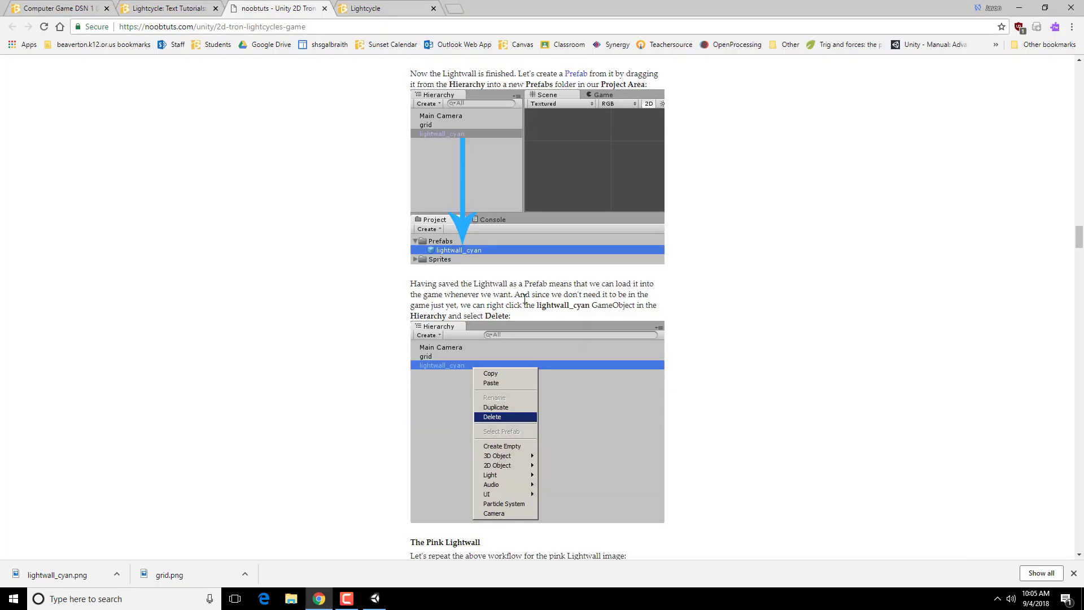
mouse_move(529, 293)
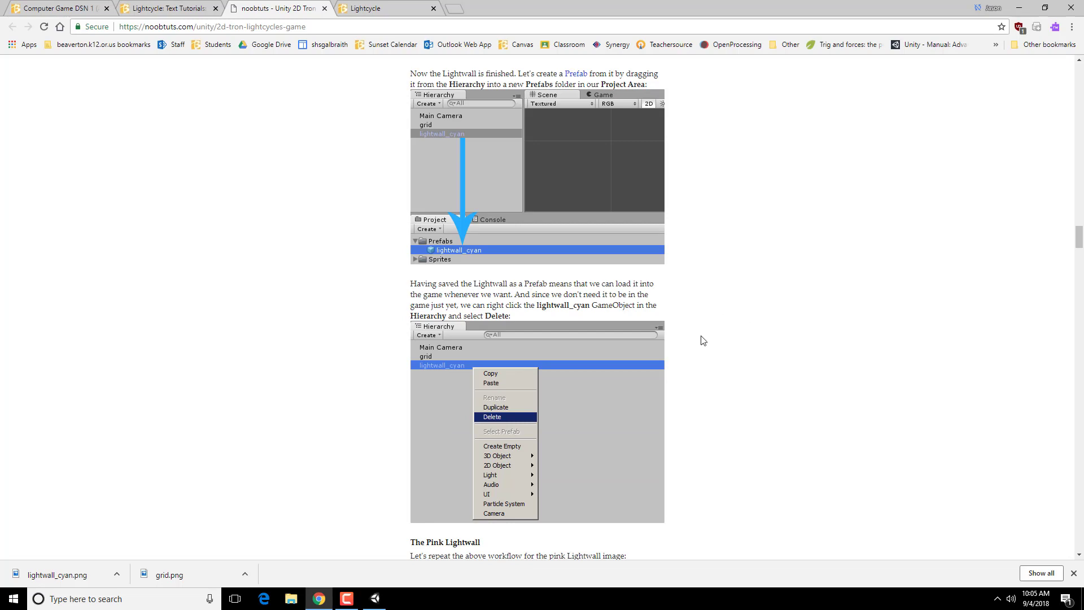
mouse_move(786, 316)
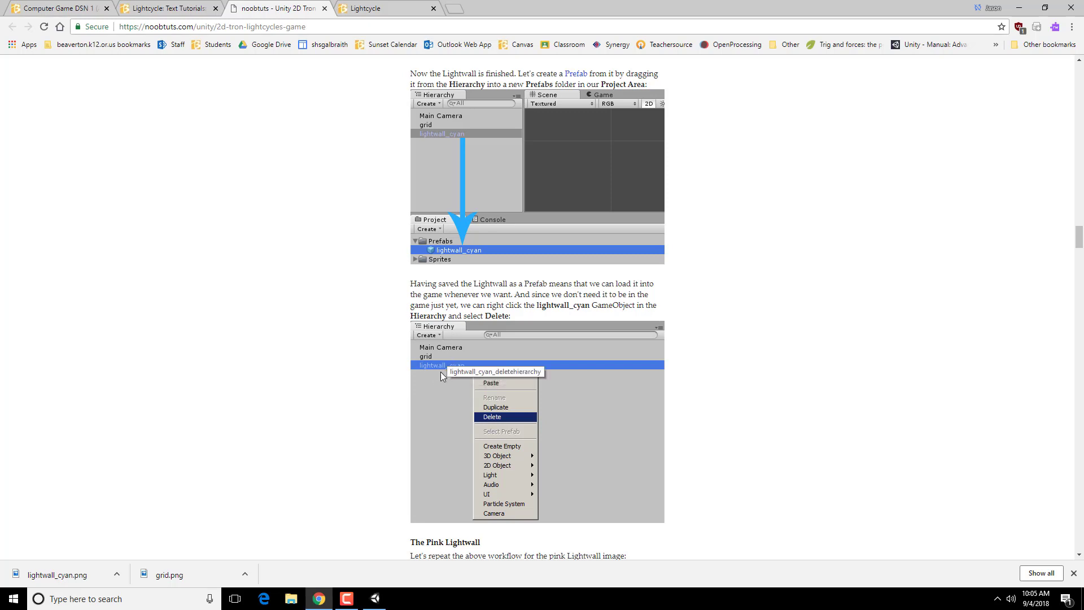
scroll("down", 3)
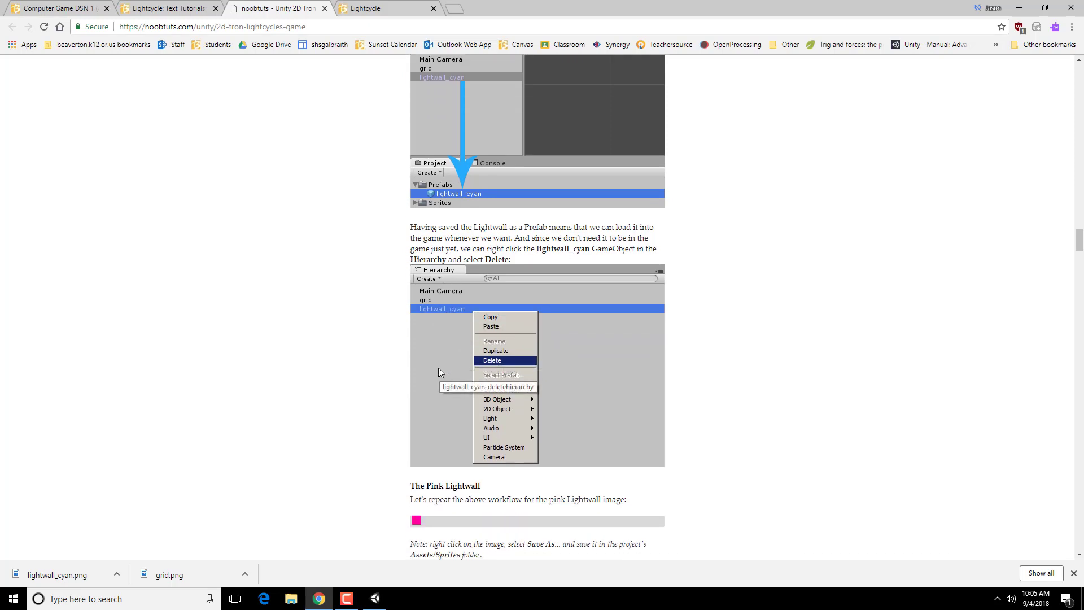
left_click(346, 599)
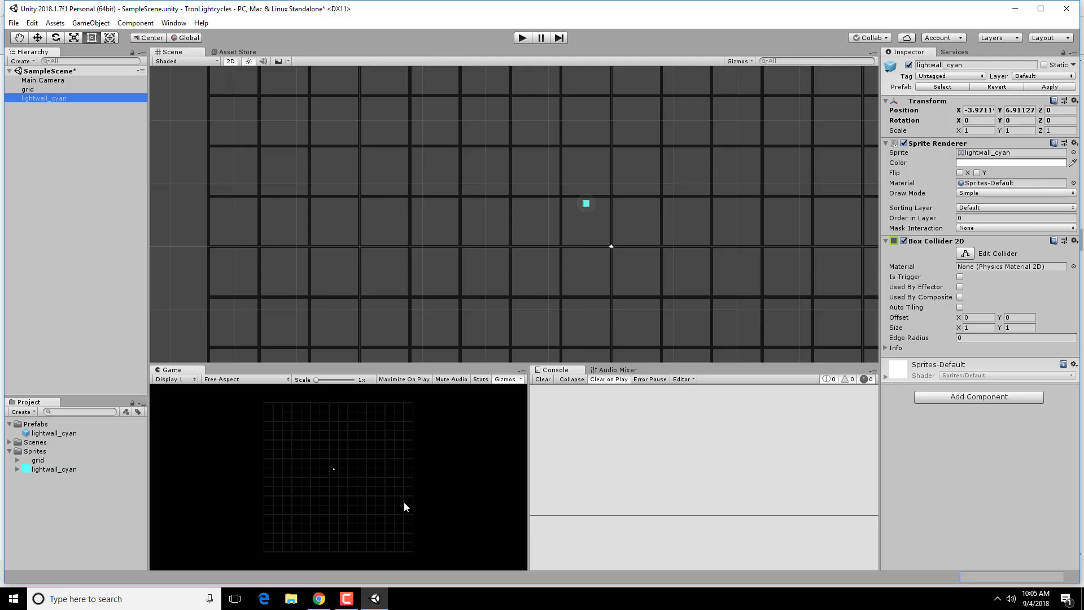
Delete the lightwall_cyan object from the Hierarchy, keeping its prefab
right_click(43, 97)
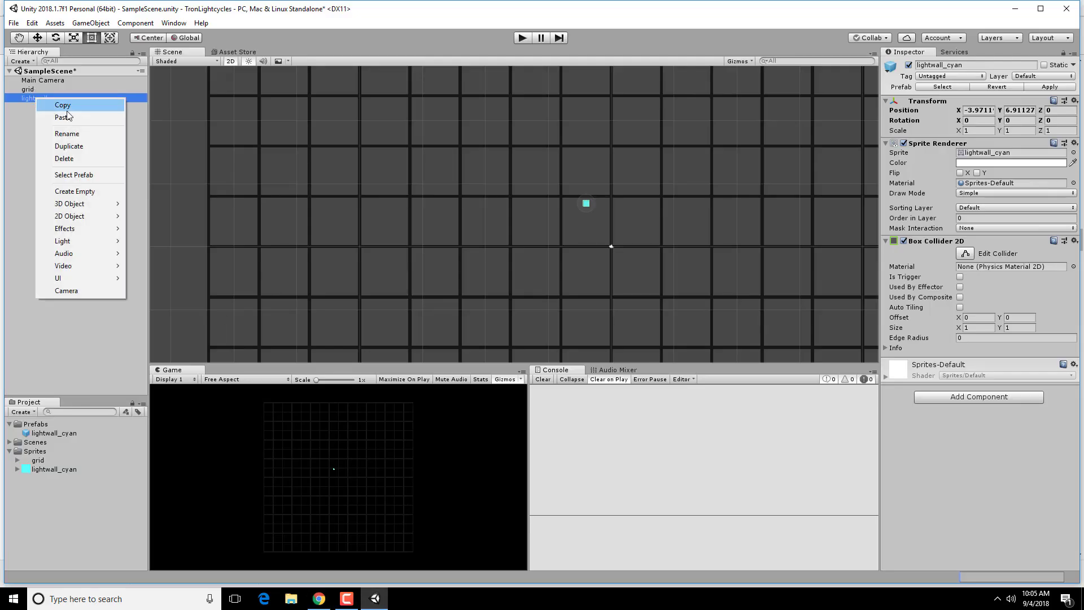
left_click(65, 158)
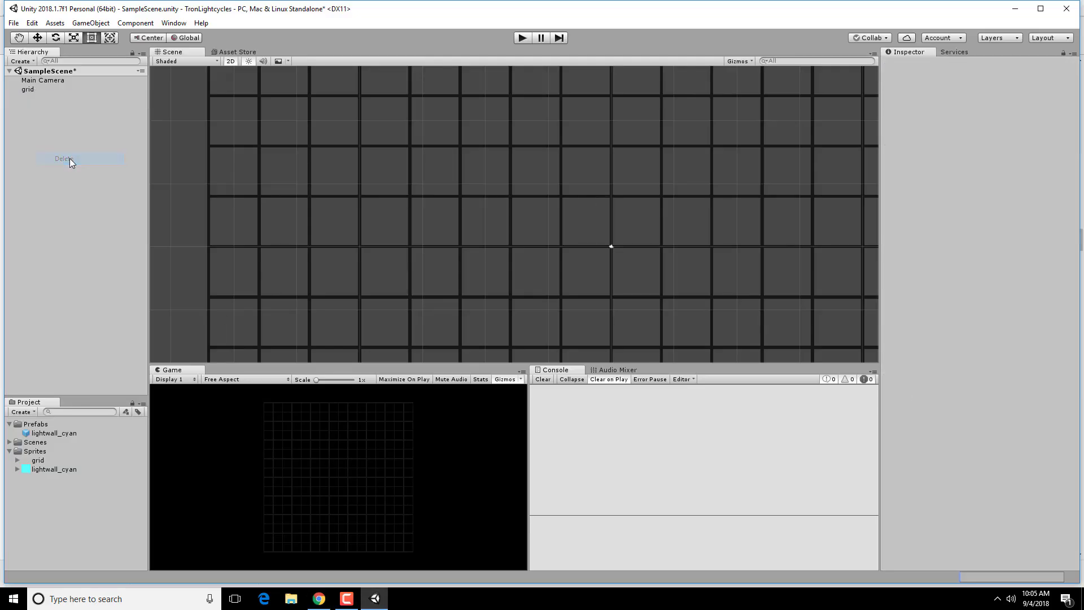
left_click(54, 434)
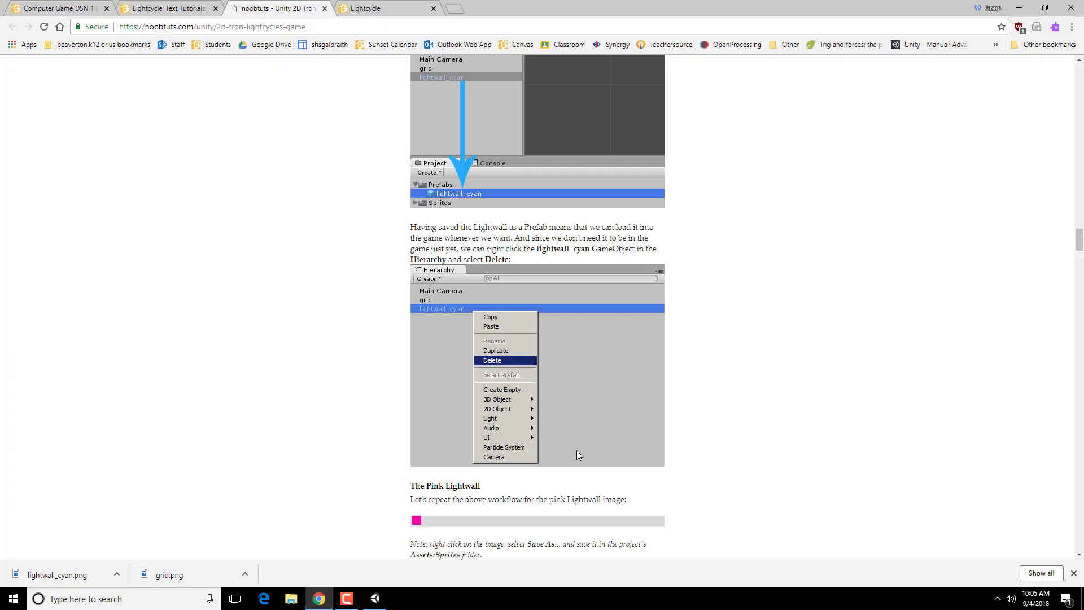
Scroll the tutorial through The Pink Lightwall section, then return to Unity
scroll("down", 3)
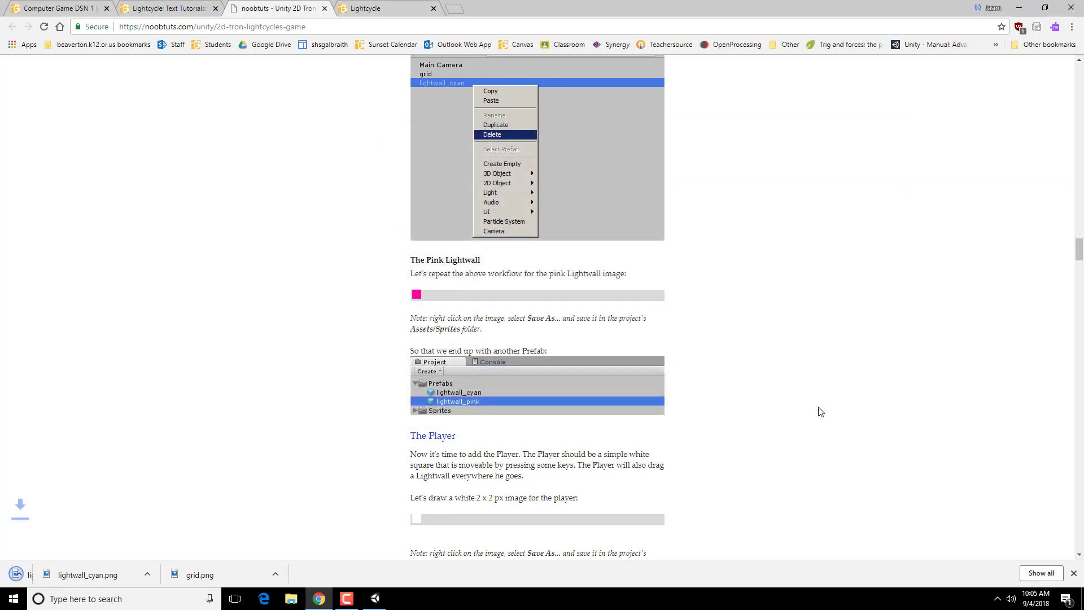
left_click(375, 599)
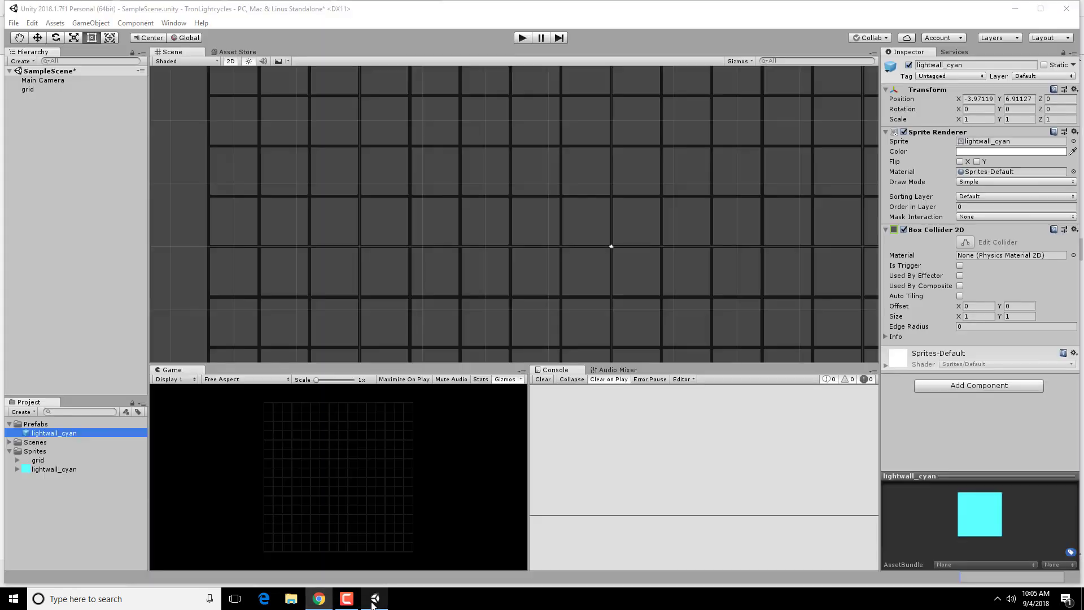
Import the lightwall_pink sprite at 2 pixels per unit with Point filtering
left_click(53, 478)
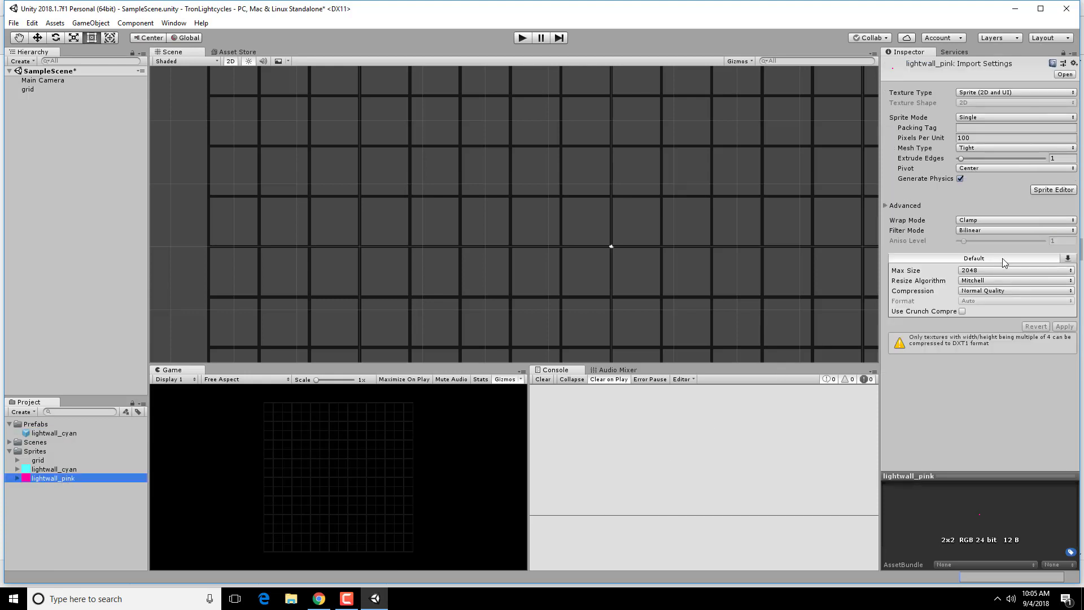
left_click(1014, 138)
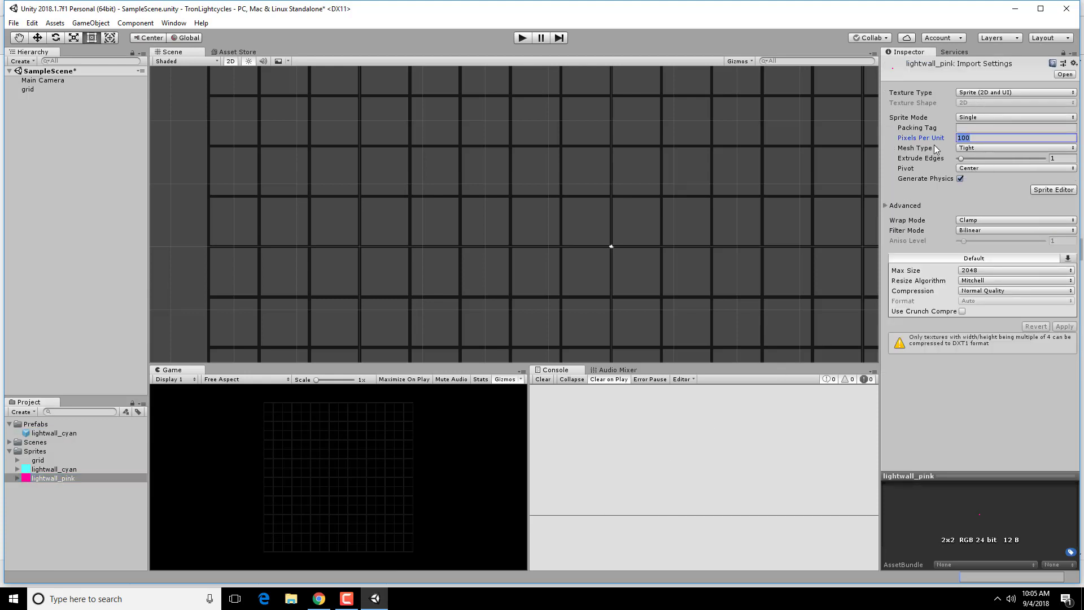
type("2")
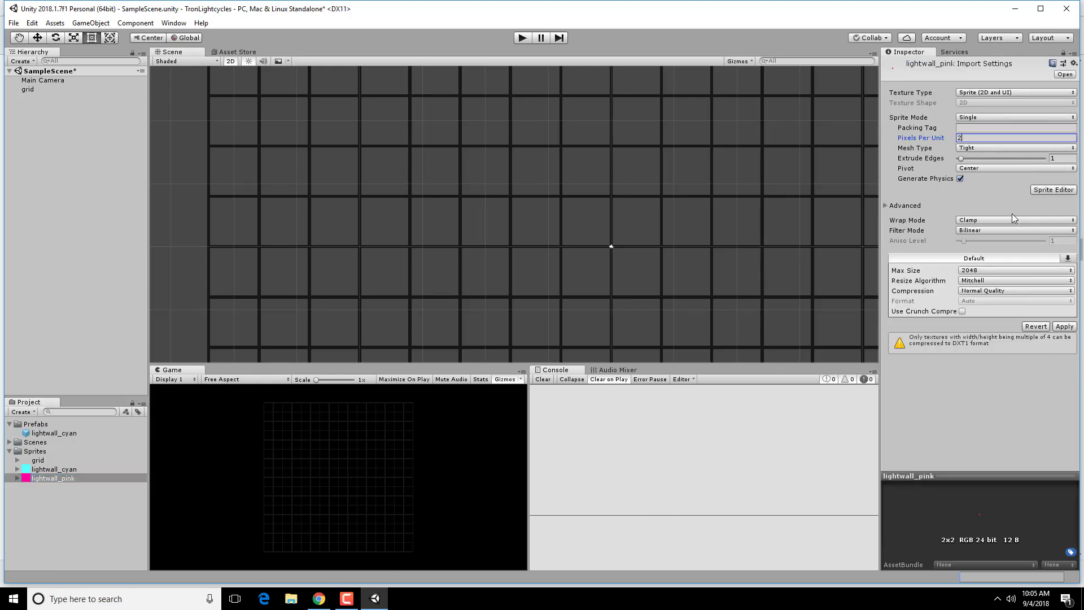
left_click(1014, 230)
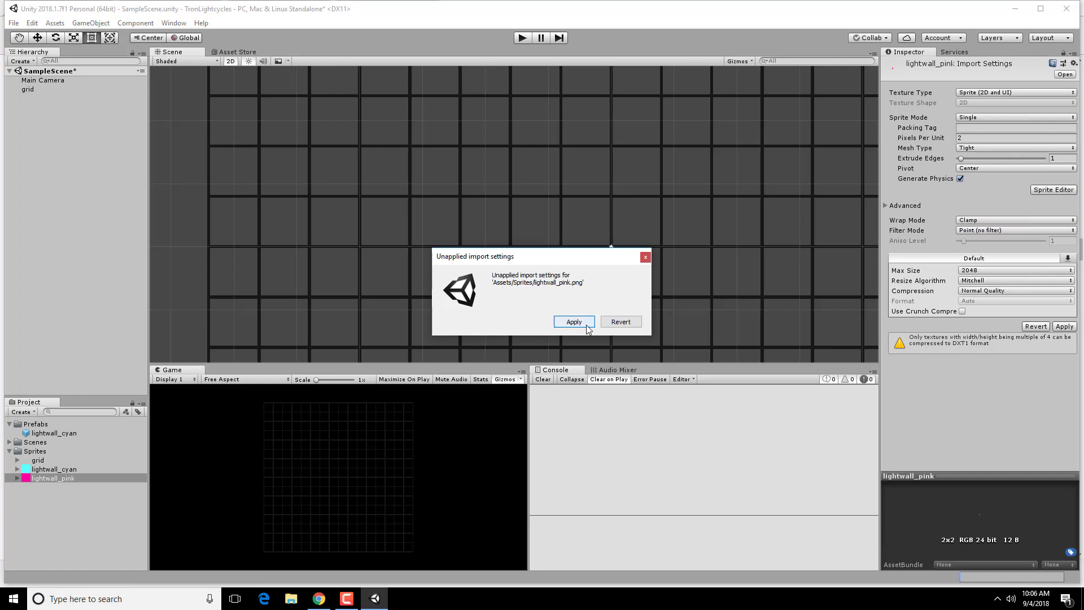
left_click(574, 321)
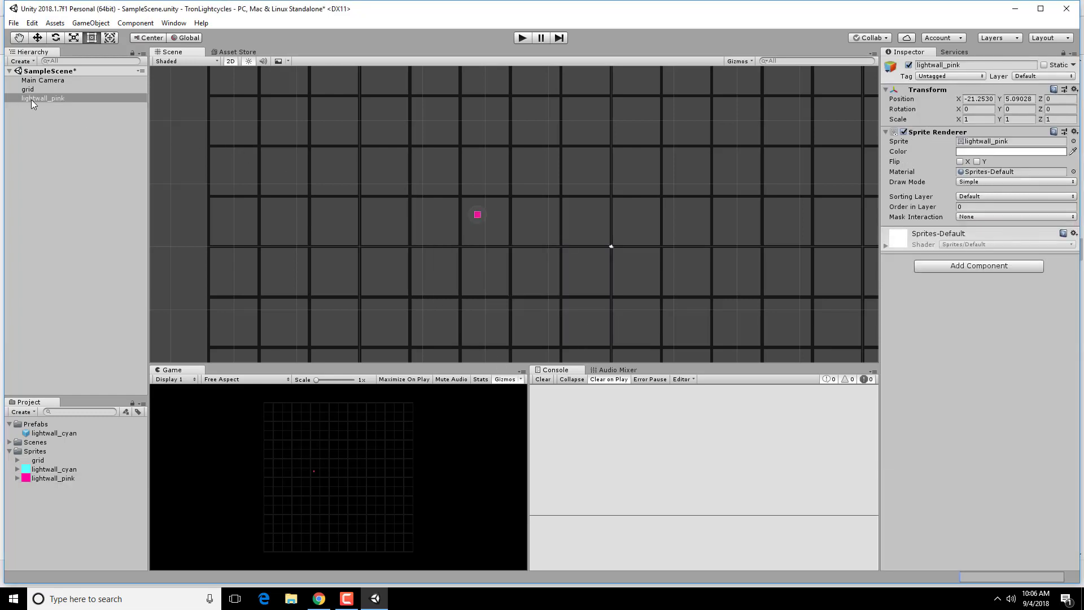
Add a Box Collider 2D to lightwall_pink and save it in the Prefabs folder
left_click(42, 98)
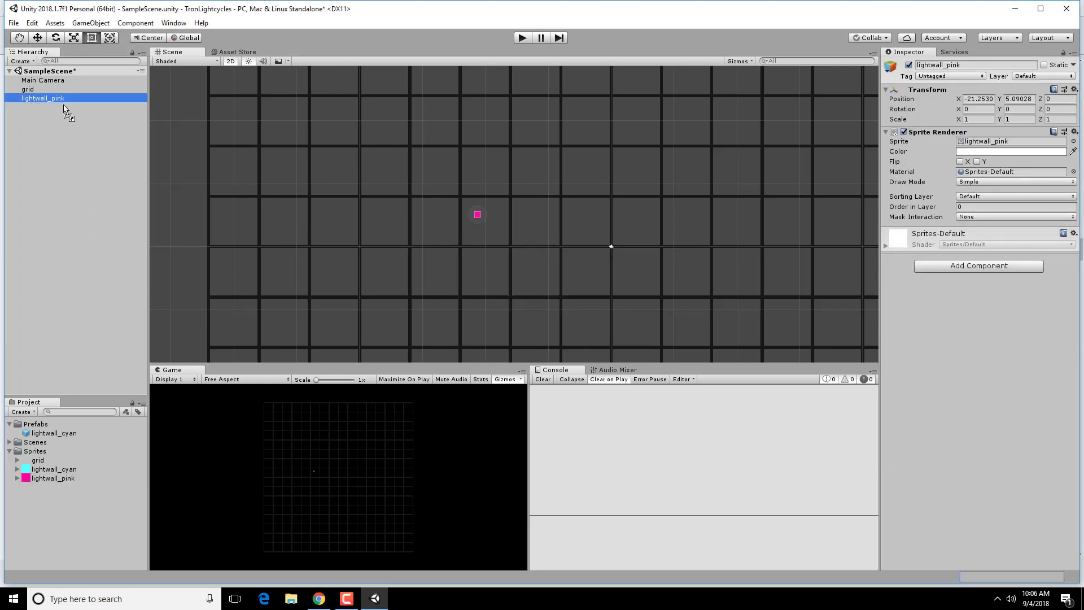
mouse_move(964, 277)
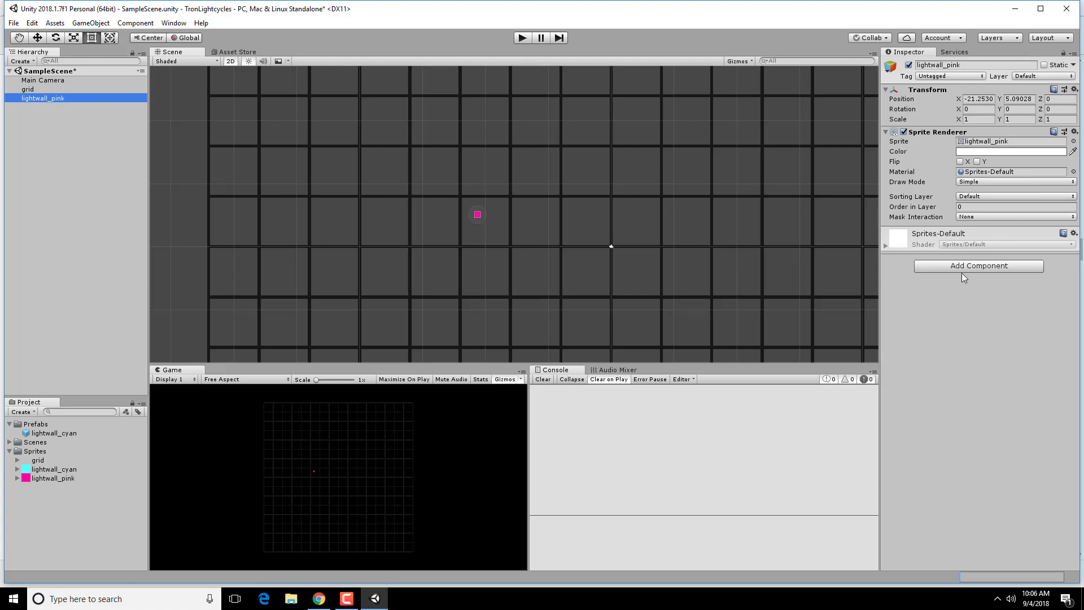
left_click(978, 265)
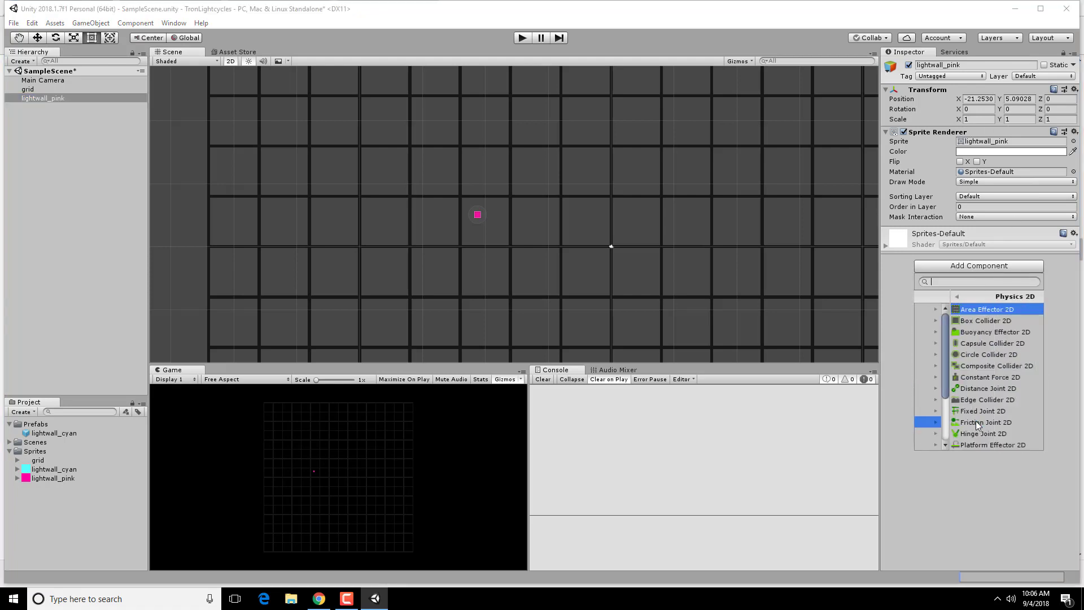
left_click(985, 320)
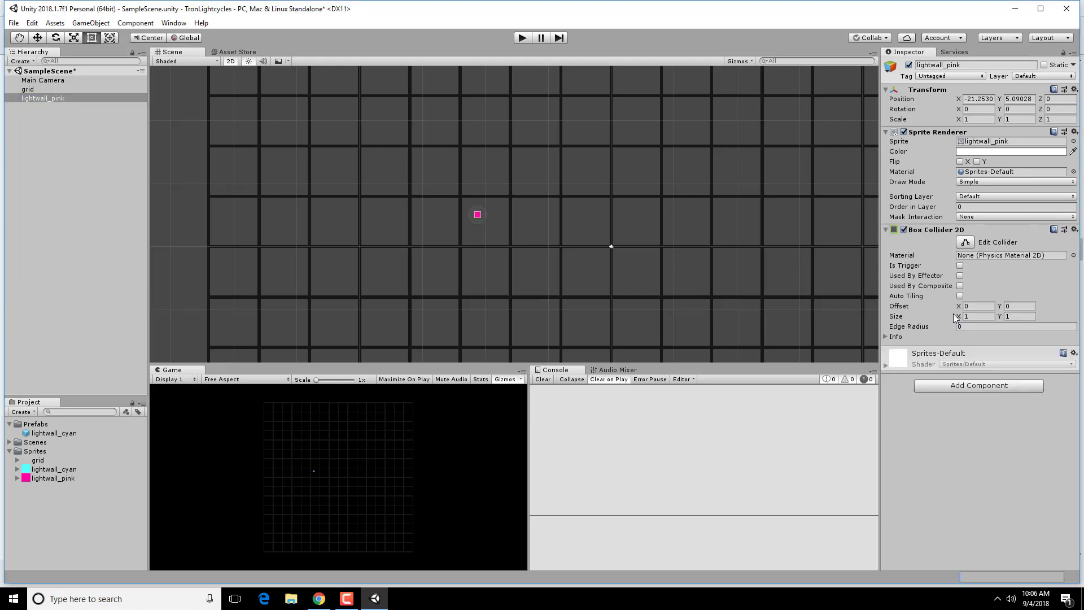
left_click(43, 98)
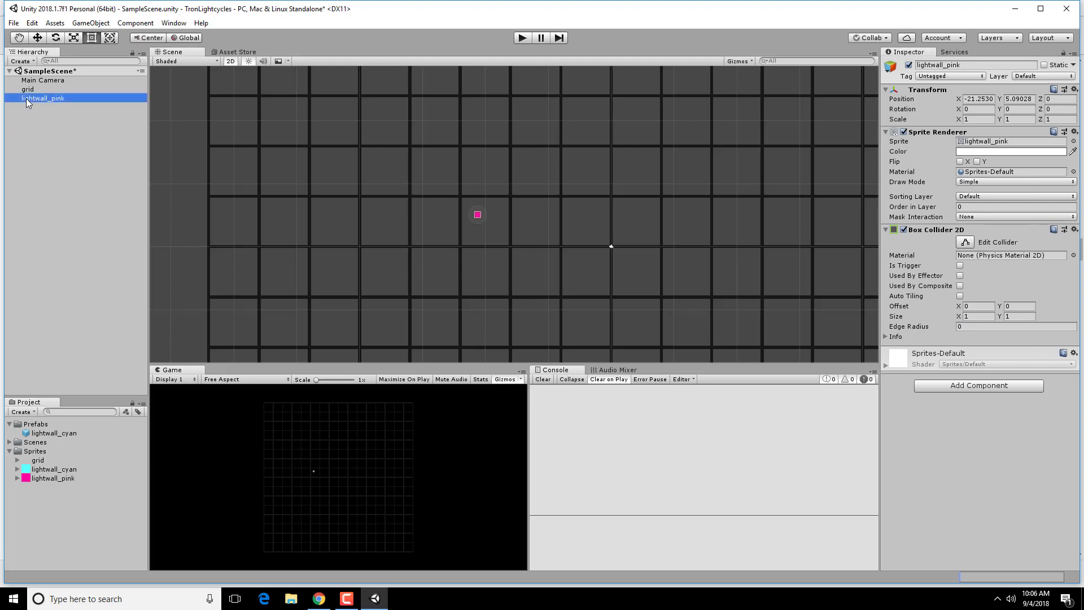
left_click(53, 442)
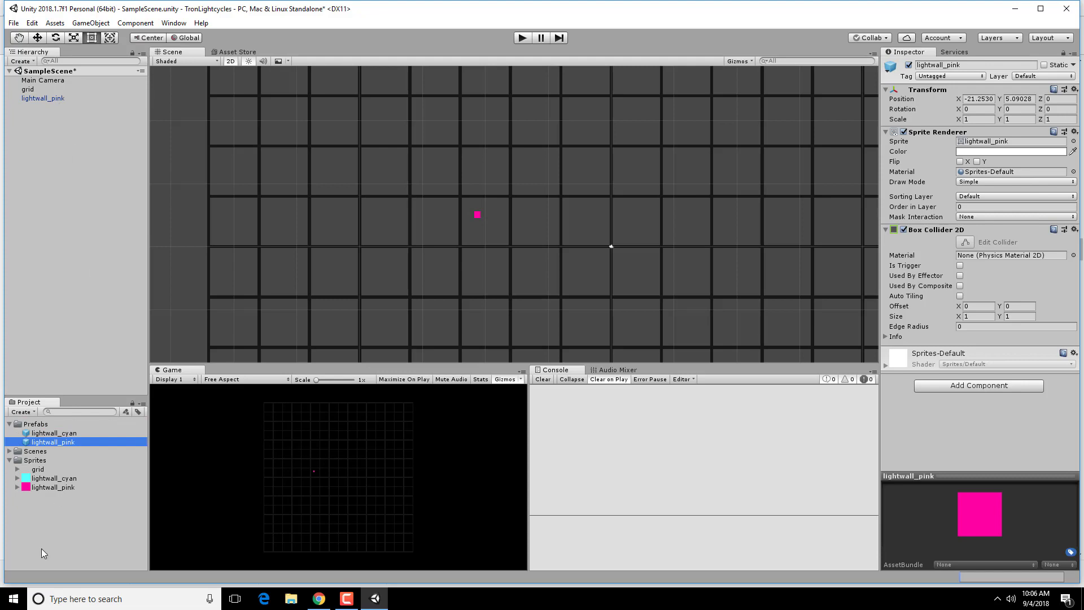
right_click(43, 98)
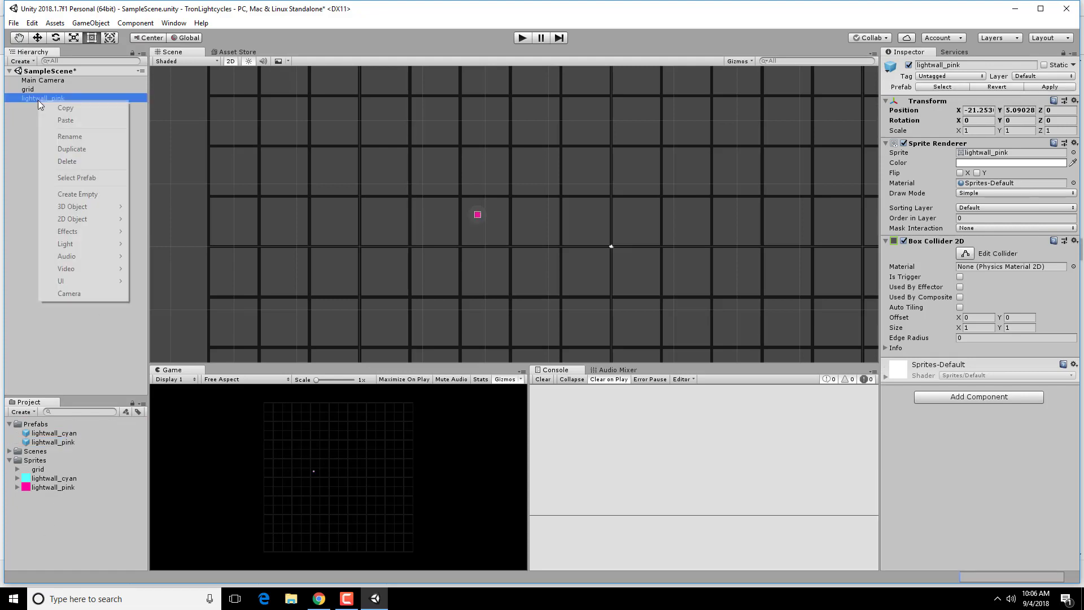